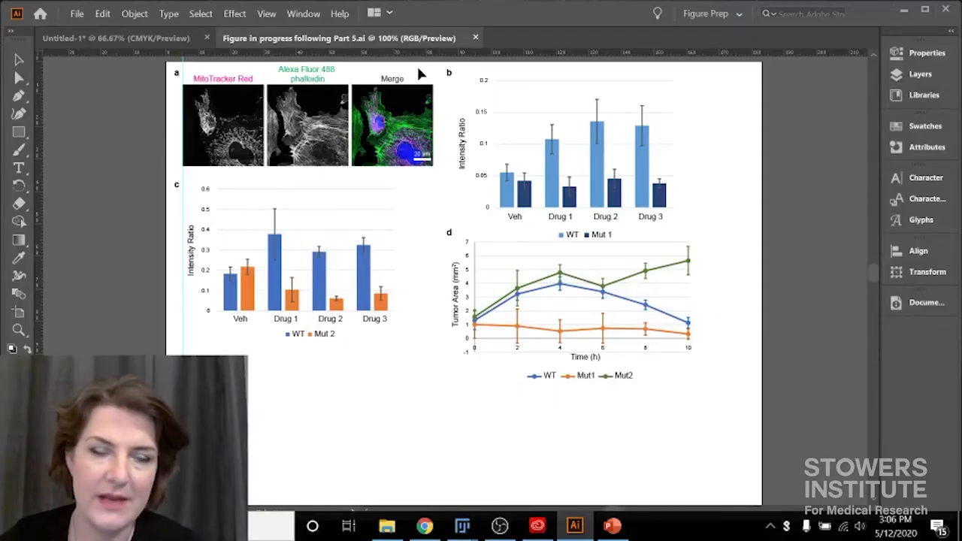
pyautogui.moveTo(524, 272)
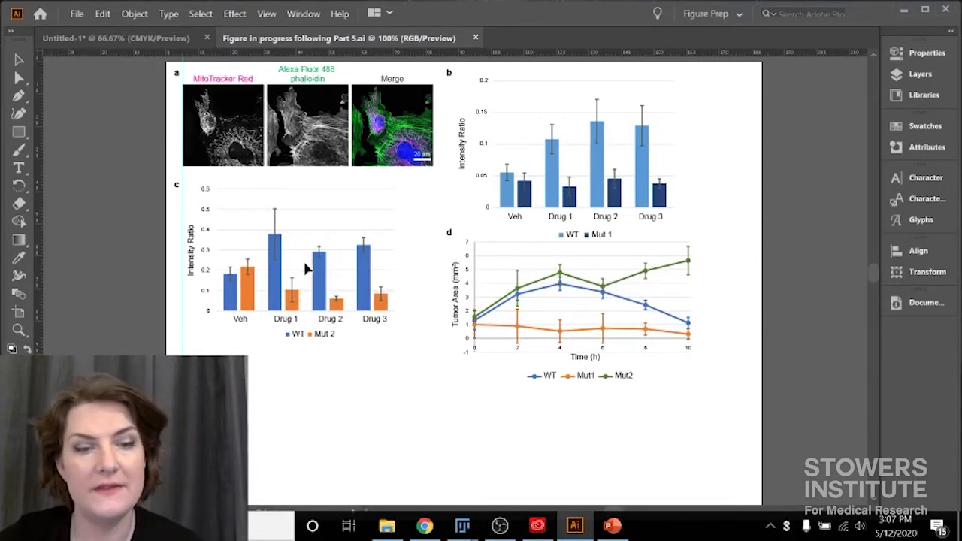
pyautogui.moveTo(560, 124)
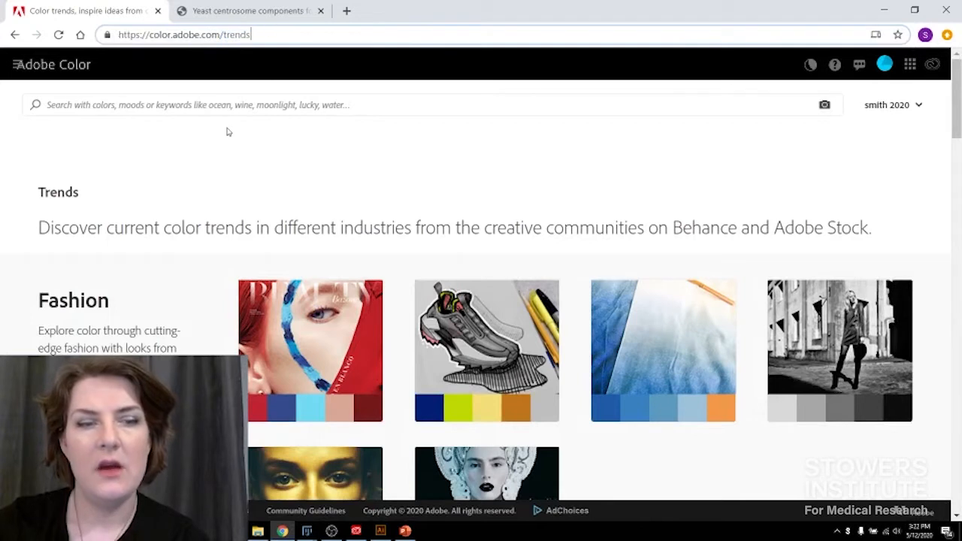
pyautogui.moveTo(464, 217)
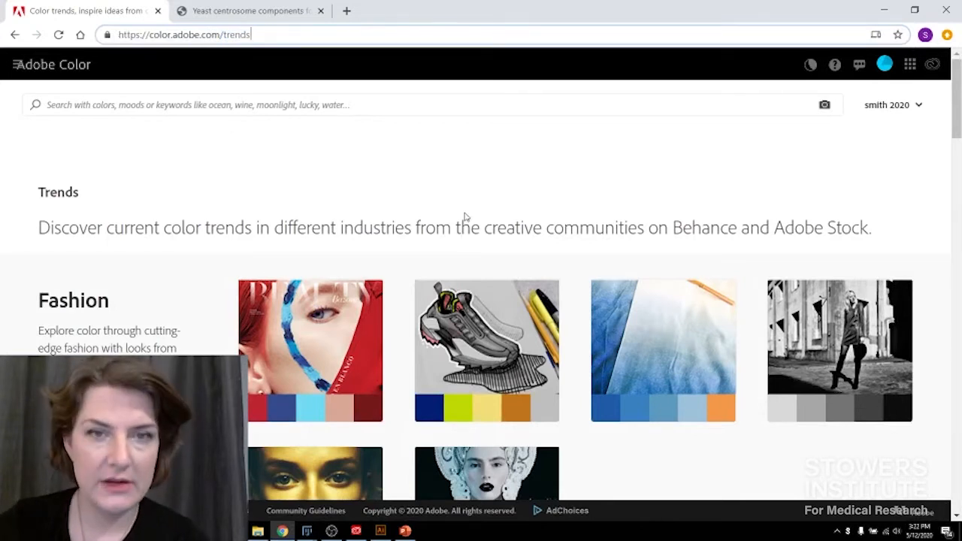
pyautogui.moveTo(706, 257)
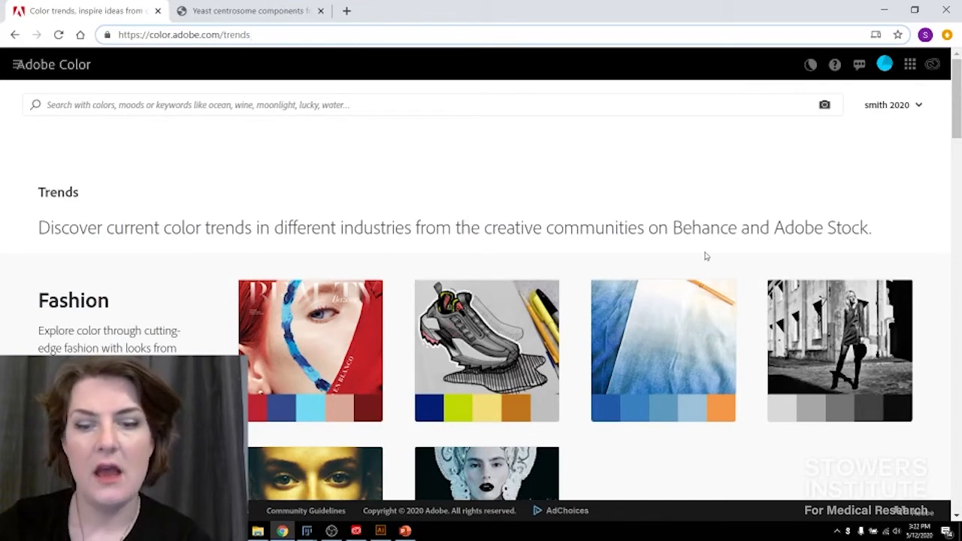
# Open the full Game Design trends collection and display Adobe Color's main menu.
pyautogui.scroll(-3)
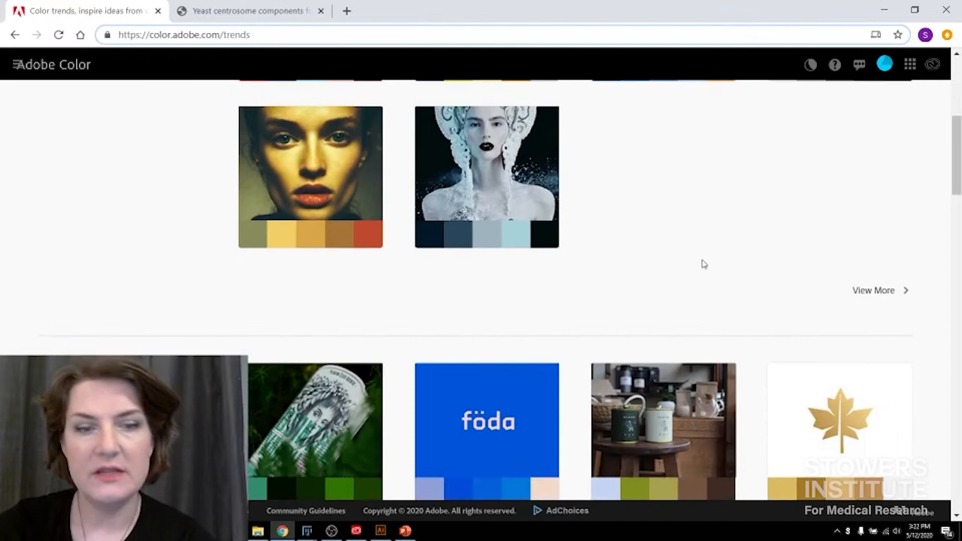
pyautogui.scroll(-3)
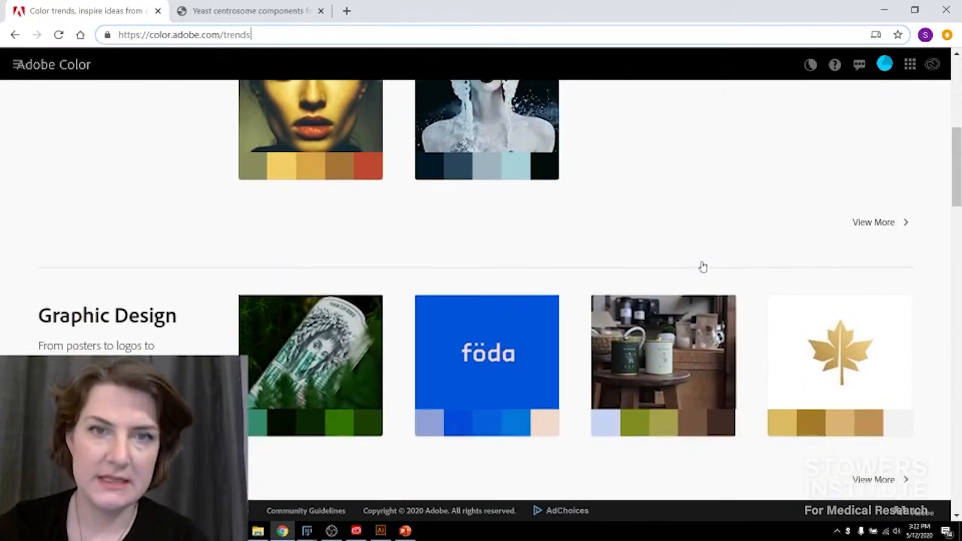
pyautogui.moveTo(705, 266)
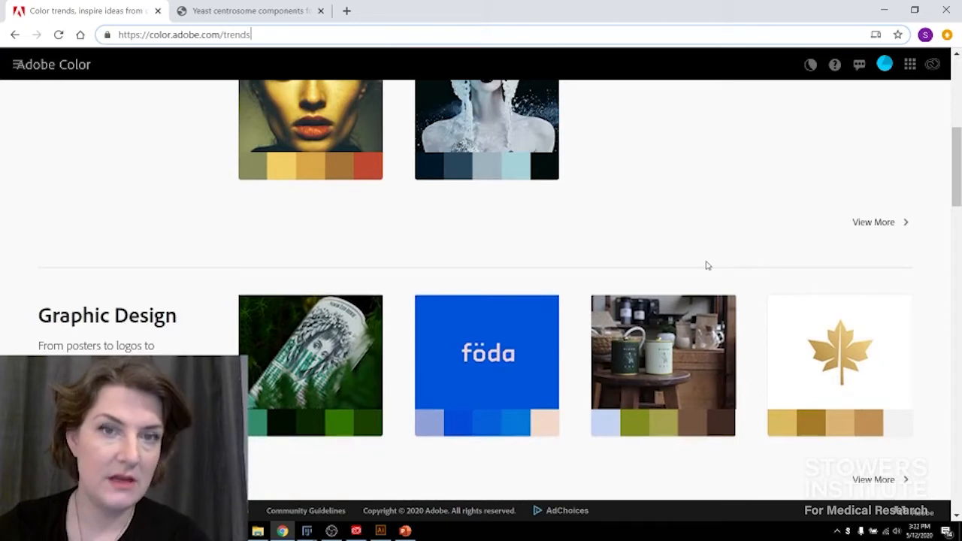
pyautogui.scroll(-3)
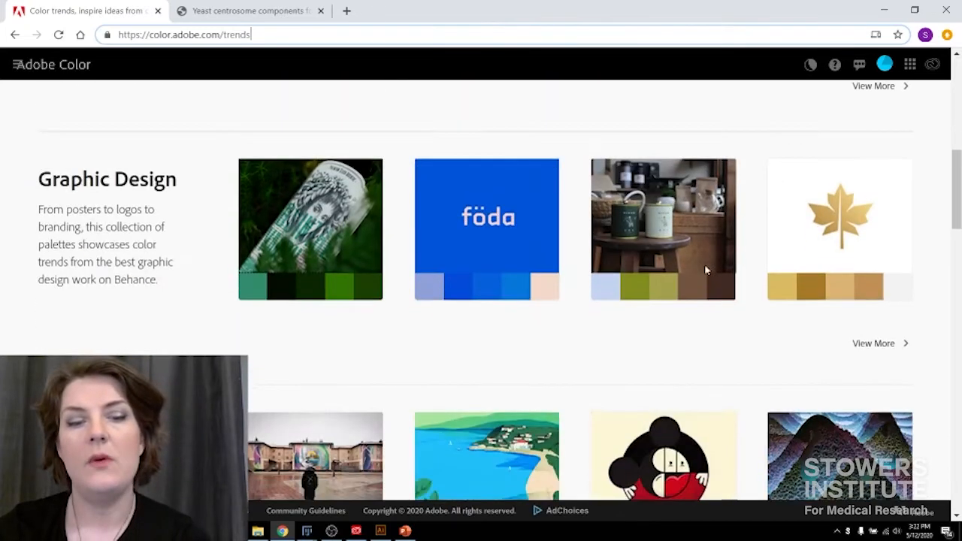
pyautogui.scroll(-3)
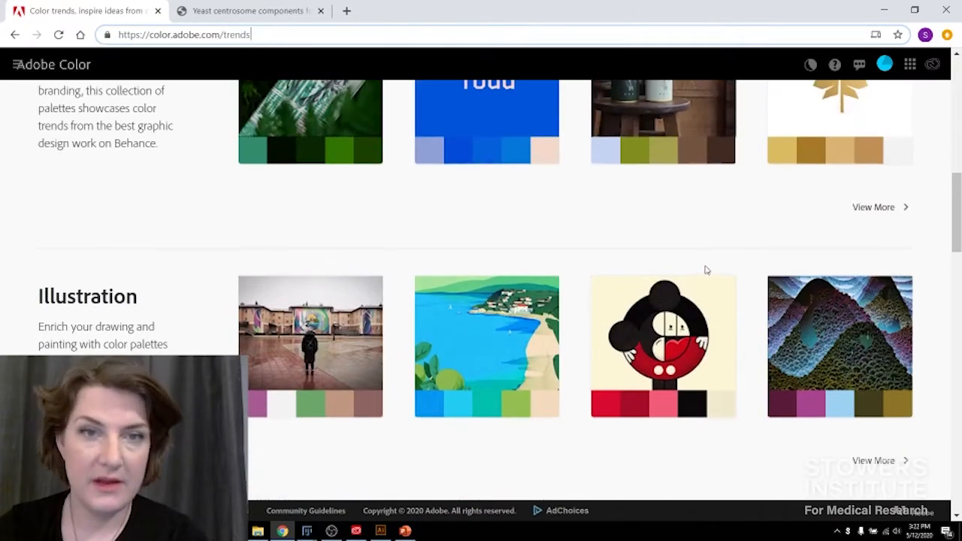
pyautogui.scroll(-3)
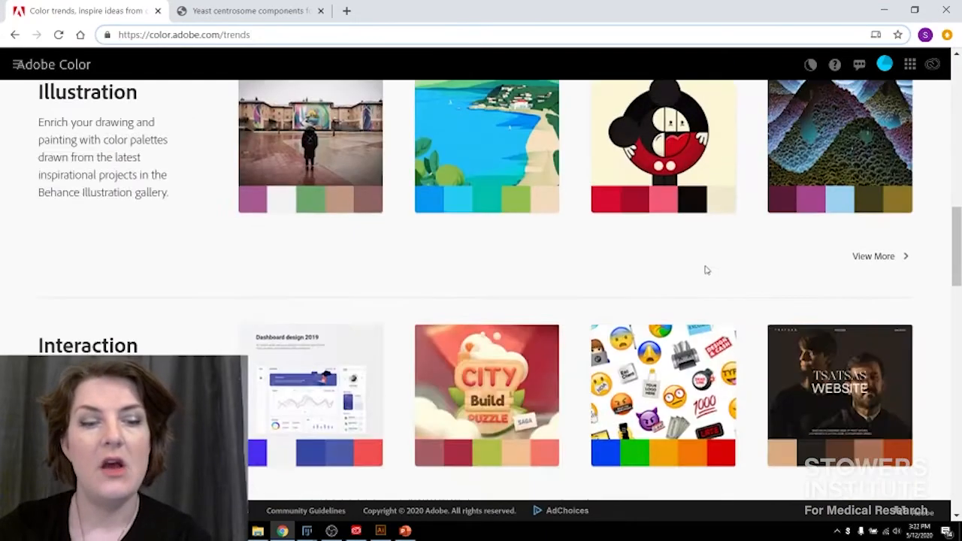
pyautogui.scroll(-3)
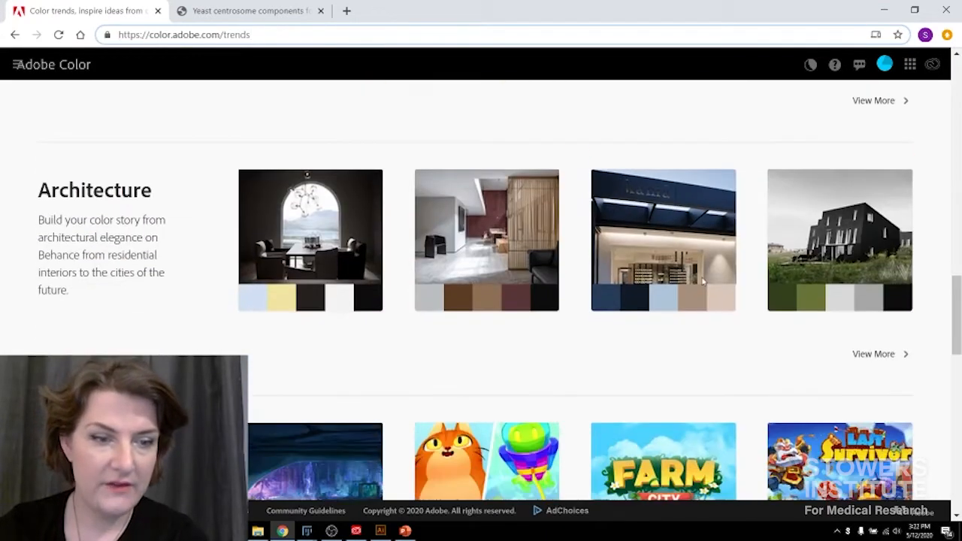
pyautogui.scroll(-3)
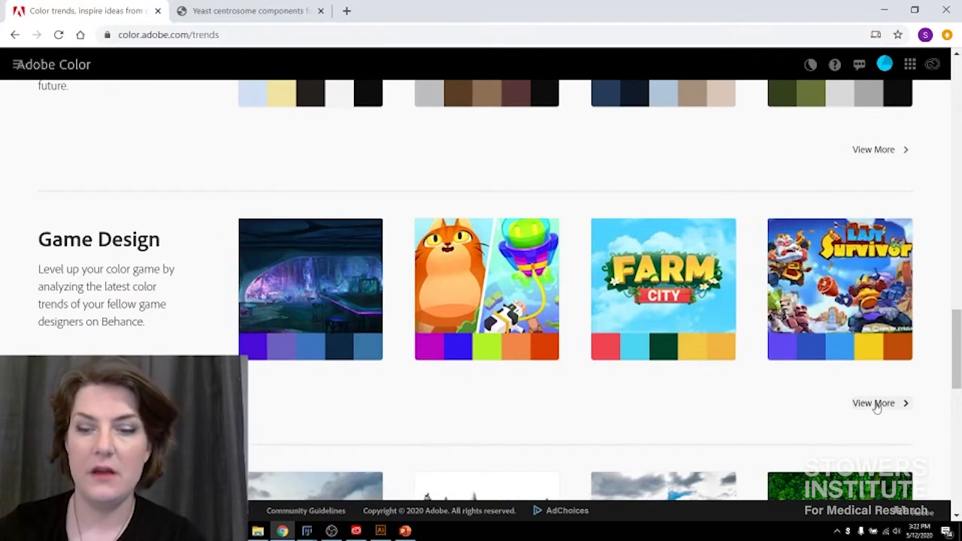
pyautogui.click(873, 402)
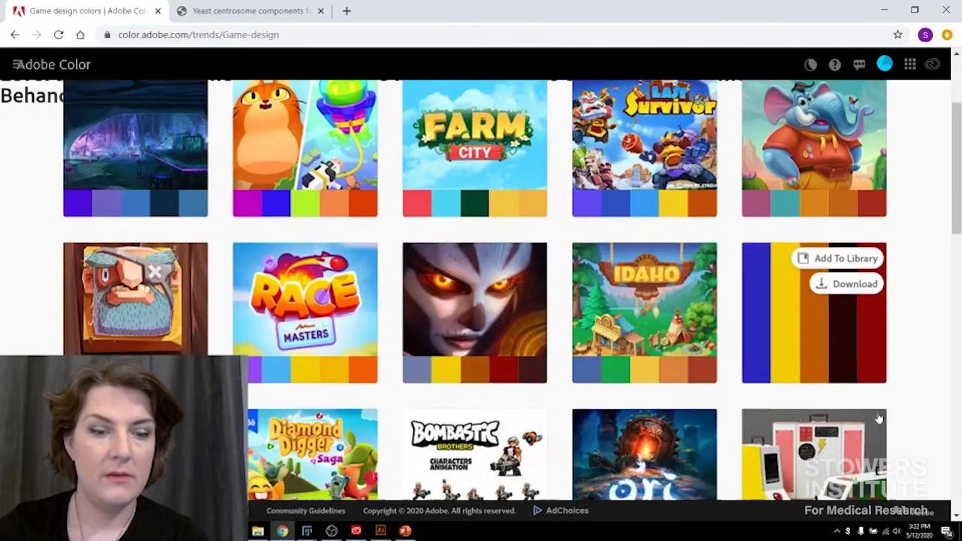
pyautogui.scroll(-3)
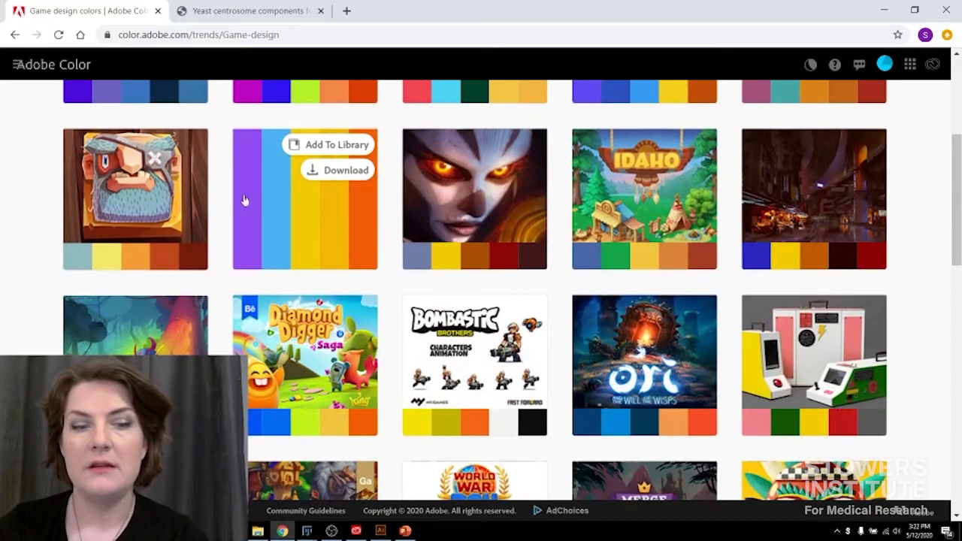
pyautogui.moveTo(342, 242)
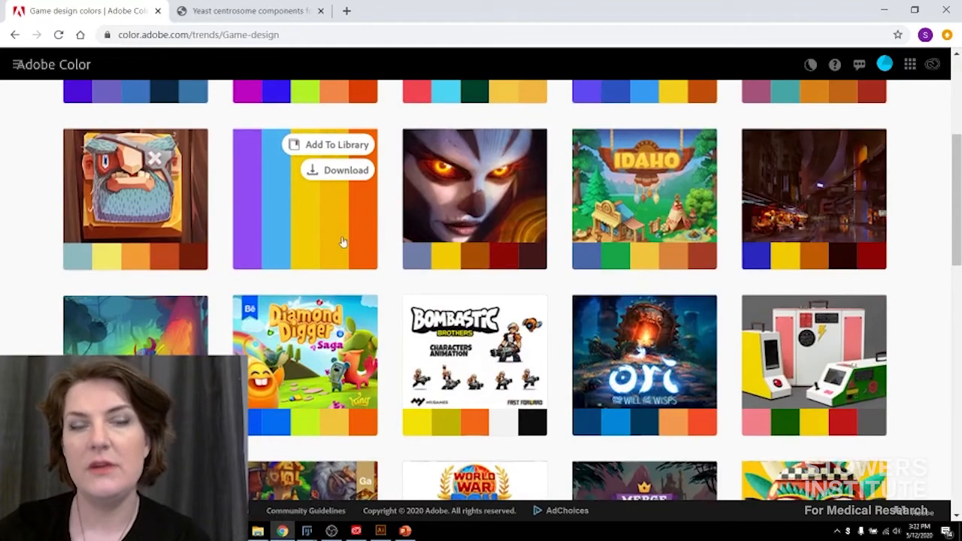
pyautogui.moveTo(359, 248)
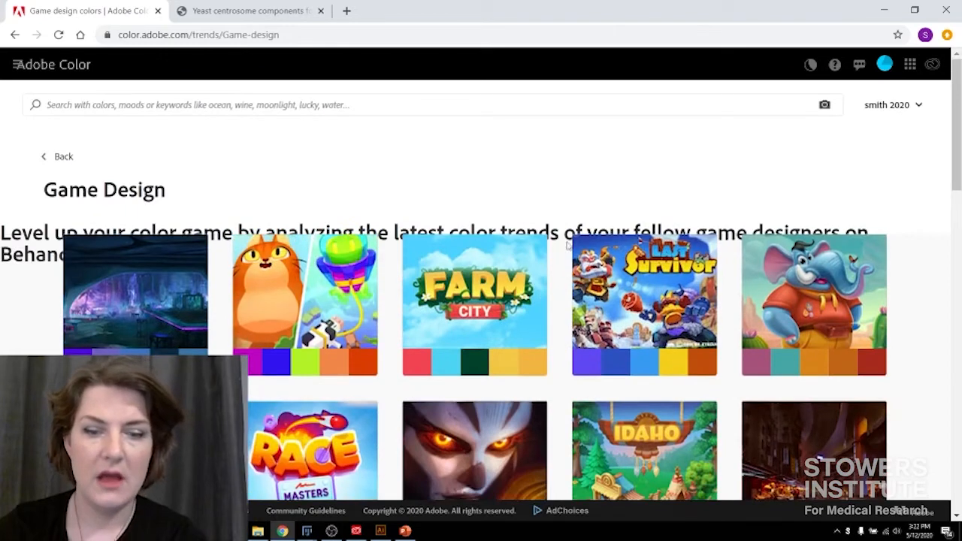
pyautogui.moveTo(823, 104)
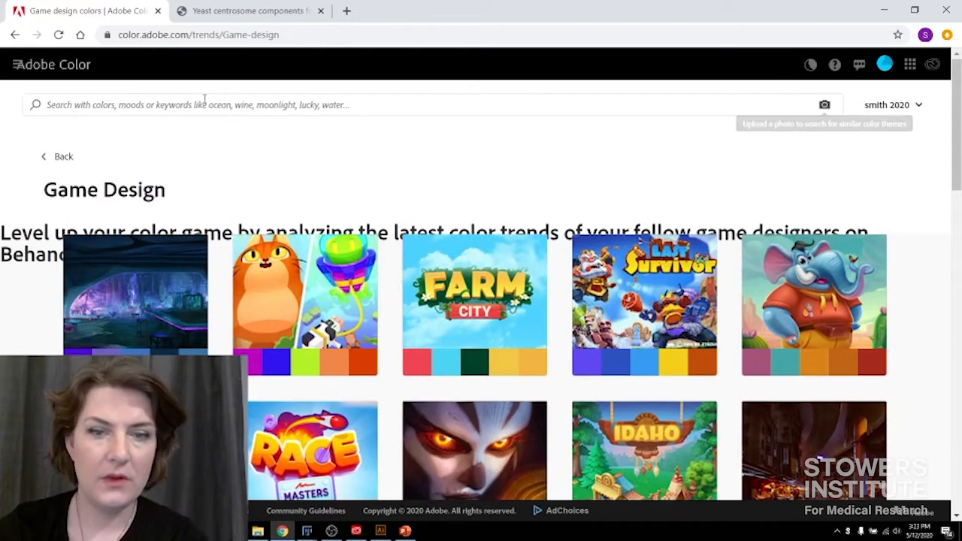
pyautogui.click(13, 64)
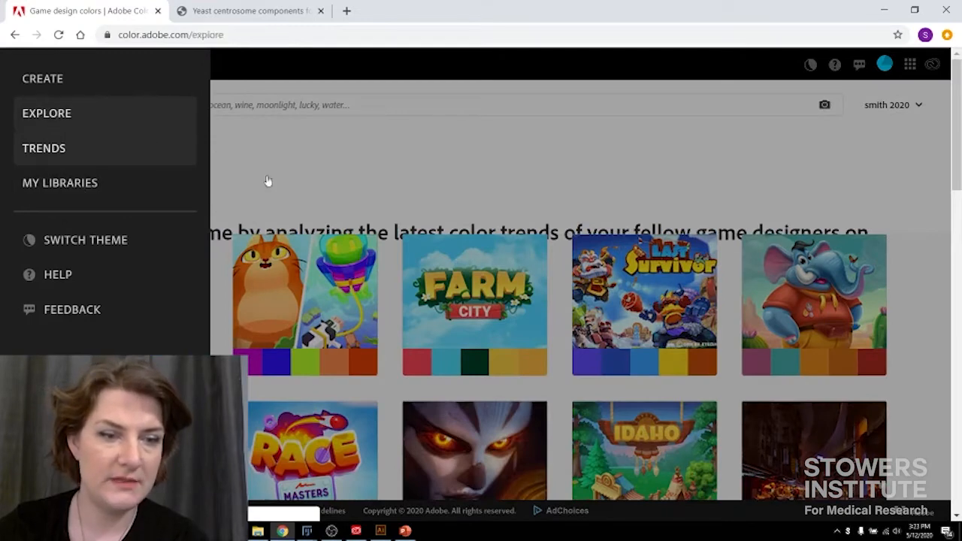
# Show only the most popular color themes on Adobe Color's Explore page.
pyautogui.click(47, 113)
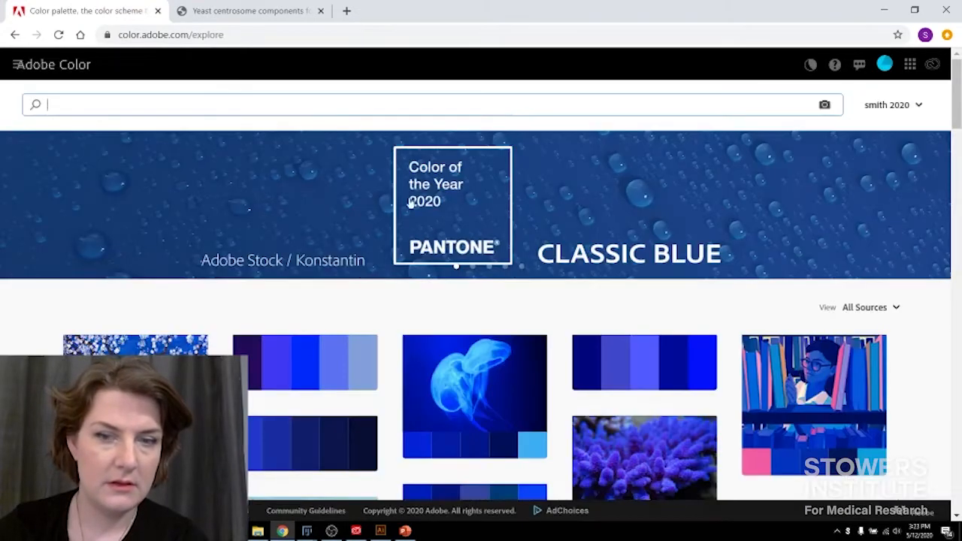
pyautogui.scroll(-3)
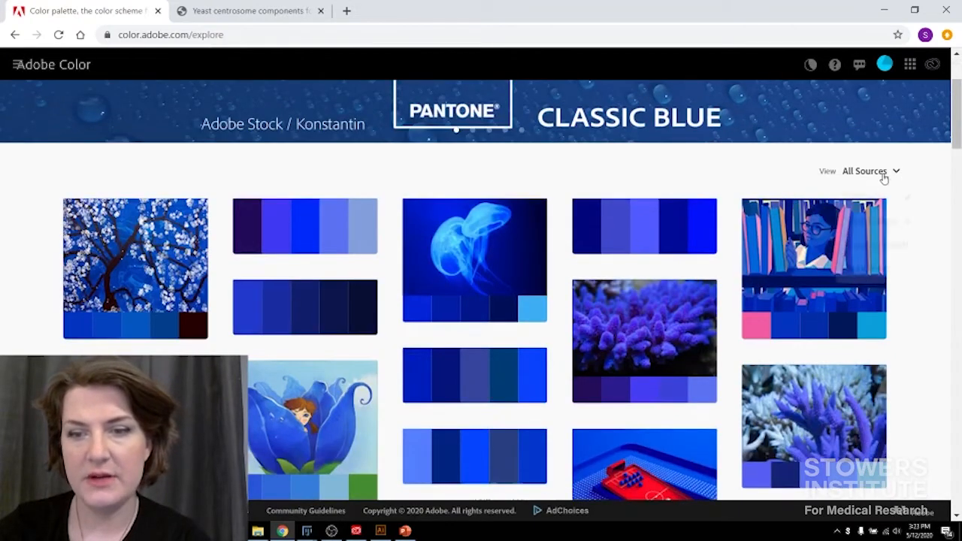
pyautogui.click(869, 171)
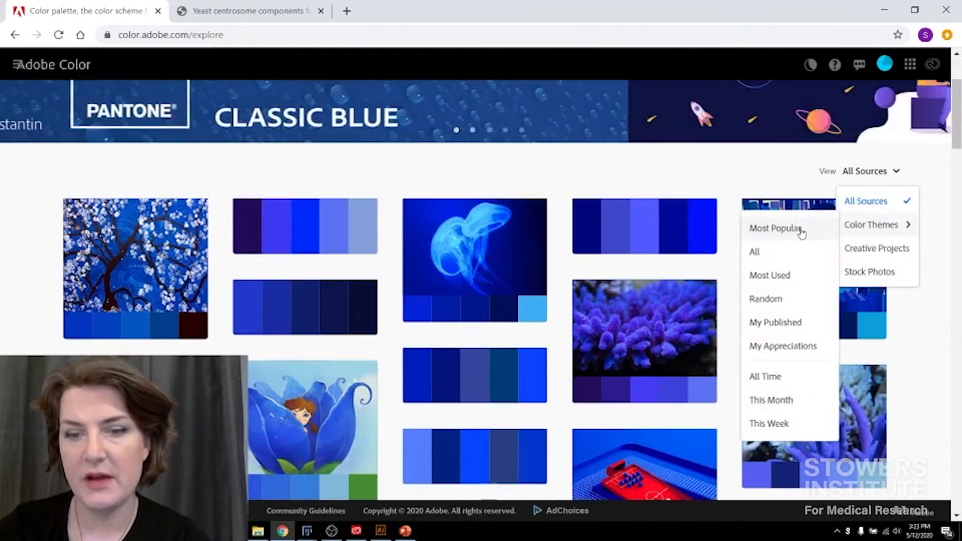
pyautogui.click(871, 224)
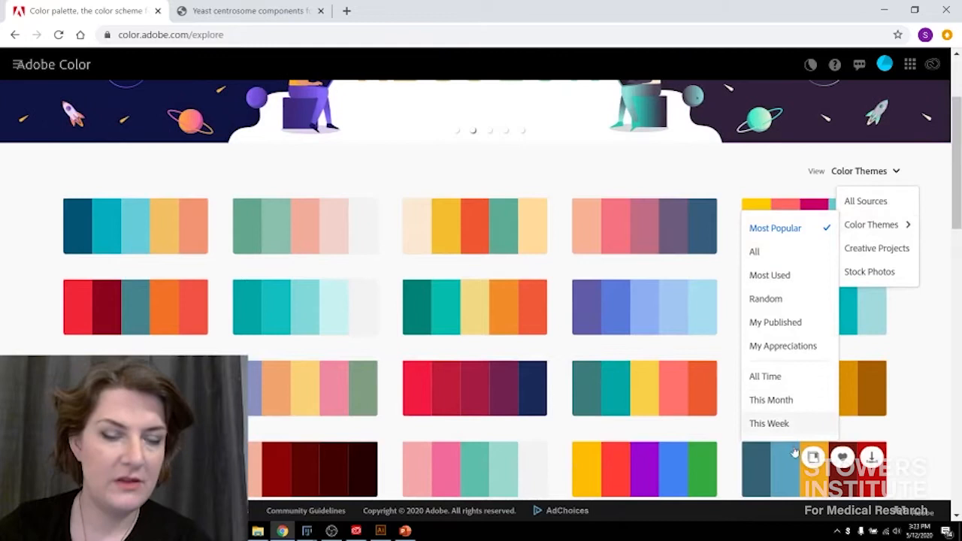
# Save the pink, coral, yellow, teal and navy palette to the library, then return to Illustrator.
pyautogui.scroll(-3)
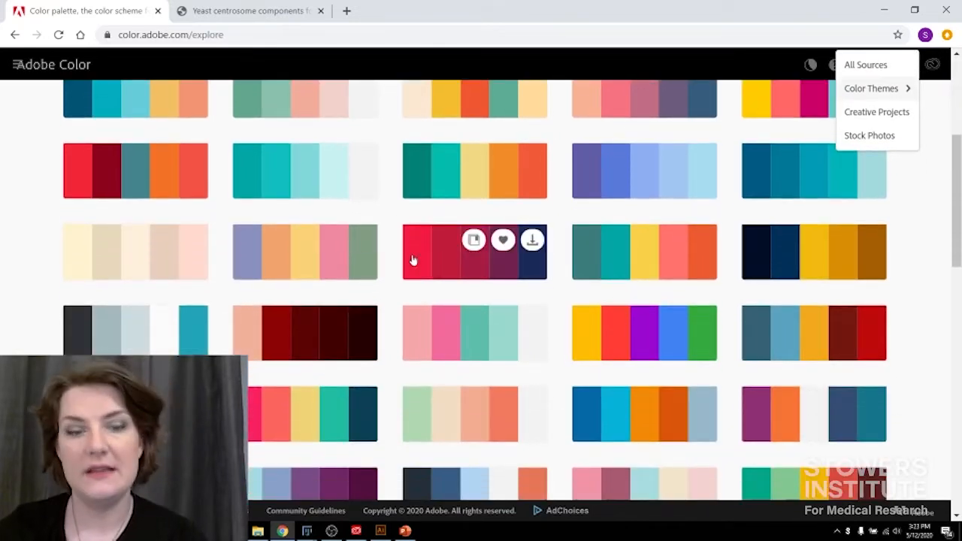
pyautogui.scroll(-3)
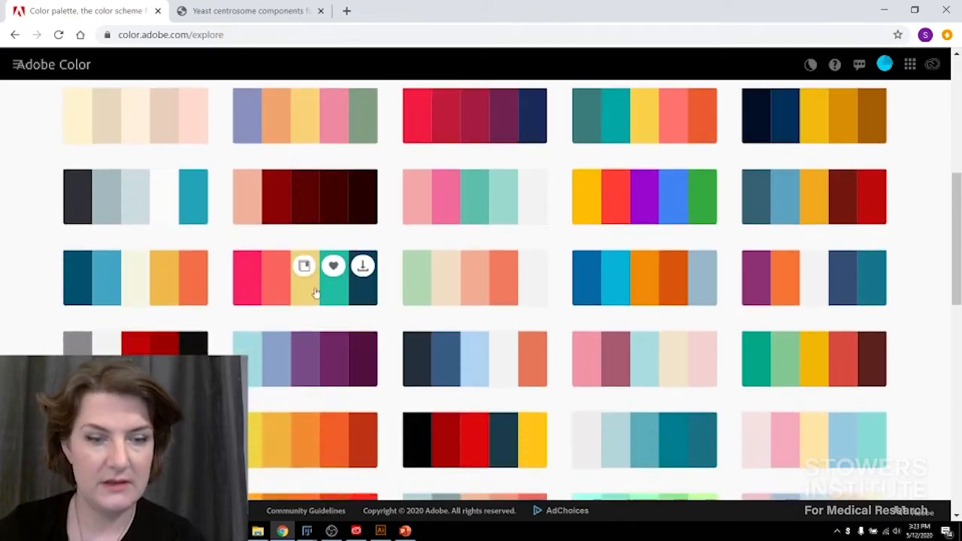
pyautogui.click(304, 278)
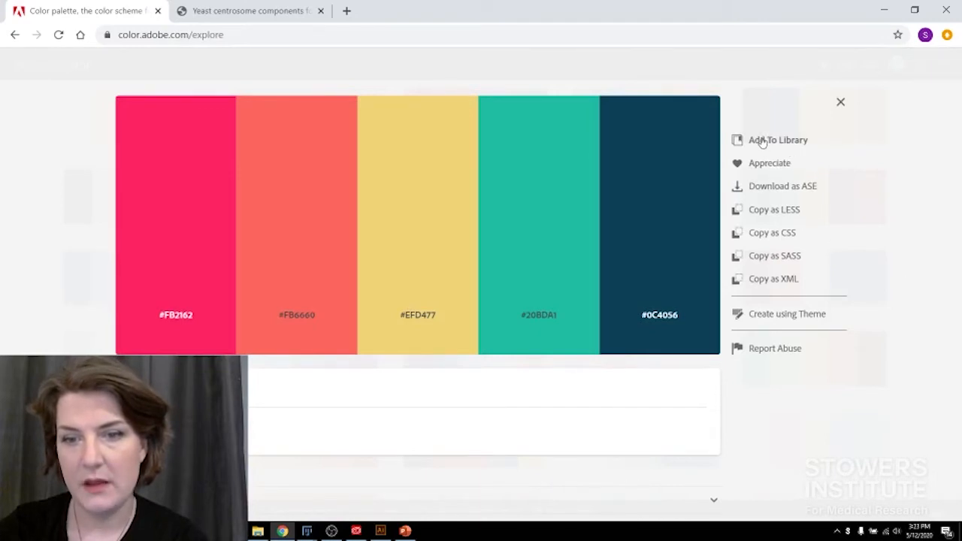
pyautogui.click(778, 139)
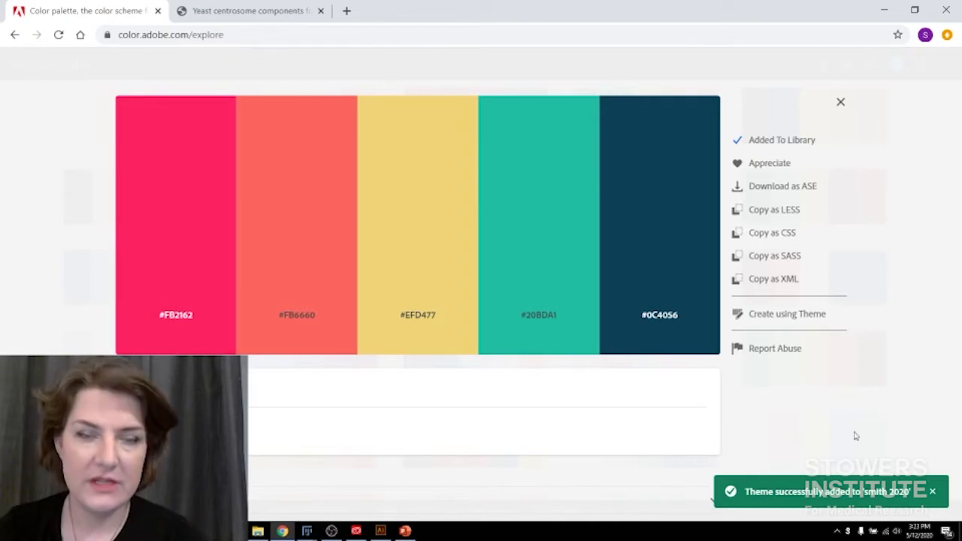
pyautogui.moveTo(821, 51)
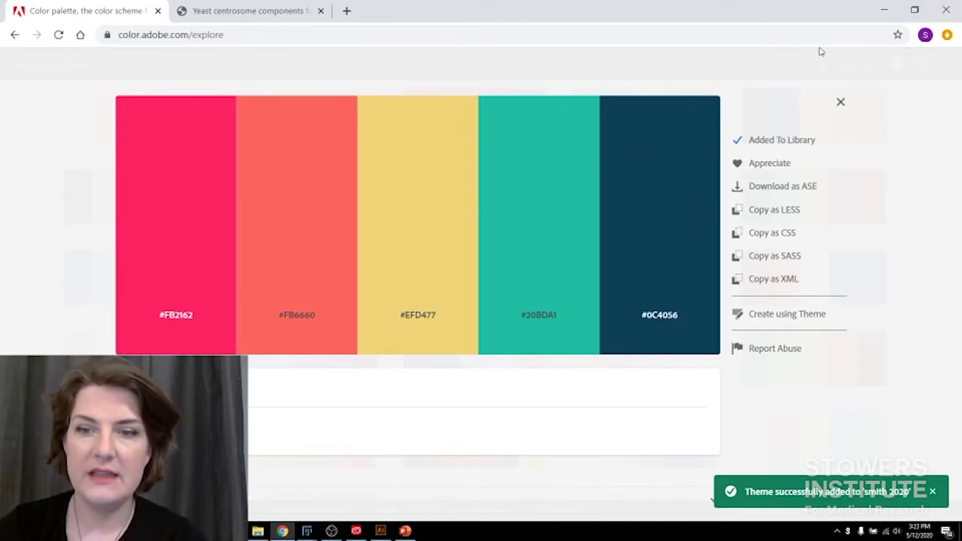
pyautogui.click(380, 531)
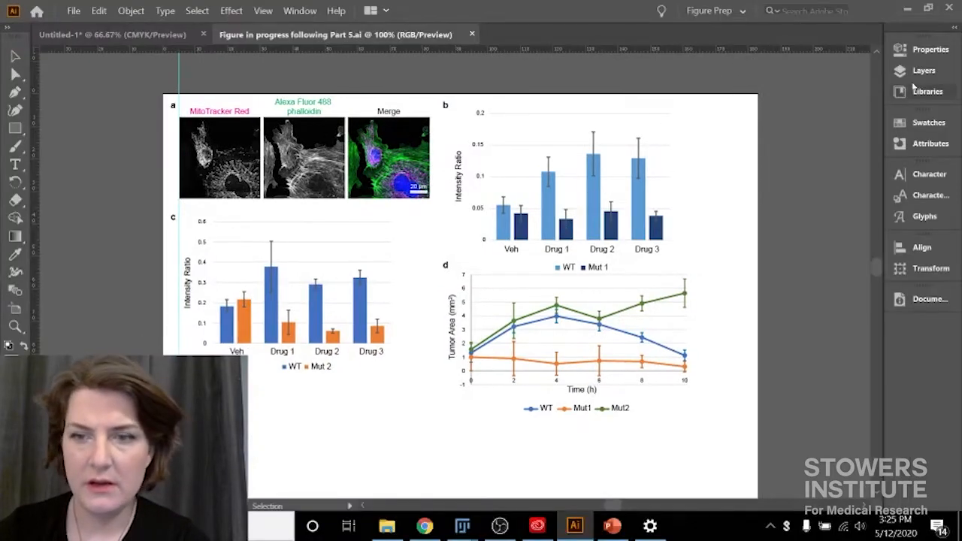
pyautogui.click(926, 91)
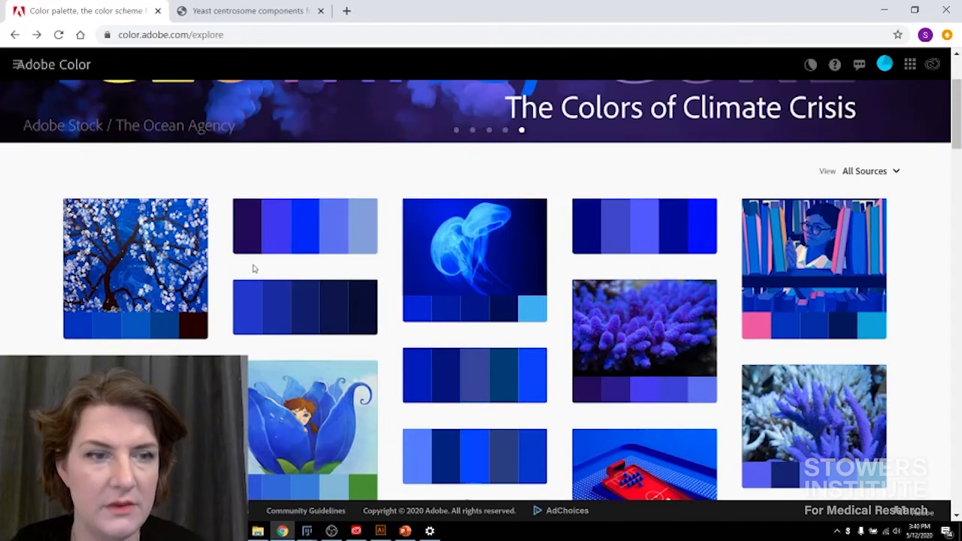
# Open Adobe Color's Create section on the Image tab, ready for an image upload.
pyautogui.click(13, 64)
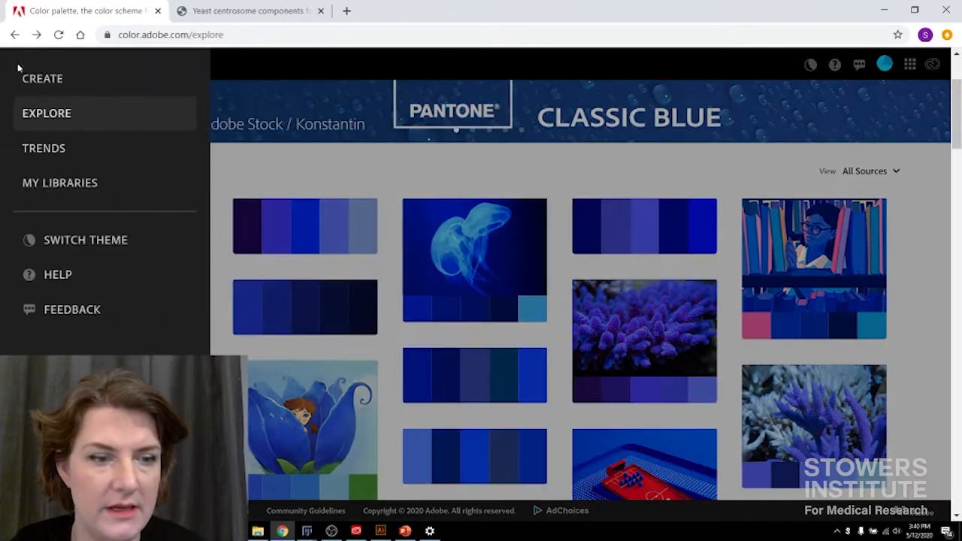
pyautogui.click(42, 79)
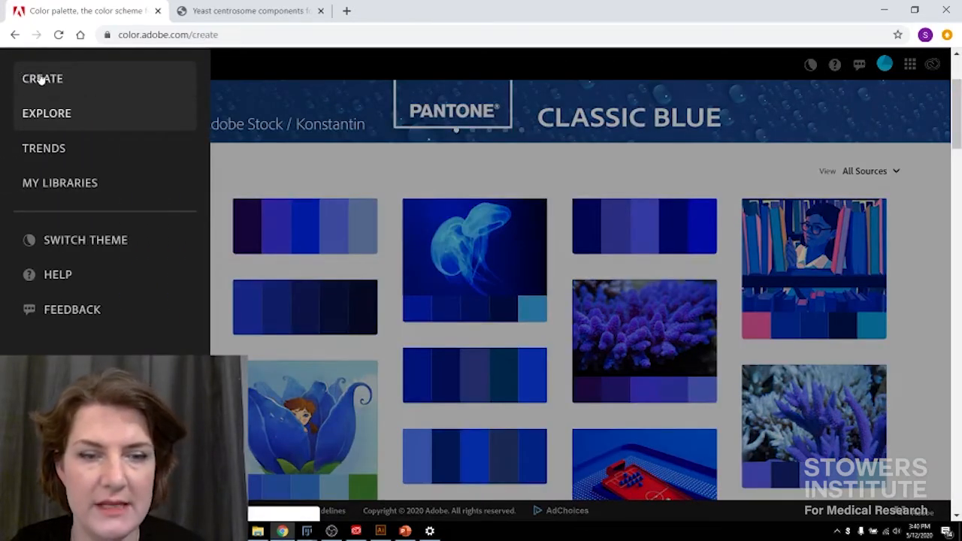
pyautogui.click(43, 78)
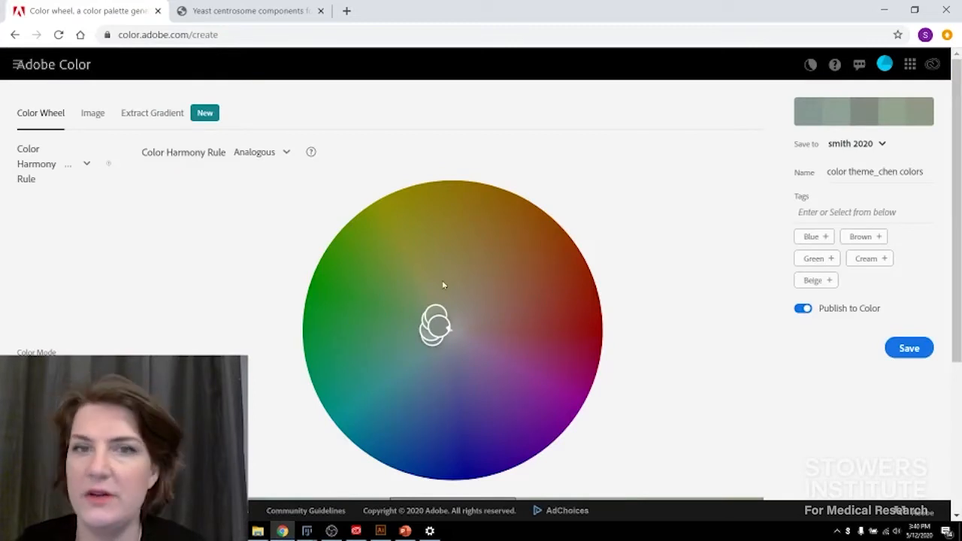
pyautogui.moveTo(92, 116)
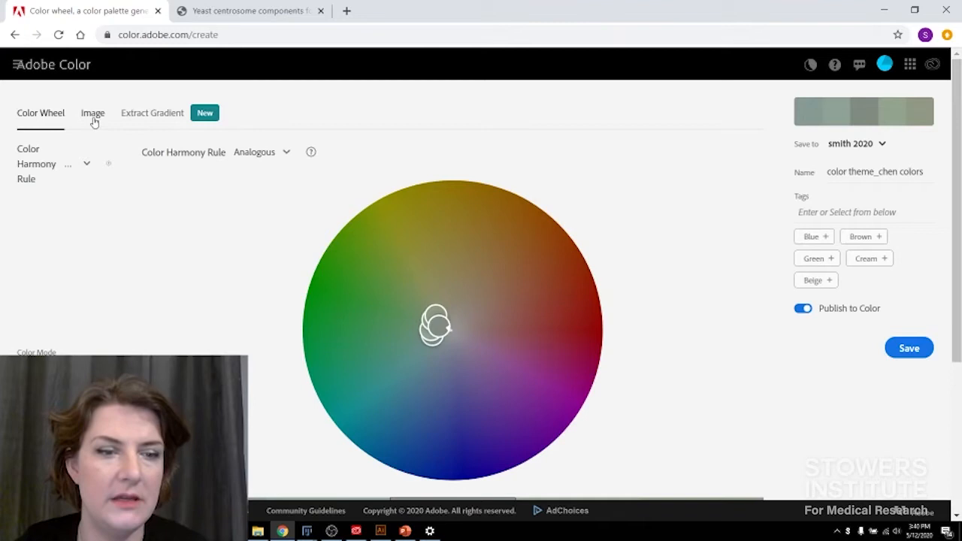
pyautogui.click(93, 113)
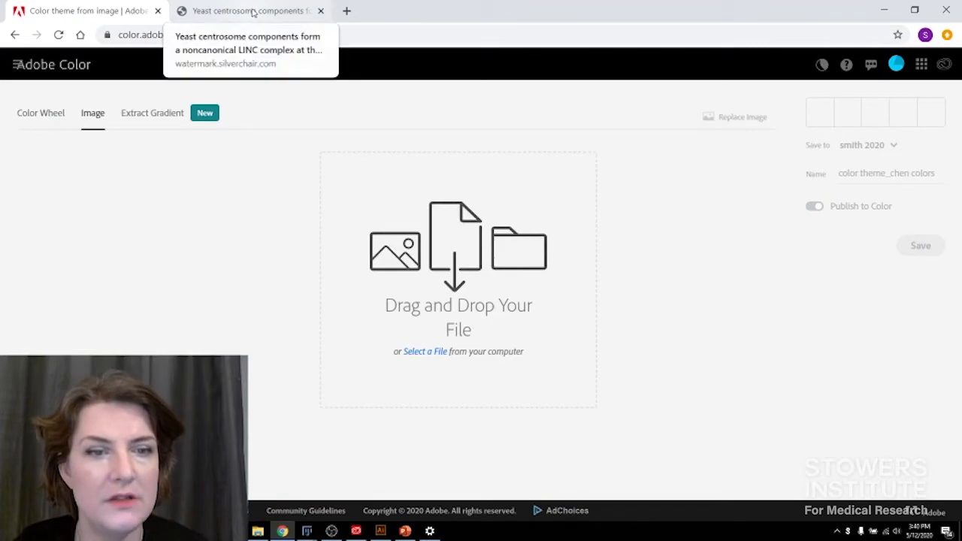
# Switch to the JCB Yeast centrosome paper and scroll down to its data figure.
pyautogui.click(248, 10)
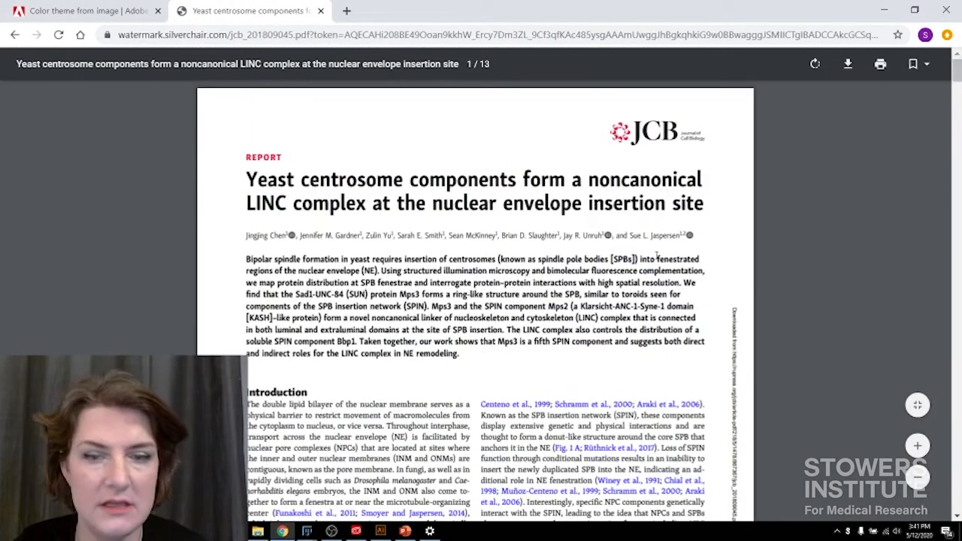
pyautogui.scroll(-3)
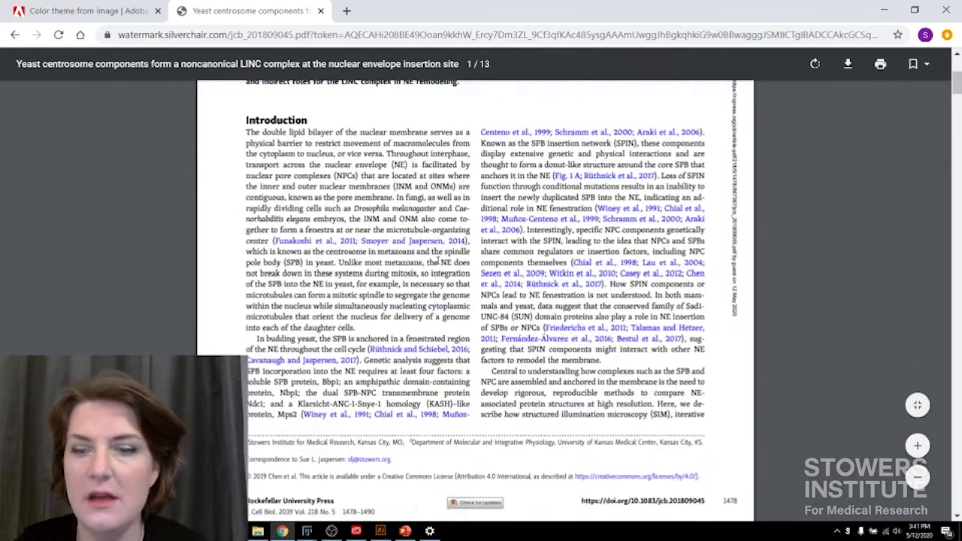
pyautogui.scroll(-3)
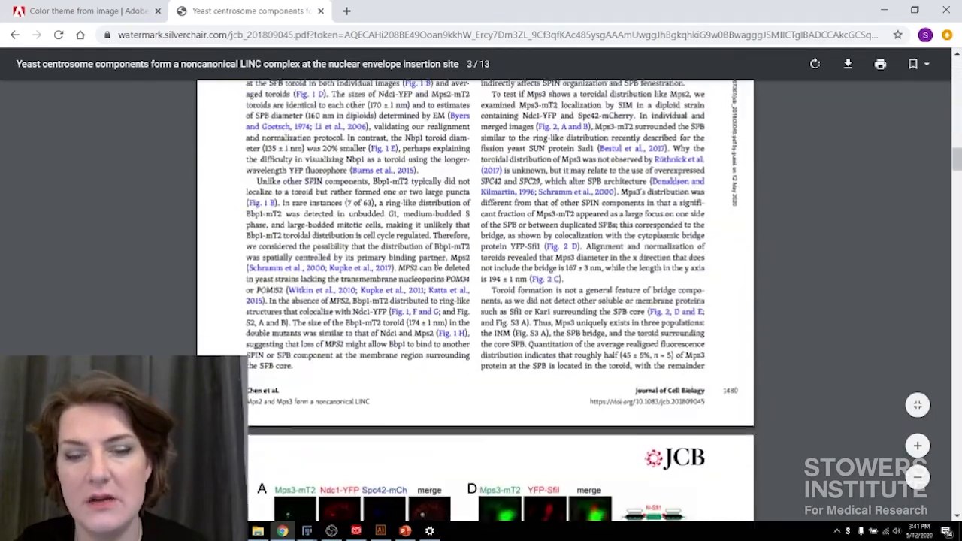
pyautogui.scroll(-3)
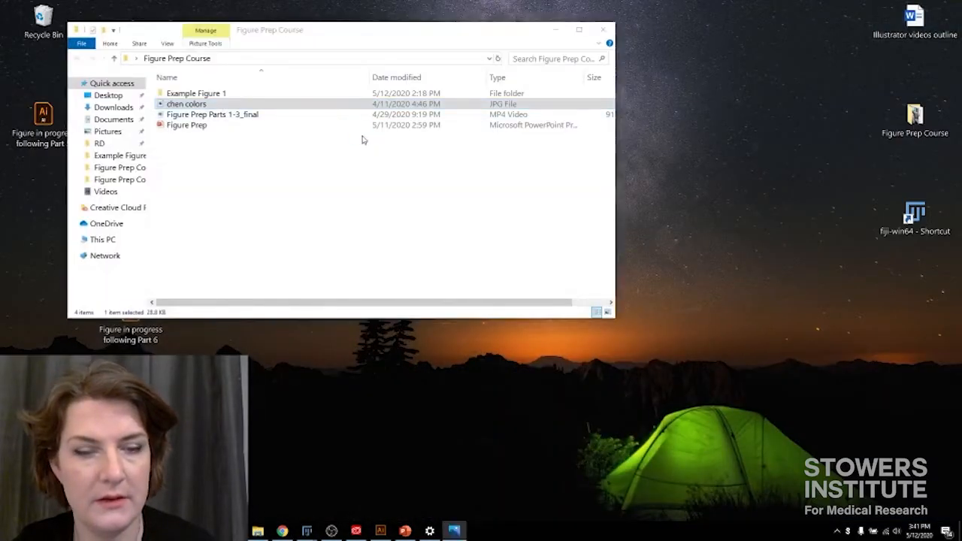
# View chen colors.jpg in Photos, then close the preview.
pyautogui.doubleClick(186, 104)
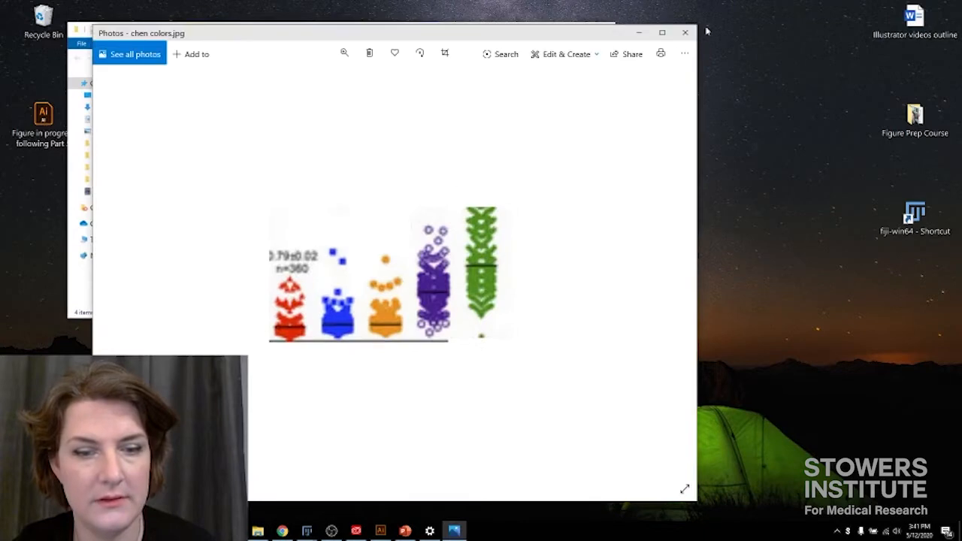
pyautogui.click(684, 32)
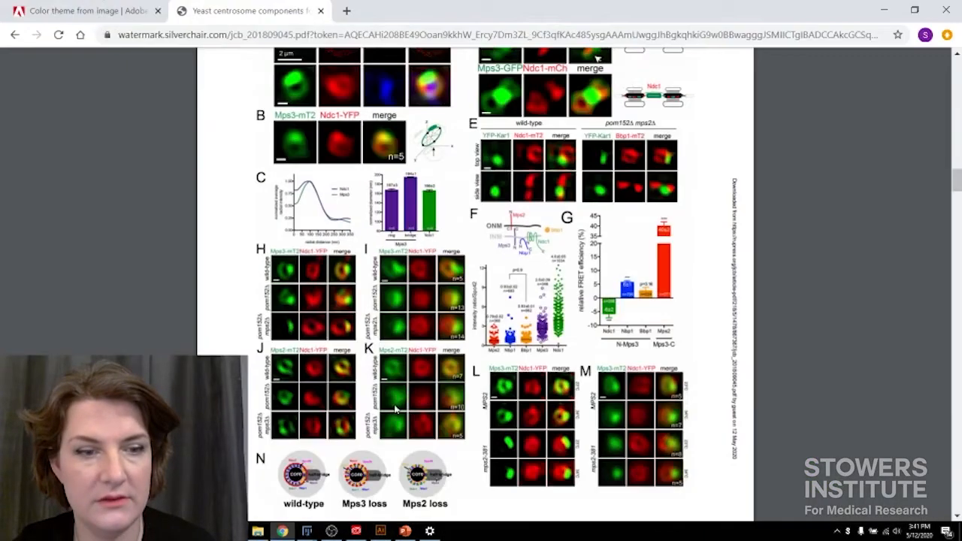
# Switch back to the Adobe Color tab in Chrome.
pyautogui.click(82, 11)
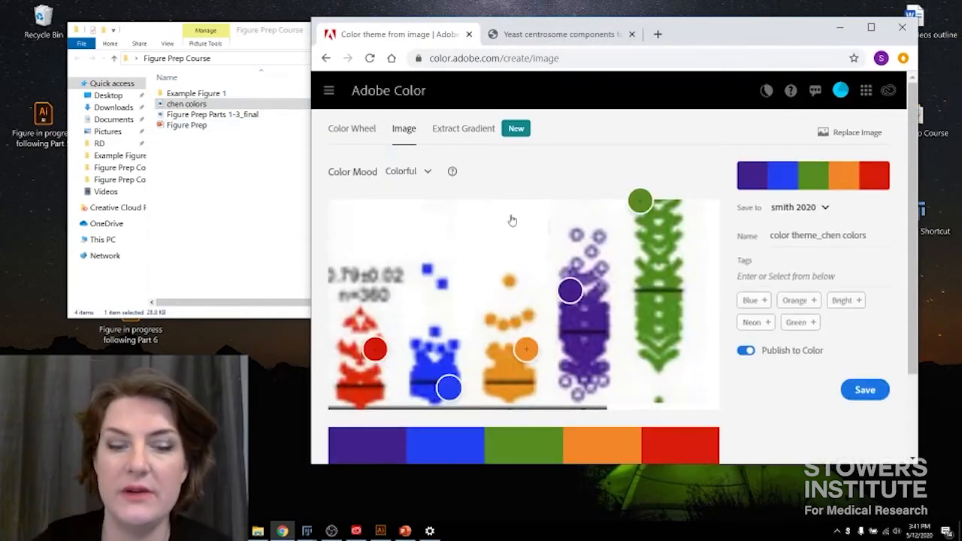
pyautogui.moveTo(628, 284)
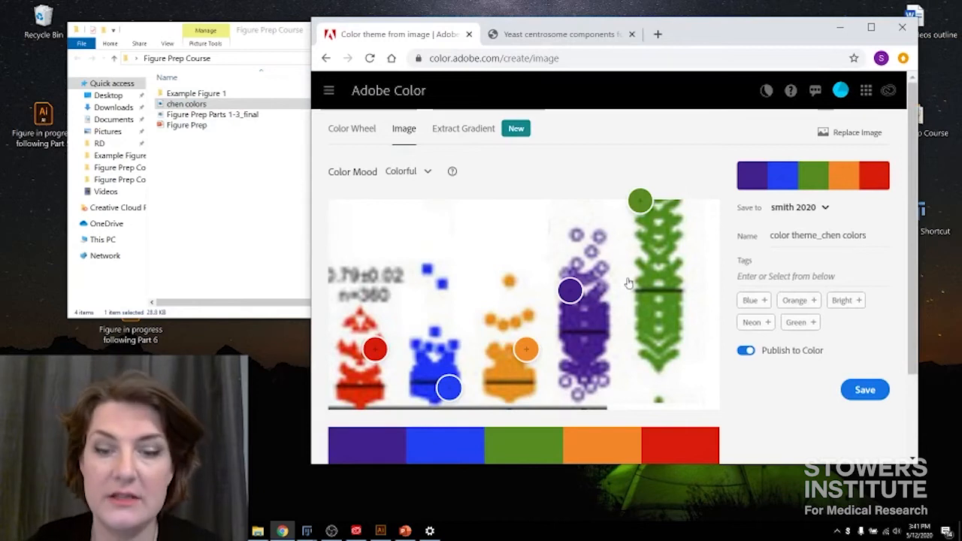
# Reorder the extracted theme swatches so the theme starts with red.
pyautogui.scroll(-3)
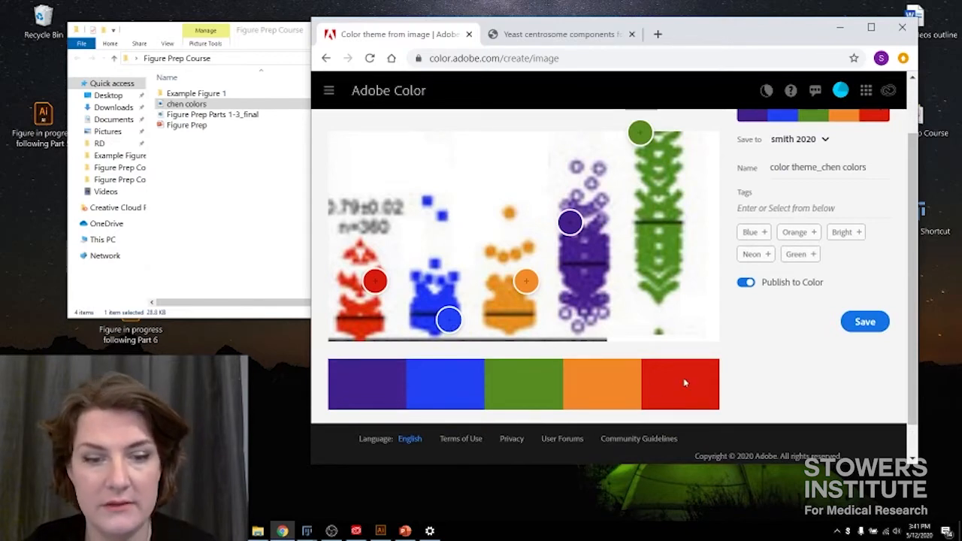
pyautogui.click(680, 384)
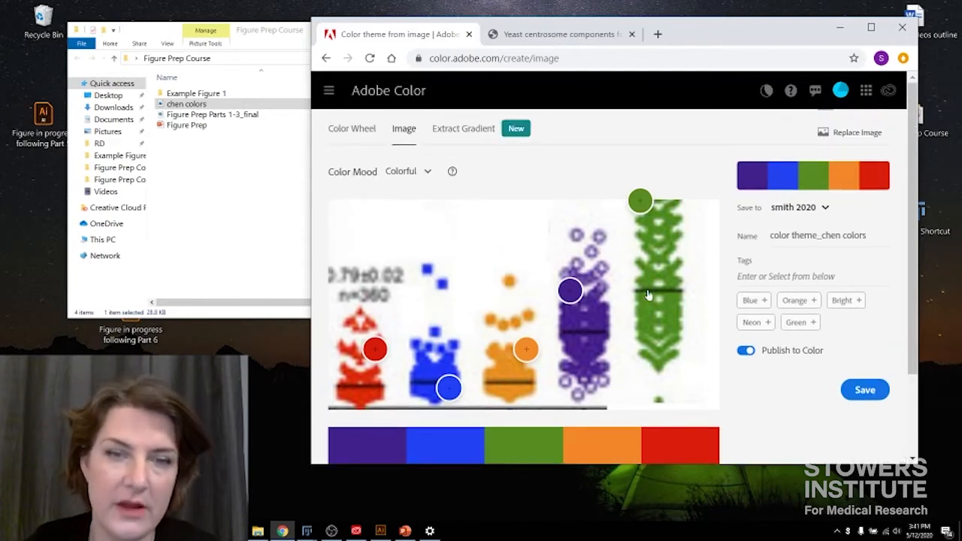
pyautogui.scroll(-3)
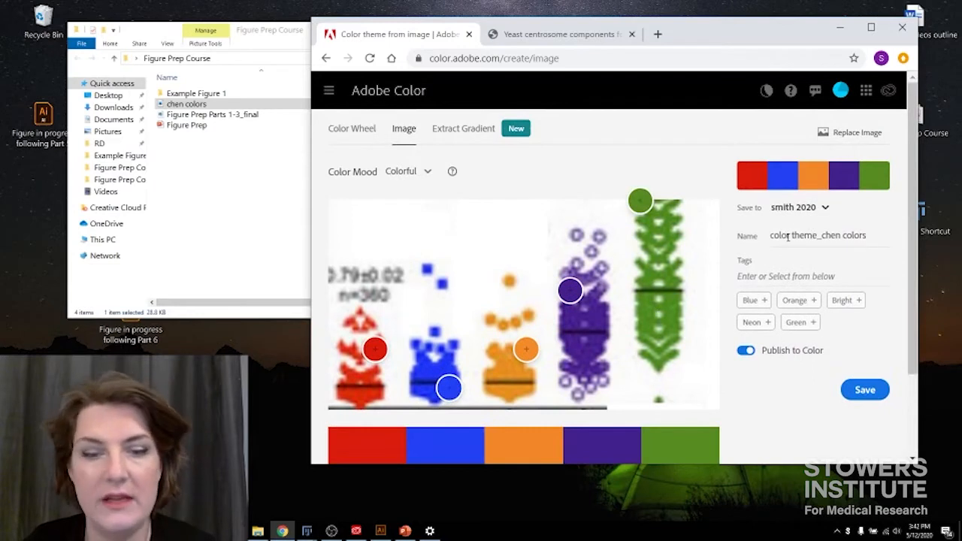
pyautogui.scroll(-3)
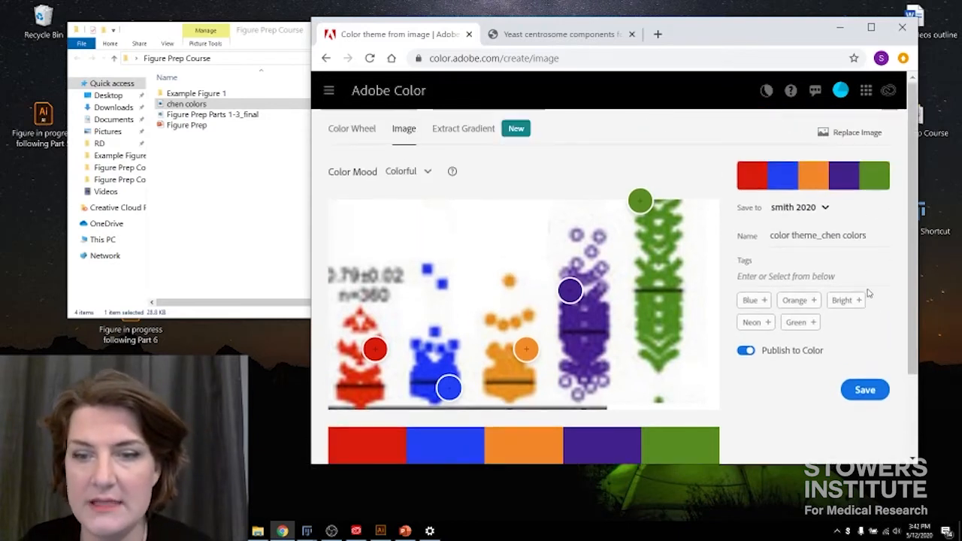
pyautogui.scroll(-3)
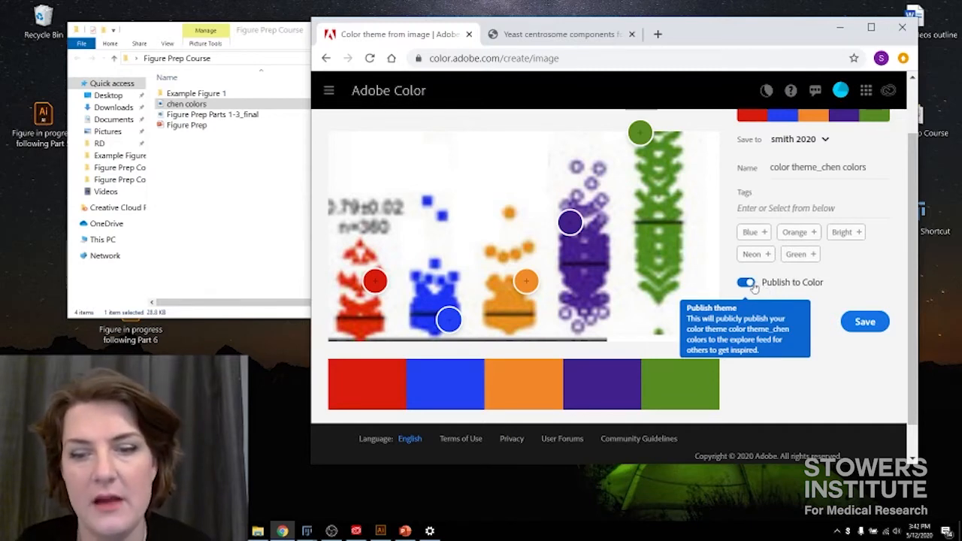
# Turn off Publish to Color and save the theme as 'color theme_chen colors'.
pyautogui.click(744, 281)
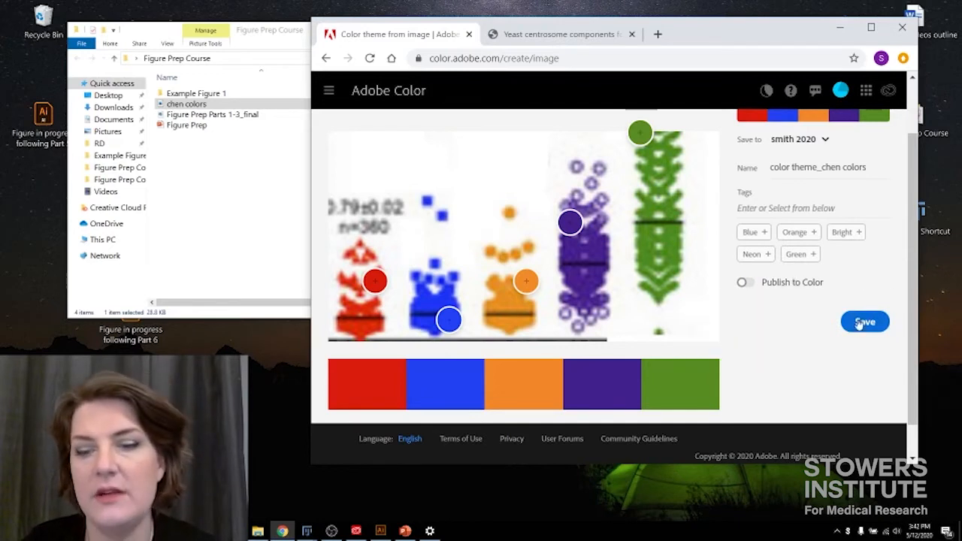
pyautogui.click(863, 322)
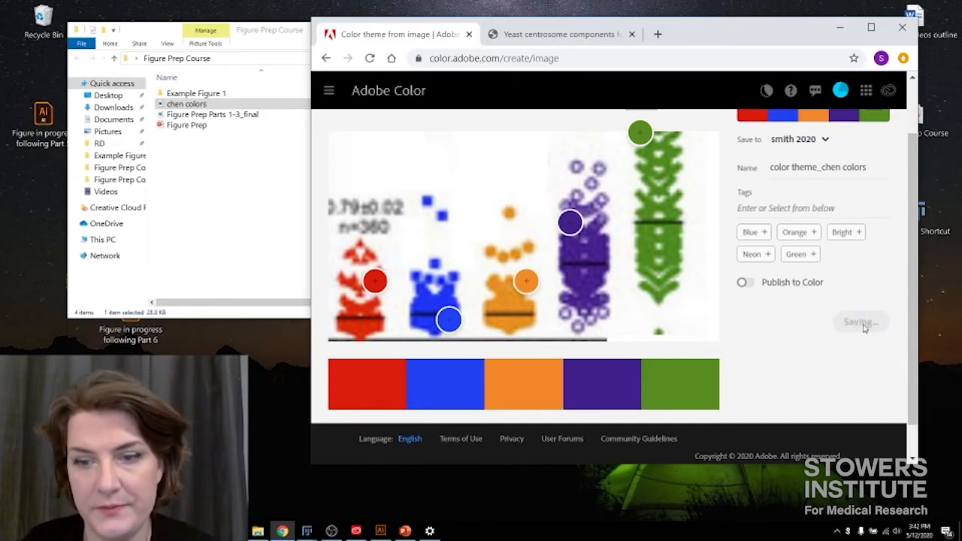
pyautogui.click(859, 321)
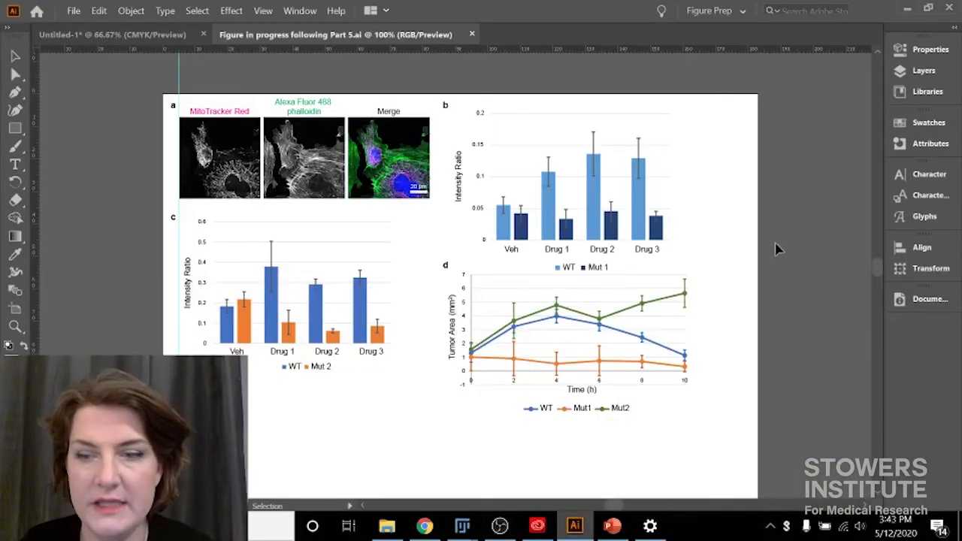
# Add the color theme_chen colors library theme to the document's Swatches panel.
pyautogui.click(927, 91)
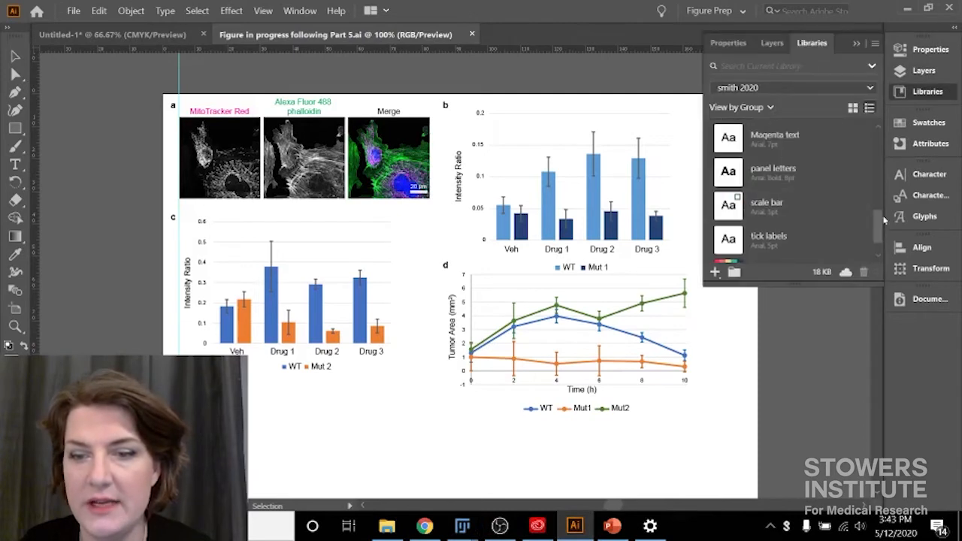
pyautogui.scroll(-3)
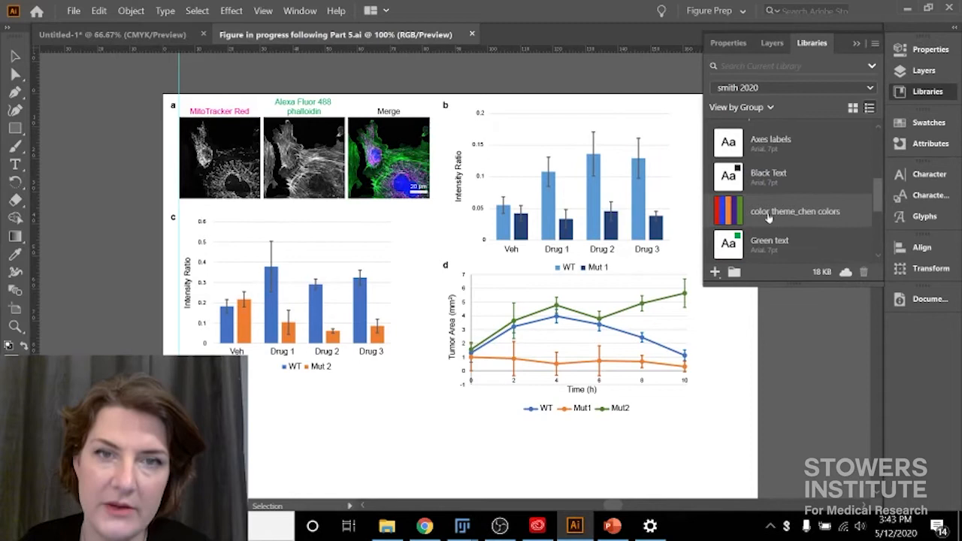
pyautogui.moveTo(740, 219)
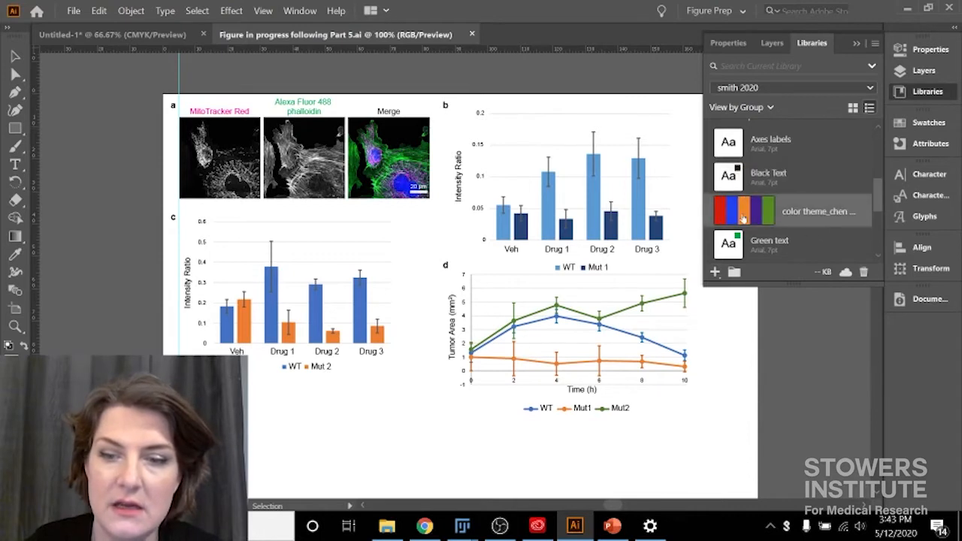
pyautogui.rightClick(743, 210)
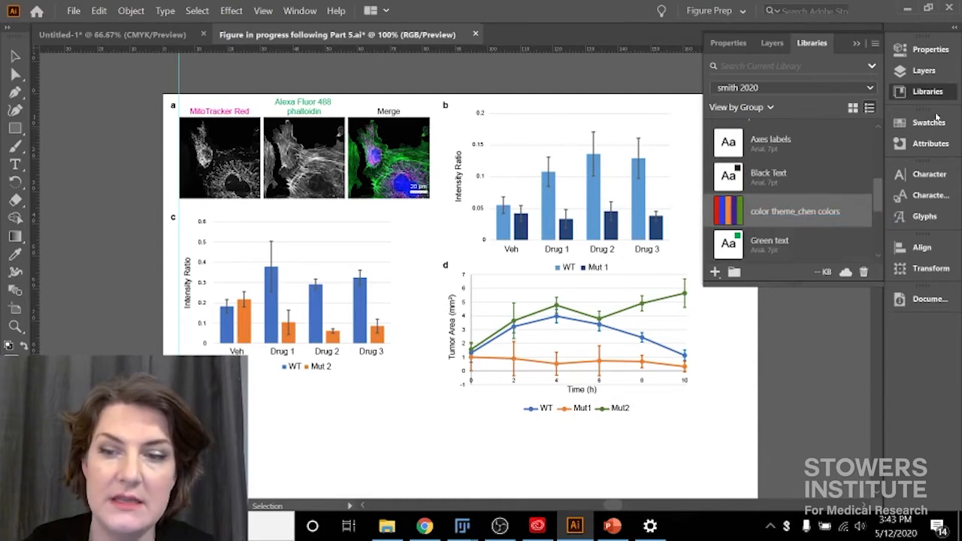
pyautogui.click(928, 122)
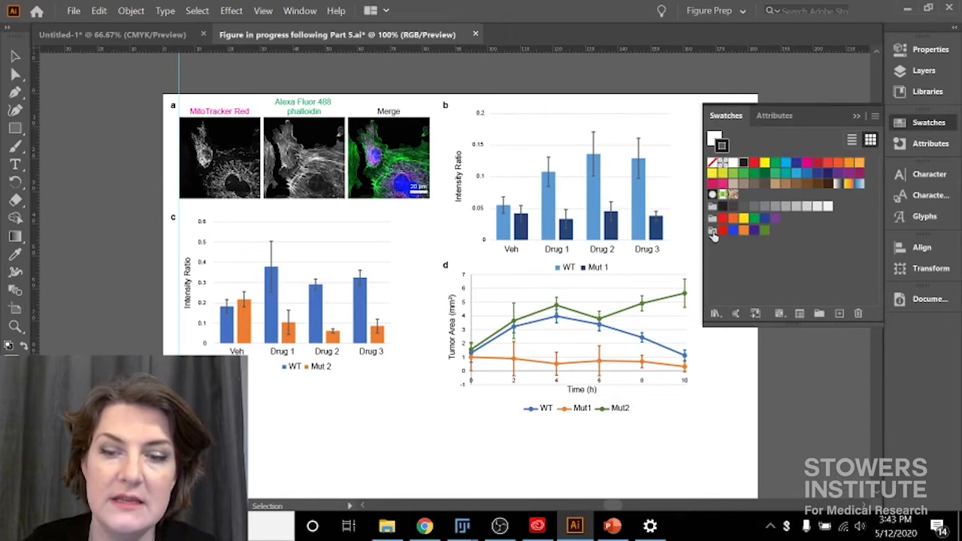
pyautogui.moveTo(765, 231)
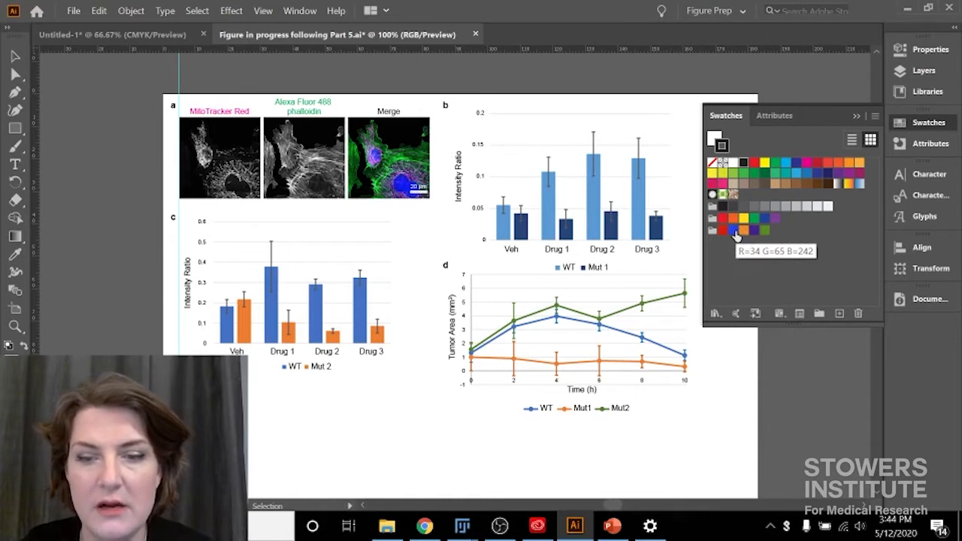
pyautogui.moveTo(719, 238)
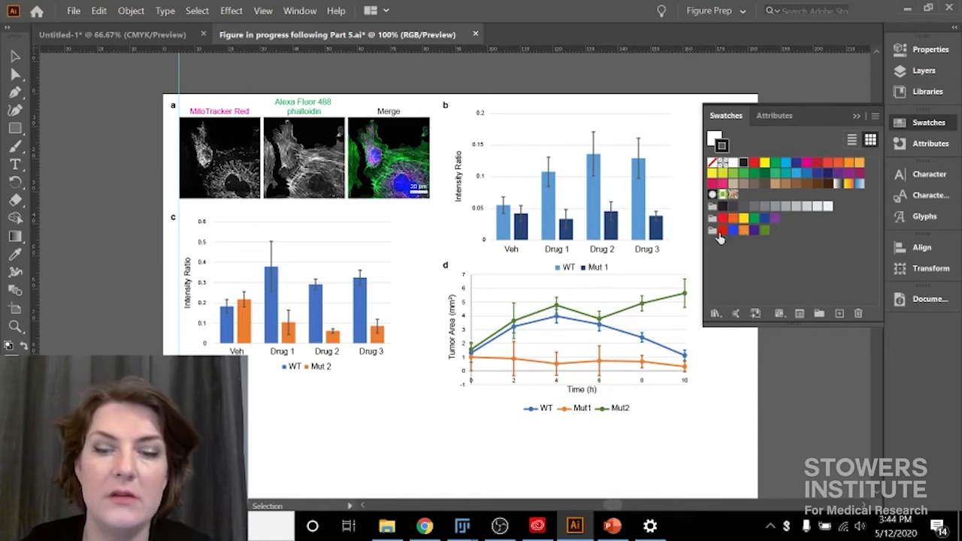
pyautogui.moveTo(742, 232)
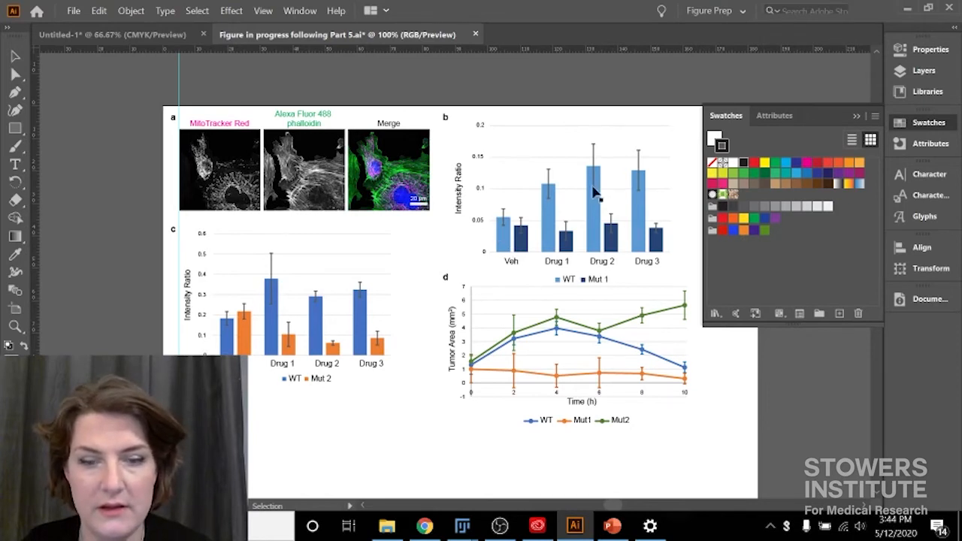
pyautogui.moveTo(532, 174)
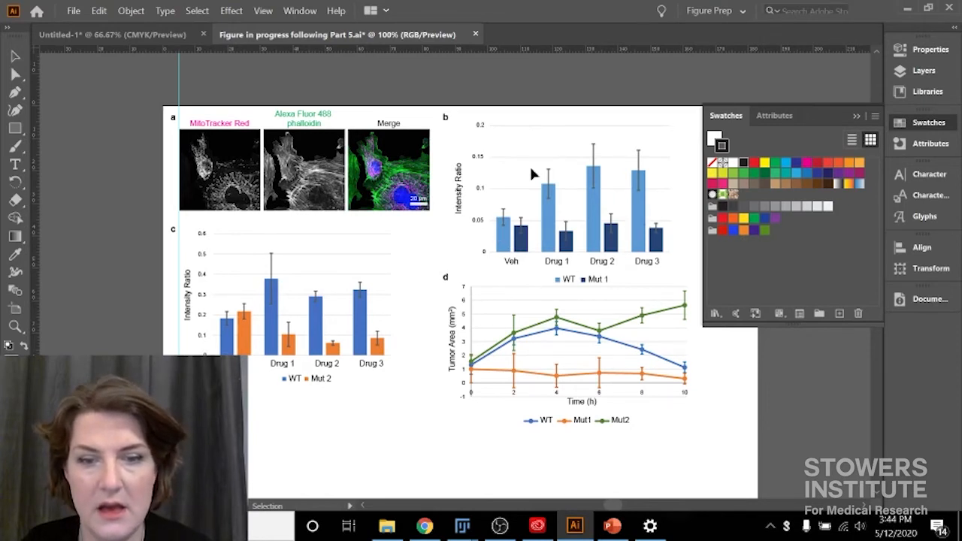
pyautogui.moveTo(616, 231)
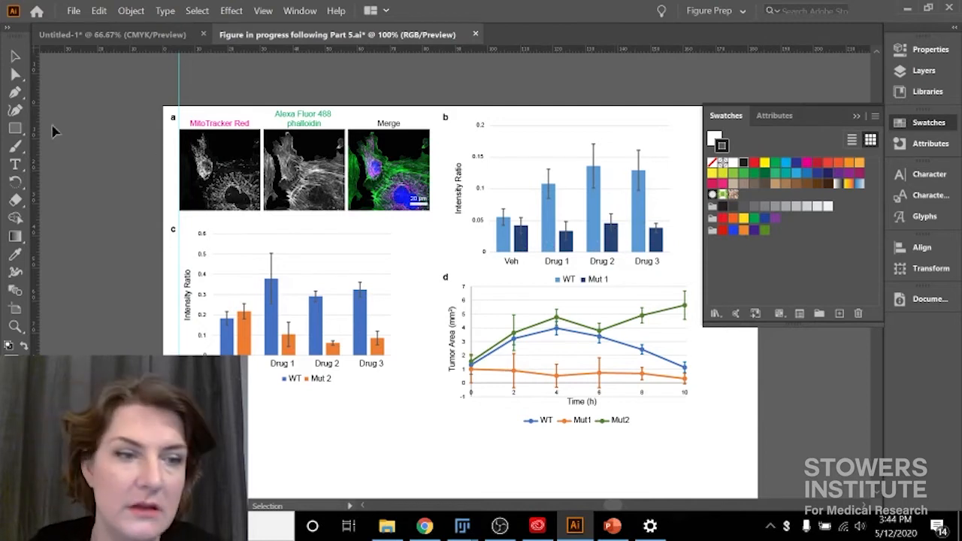
pyautogui.moveTo(14, 56)
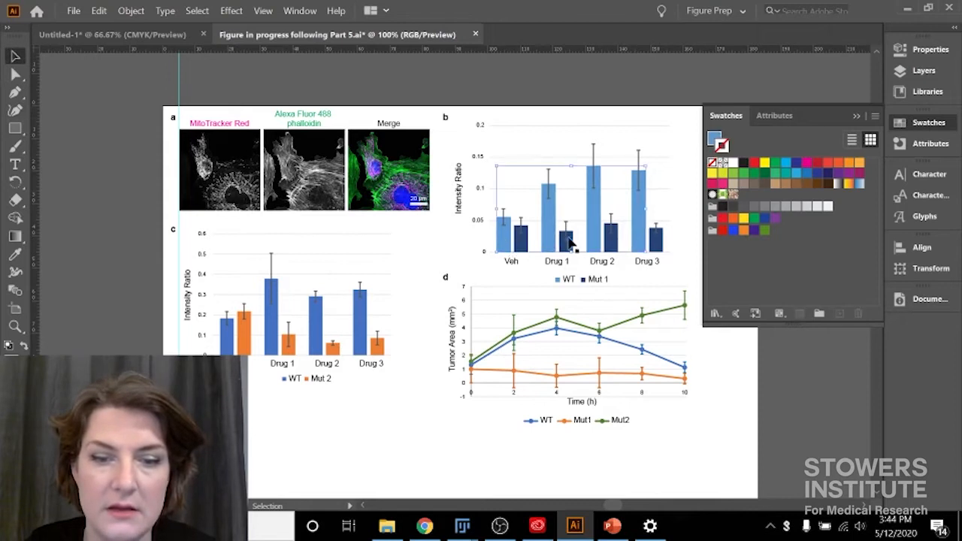
pyautogui.moveTo(489, 237)
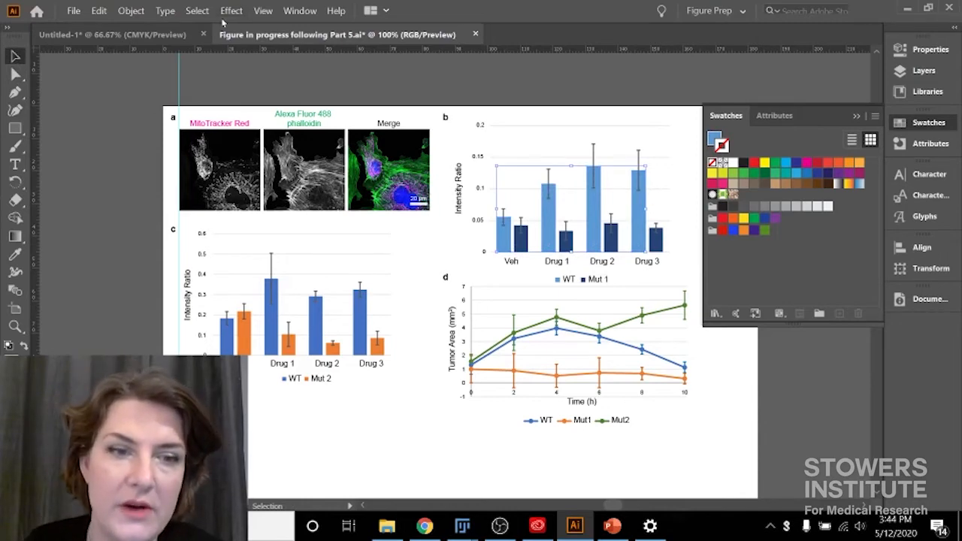
# Select all panel b WT bars by same fill color and apply the chen blue swatch.
pyautogui.click(197, 11)
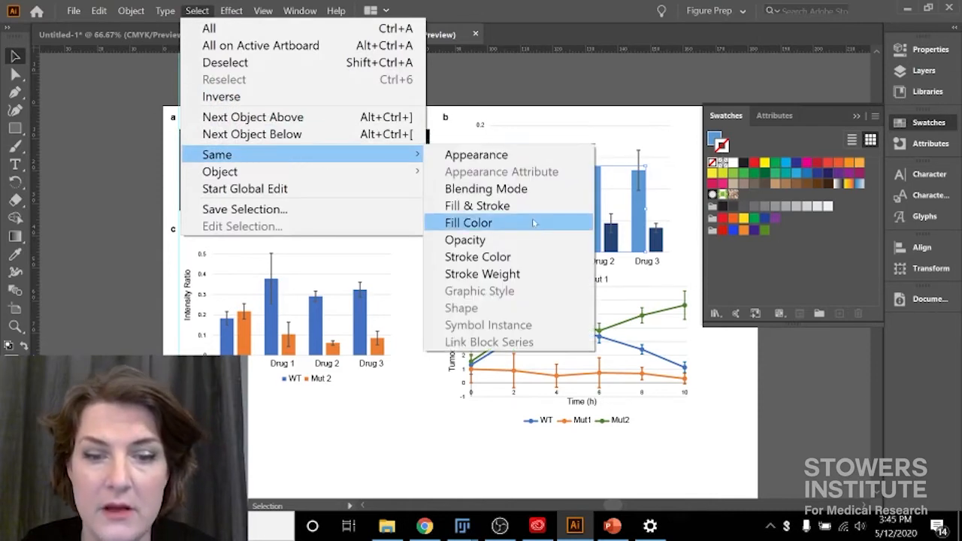
pyautogui.click(468, 223)
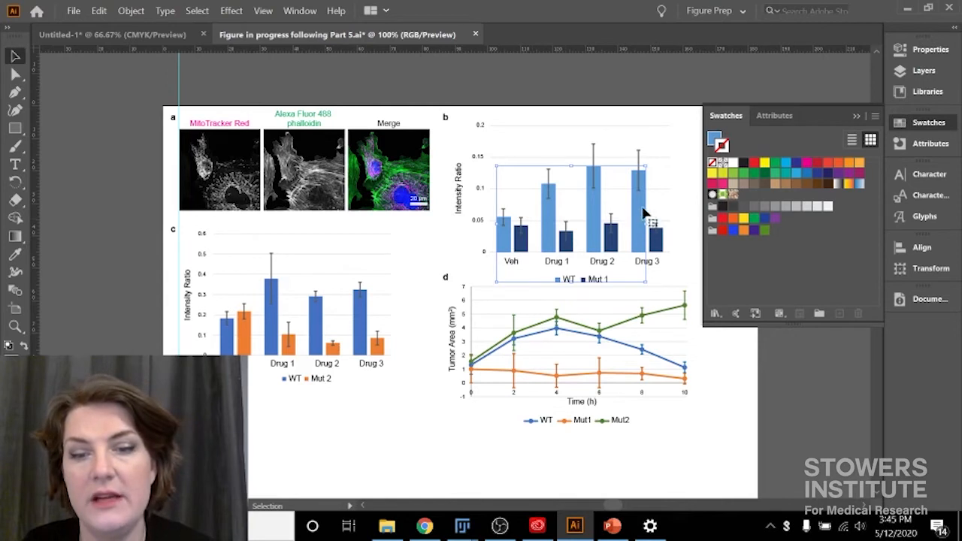
pyautogui.moveTo(560, 283)
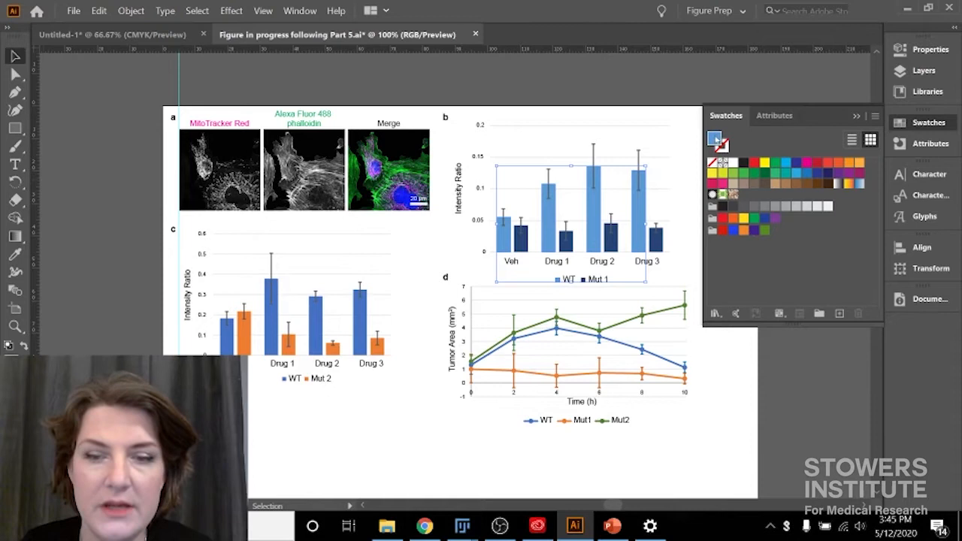
pyautogui.moveTo(732, 231)
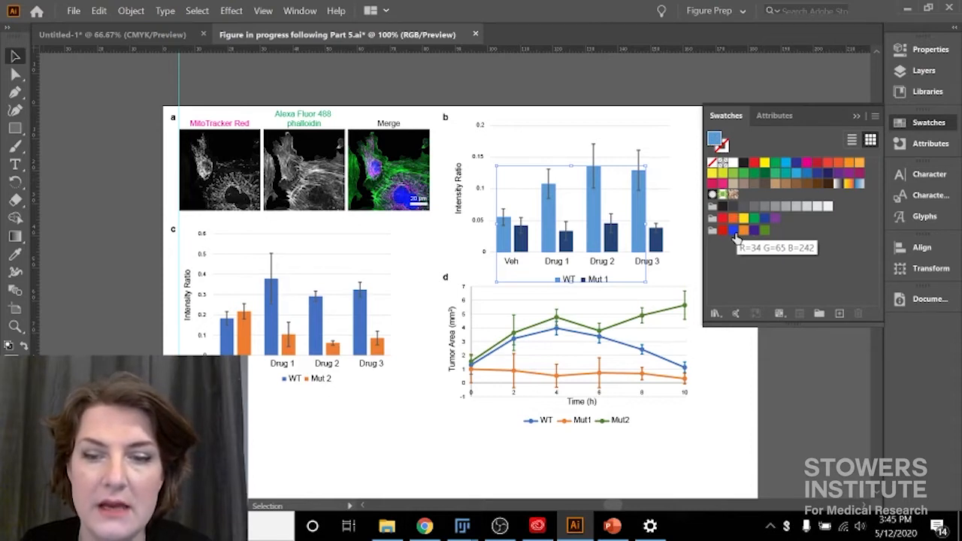
pyautogui.click(735, 229)
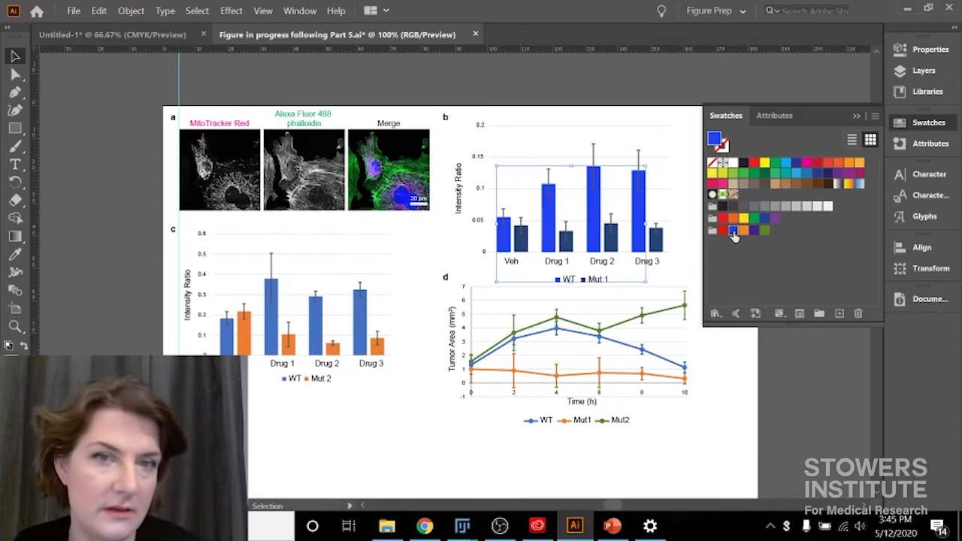
pyautogui.moveTo(691, 124)
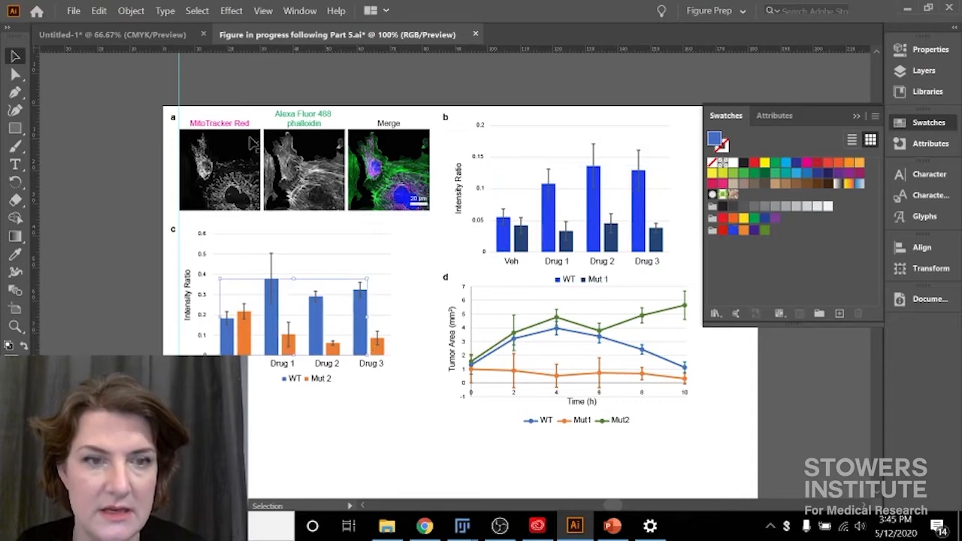
# Begin selecting panel c's WT bars from the Select menu.
pyautogui.click(197, 10)
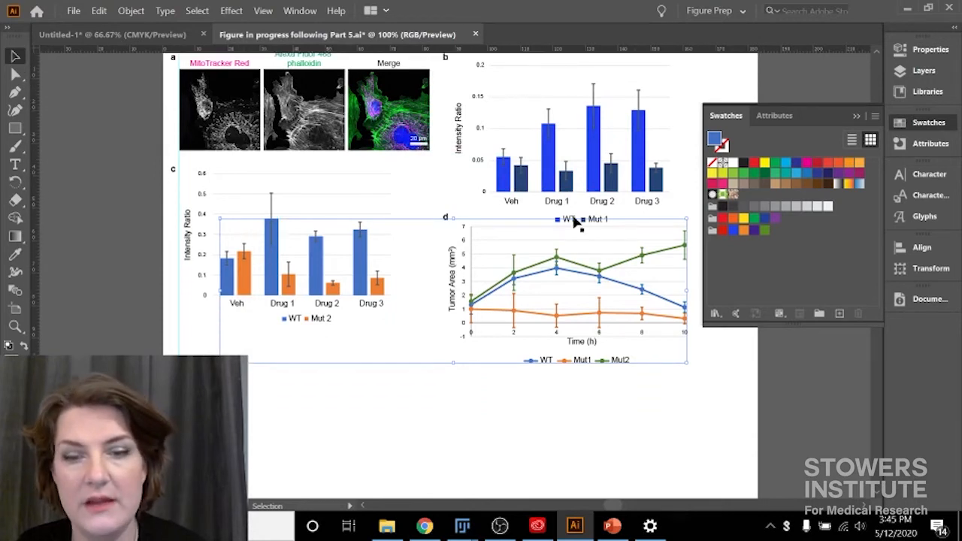
pyautogui.moveTo(240, 242)
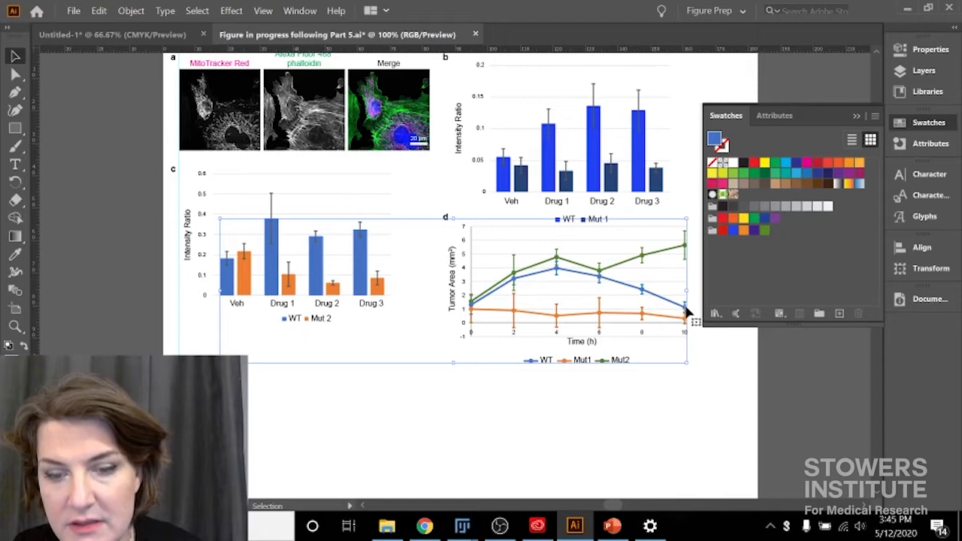
pyautogui.moveTo(445, 282)
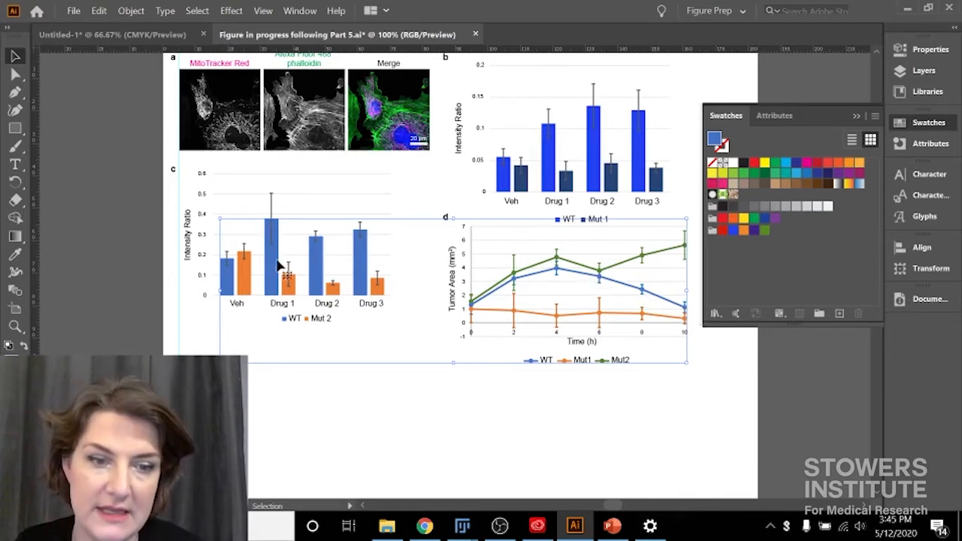
pyautogui.moveTo(608, 282)
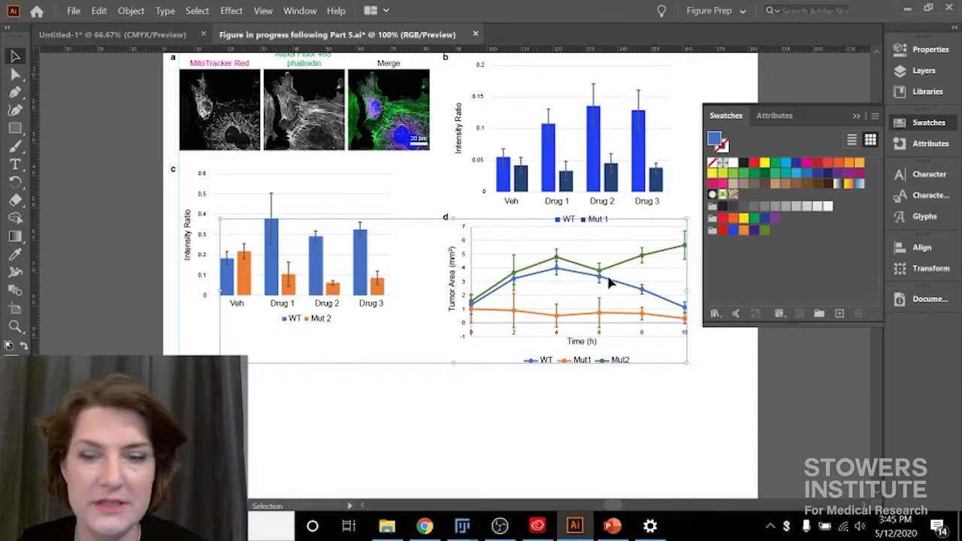
pyautogui.moveTo(563, 301)
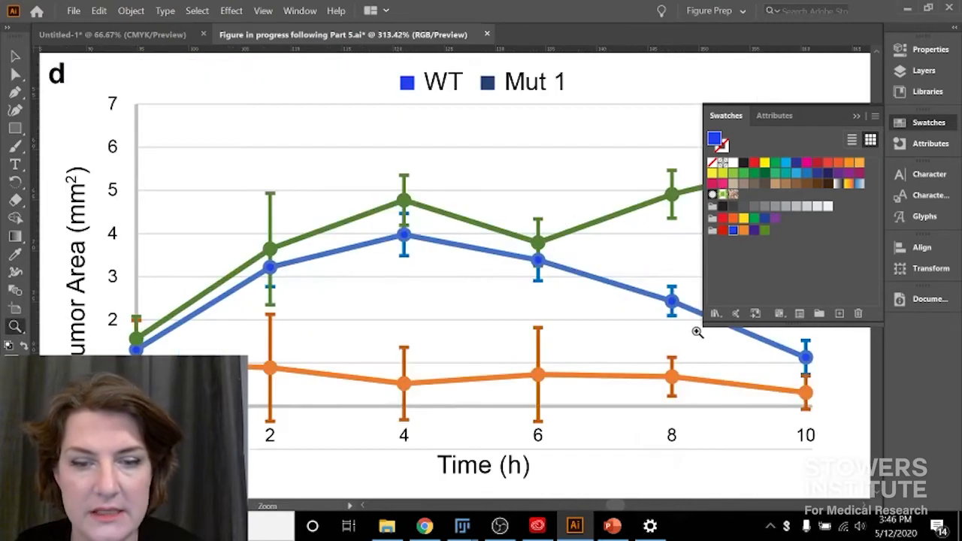
pyautogui.moveTo(377, 249)
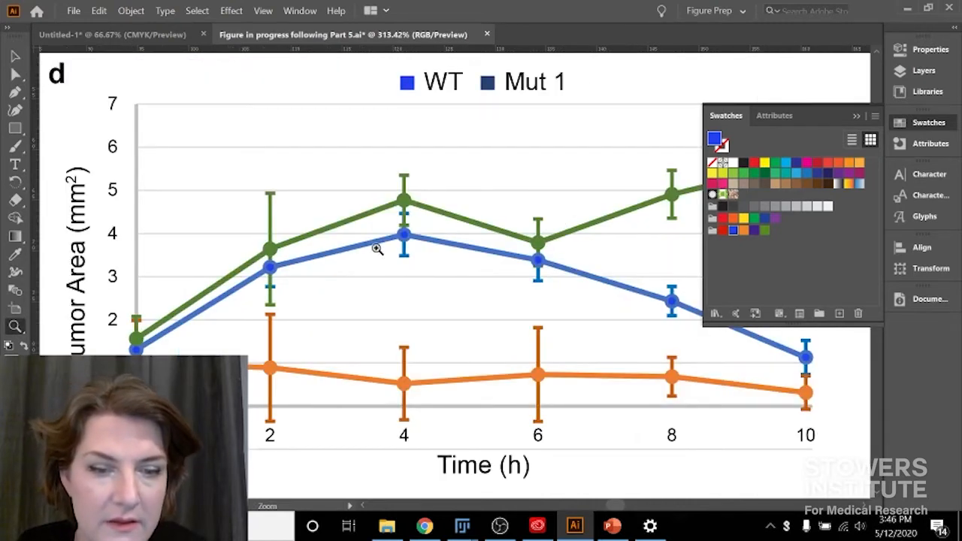
pyautogui.moveTo(536, 258)
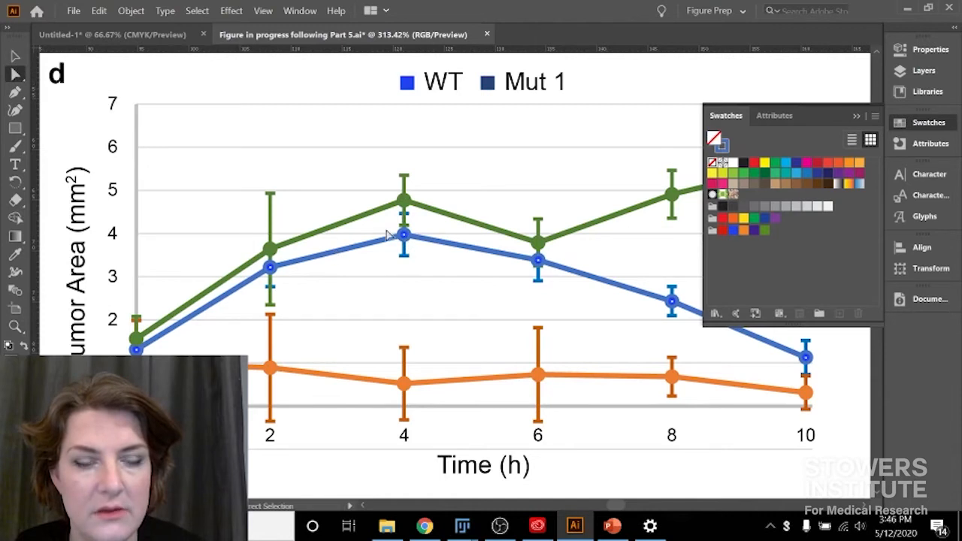
# Select all of panel d's WT markers that share the same fill colour.
pyautogui.click(197, 11)
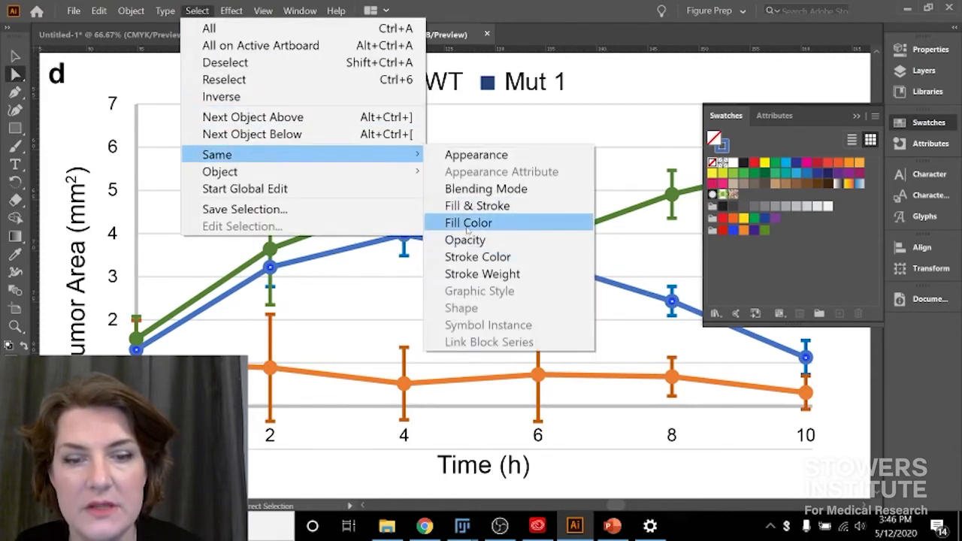
pyautogui.click(468, 222)
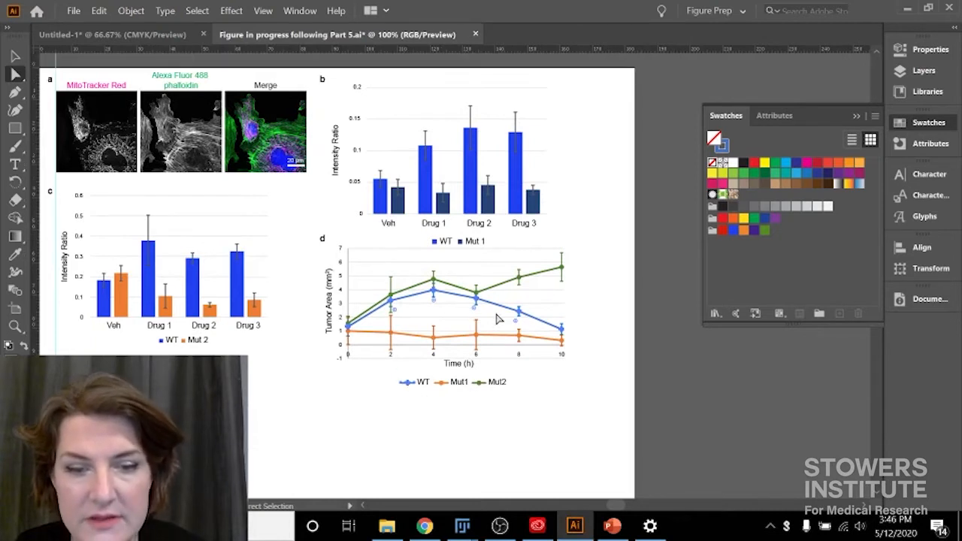
pyautogui.moveTo(698, 252)
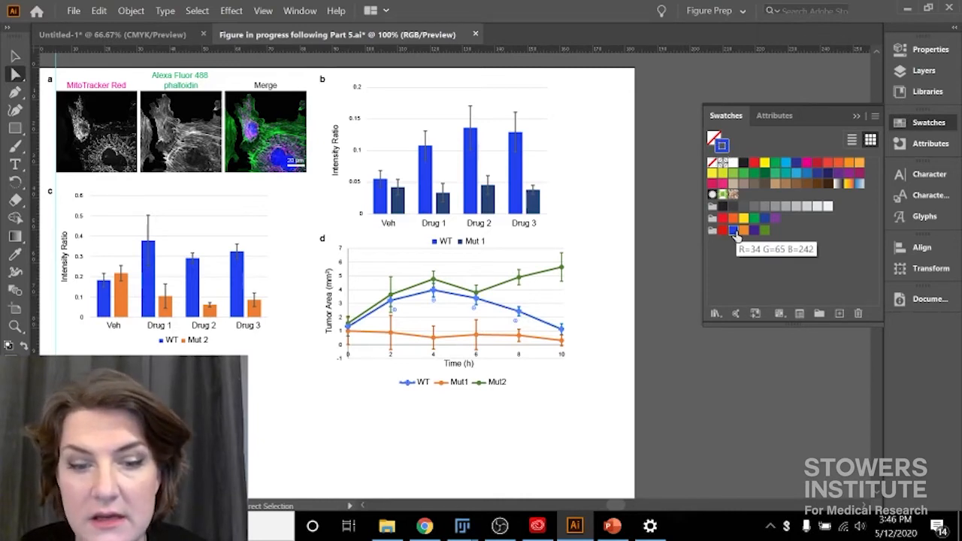
pyautogui.moveTo(534, 432)
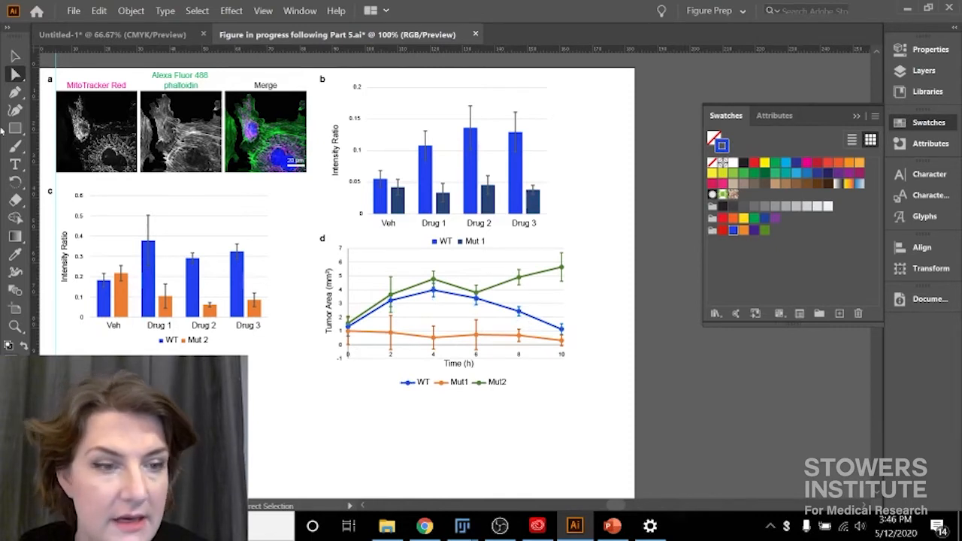
pyautogui.click(15, 326)
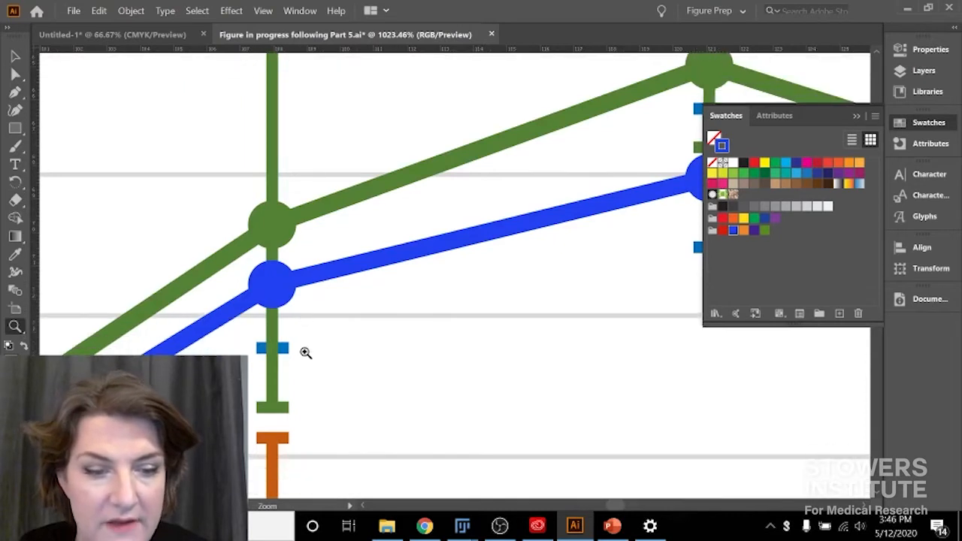
pyautogui.scroll(-3)
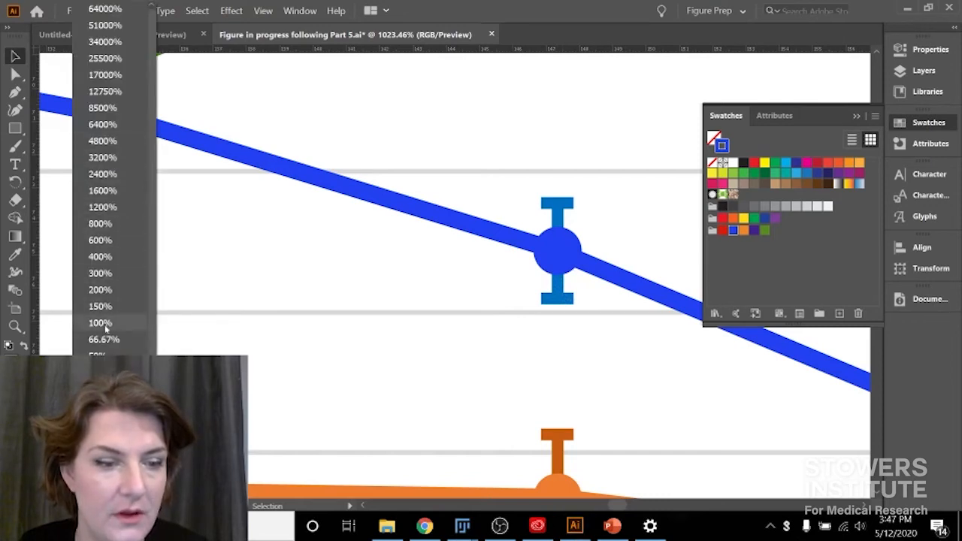
pyautogui.click(100, 322)
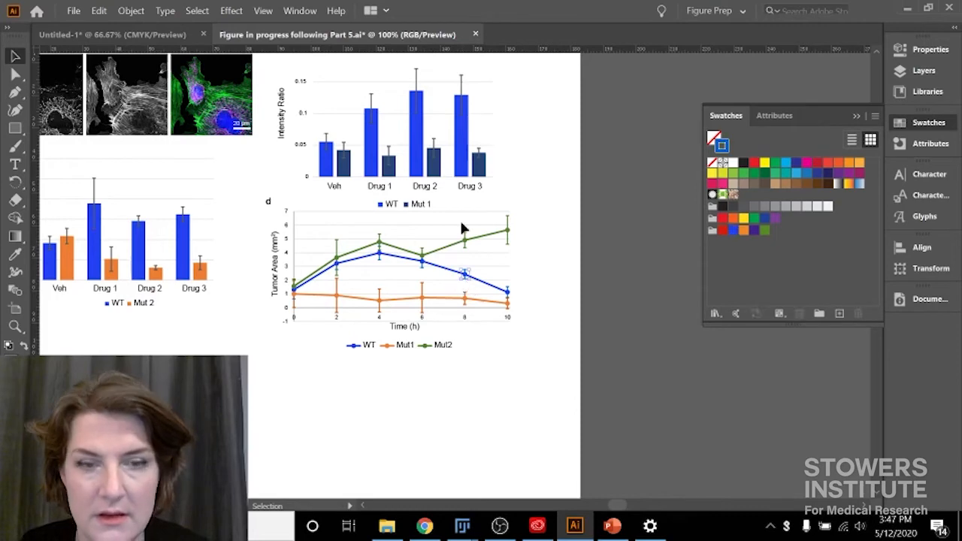
pyautogui.click(197, 10)
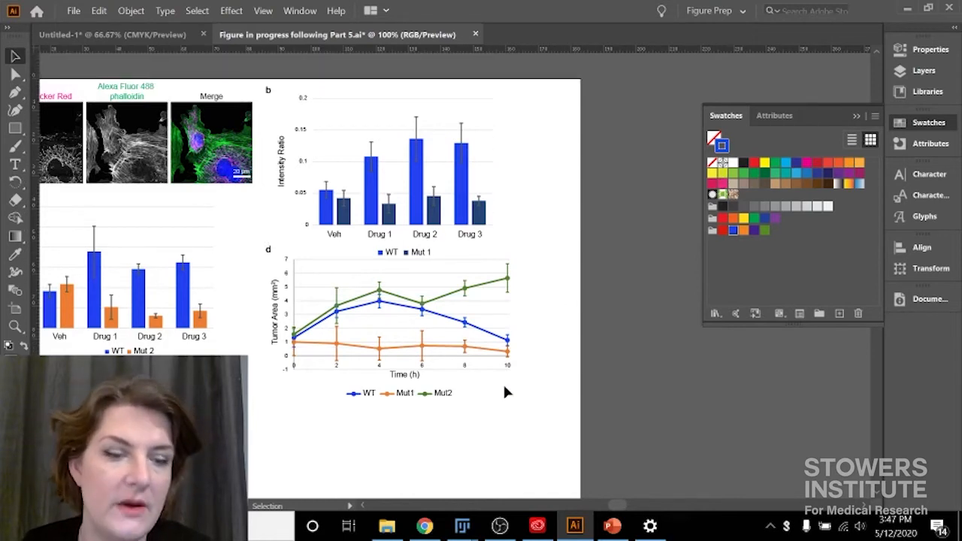
pyautogui.moveTo(494, 349)
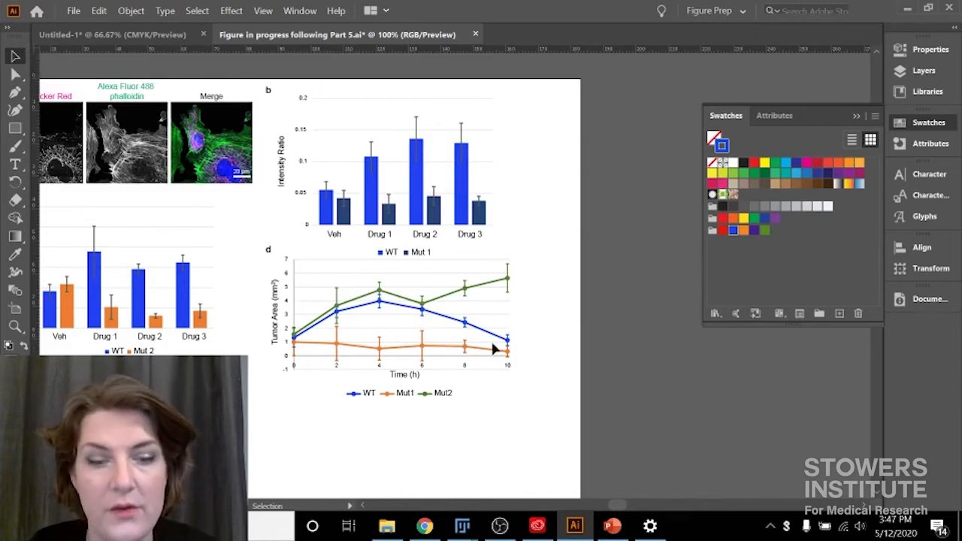
pyautogui.moveTo(406, 178)
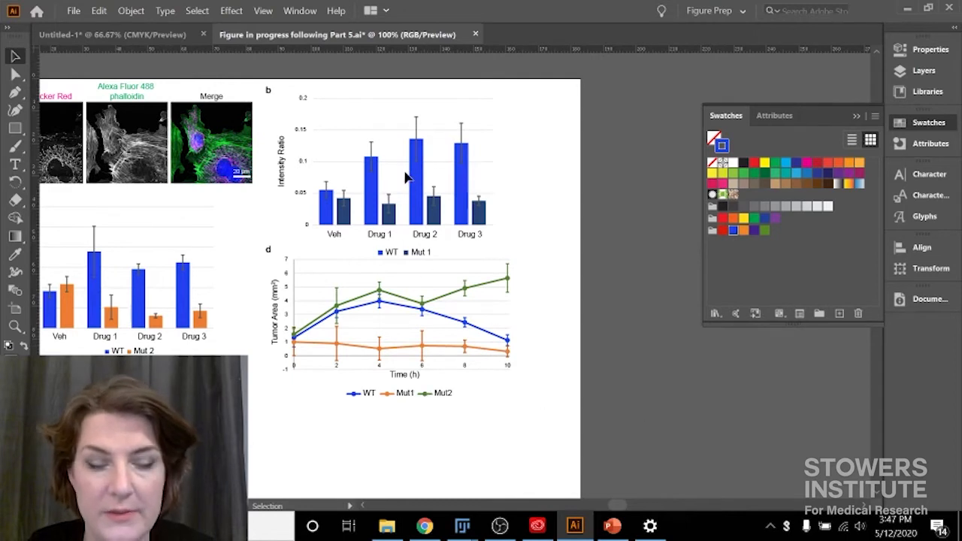
pyautogui.moveTo(462, 231)
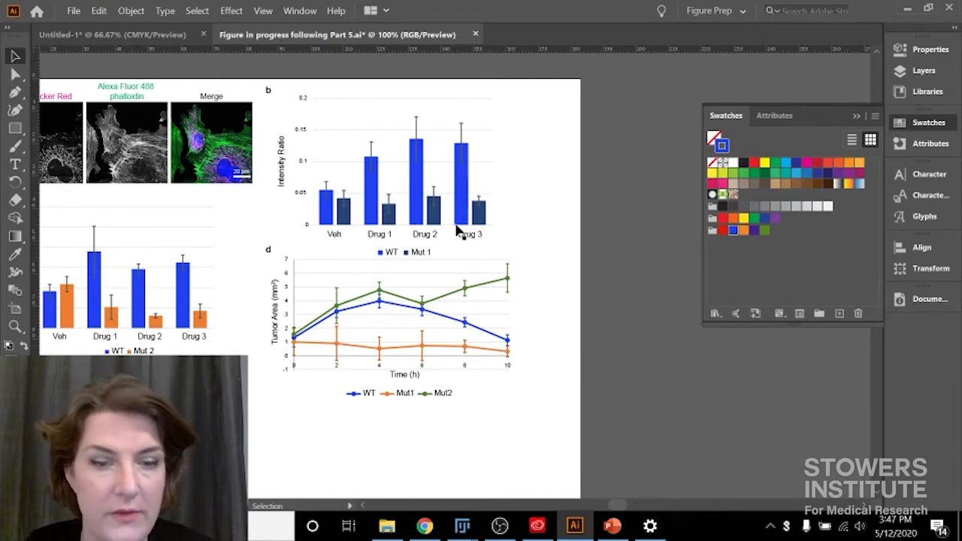
pyautogui.moveTo(458, 404)
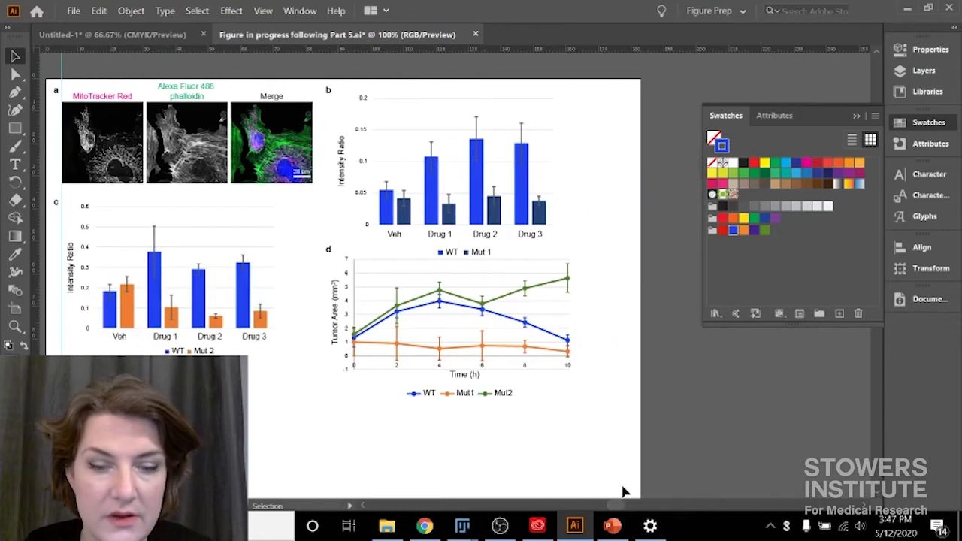
pyautogui.moveTo(302, 202)
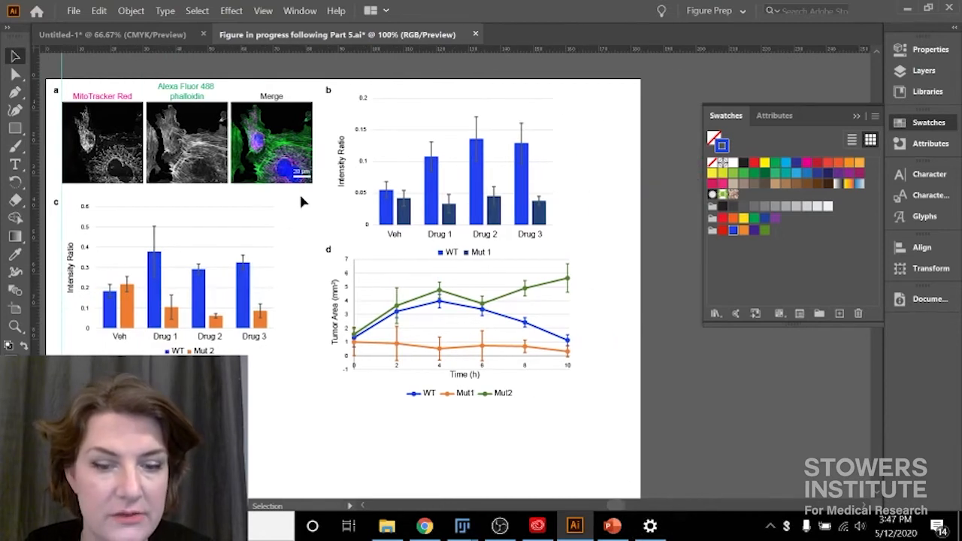
pyautogui.moveTo(510, 261)
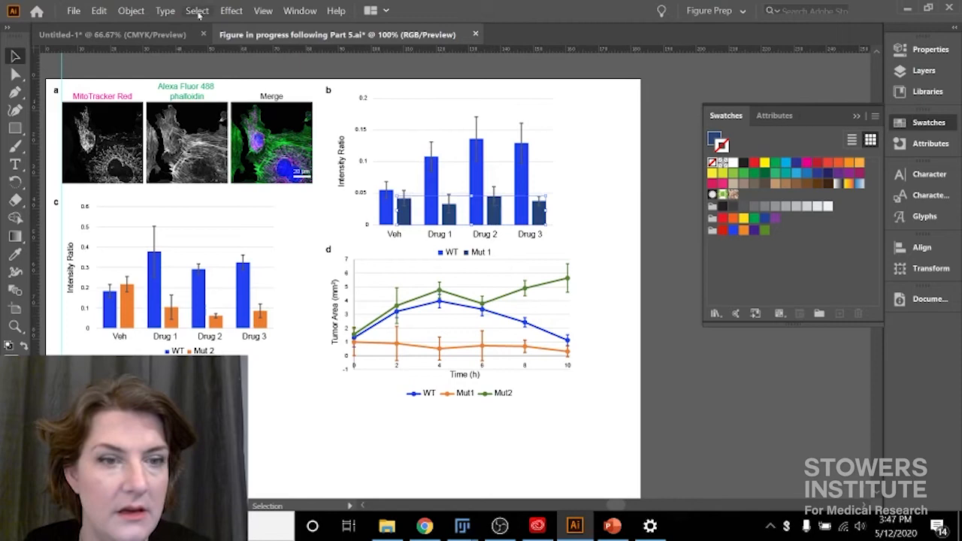
# Select all of panel b's Mut 1 bars that share the same fill colour.
pyautogui.click(196, 11)
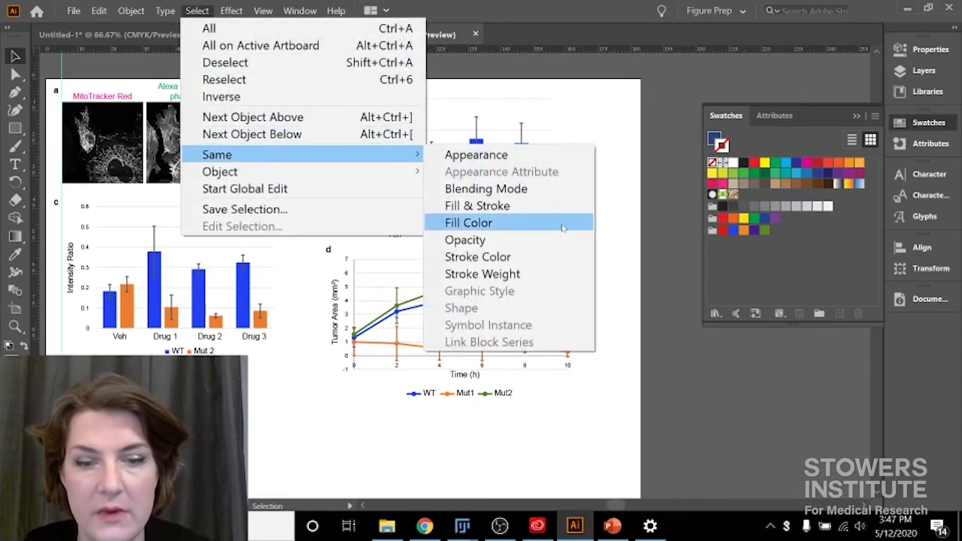
pyautogui.click(468, 223)
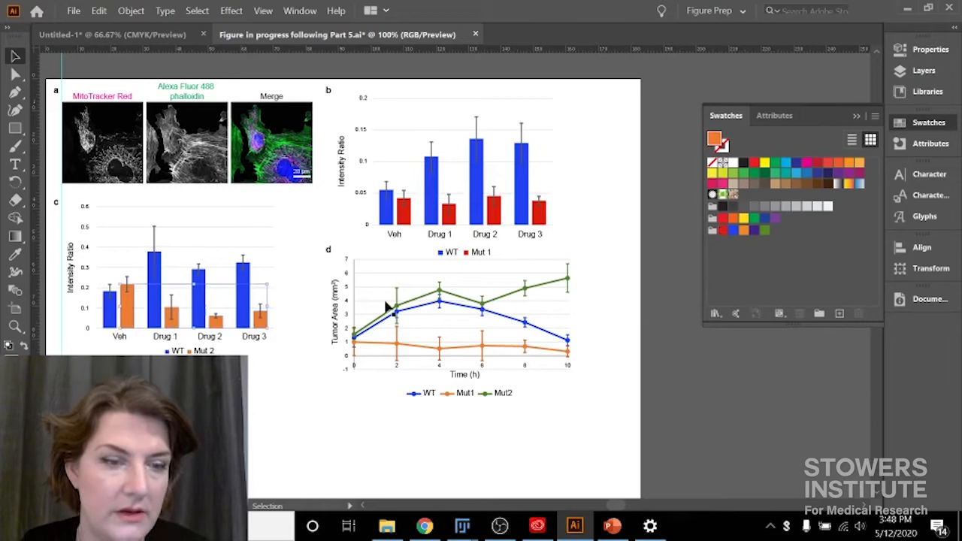
# Select all objects sharing the same stroke colour via Select > Same > Stroke Color.
pyautogui.click(196, 10)
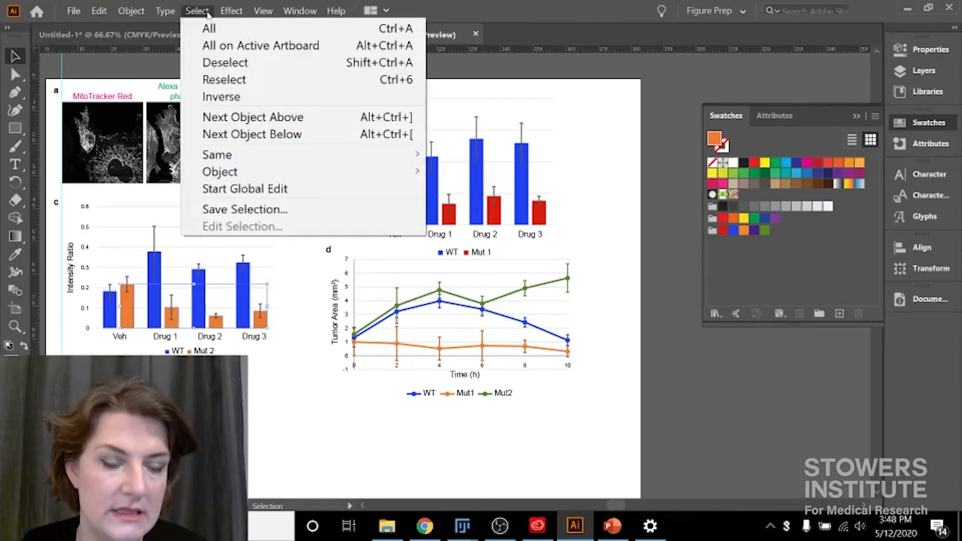
pyautogui.moveTo(217, 154)
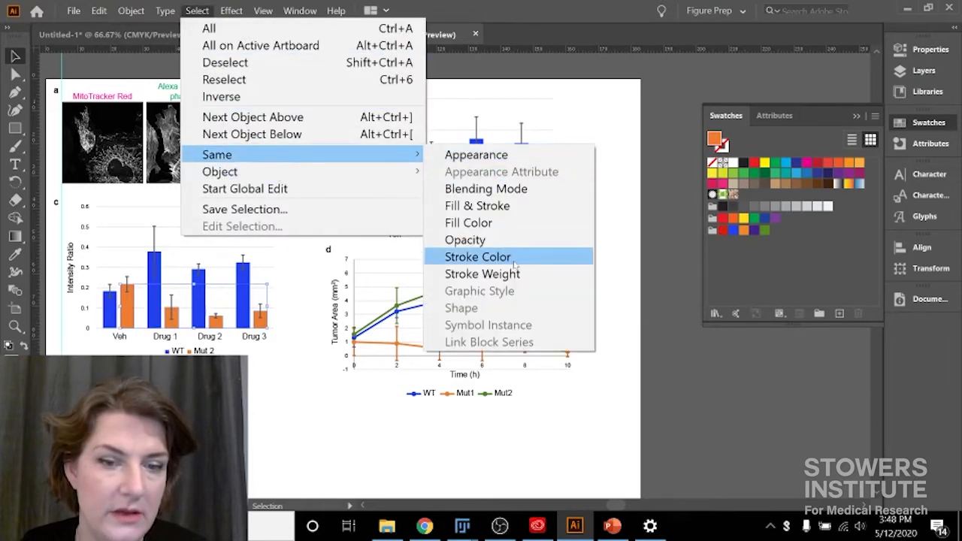
pyautogui.click(478, 256)
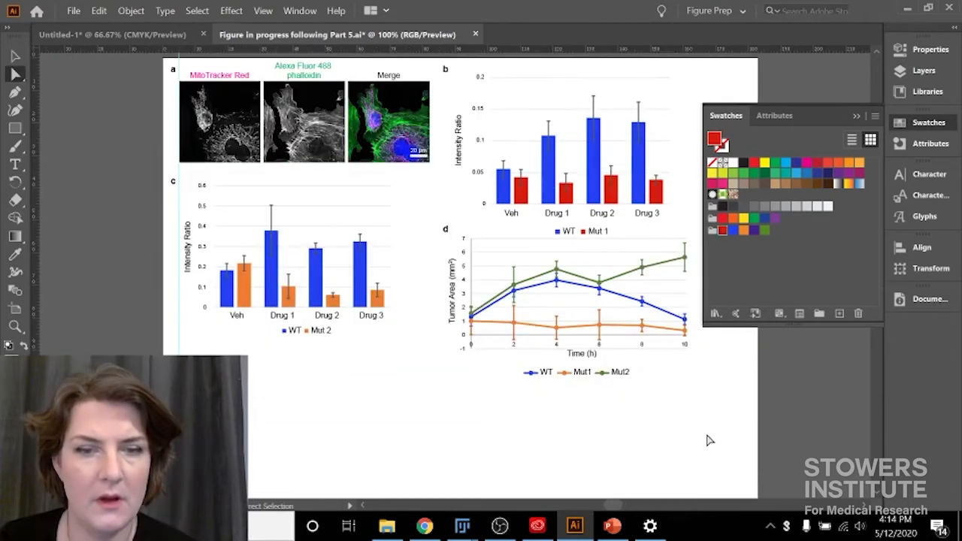
pyautogui.moveTo(248, 297)
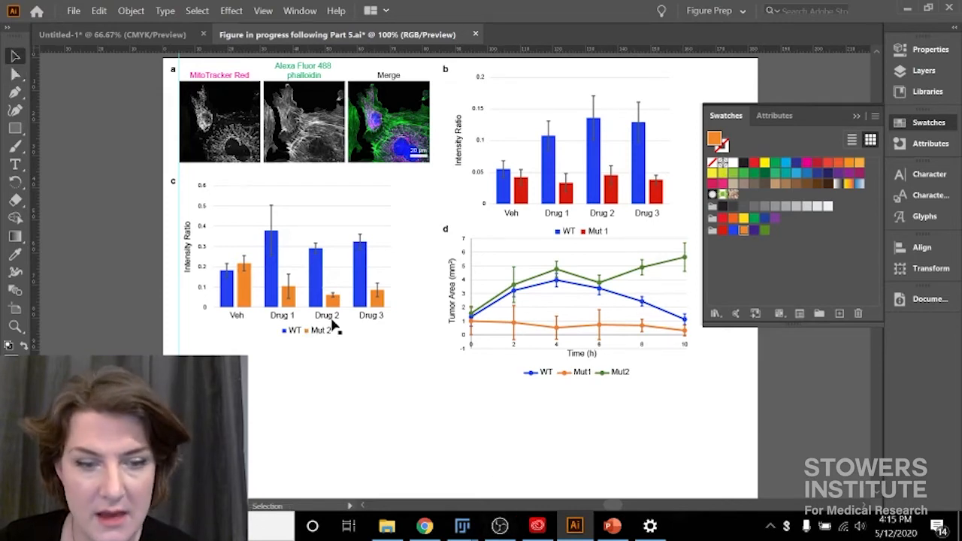
pyautogui.moveTo(590, 281)
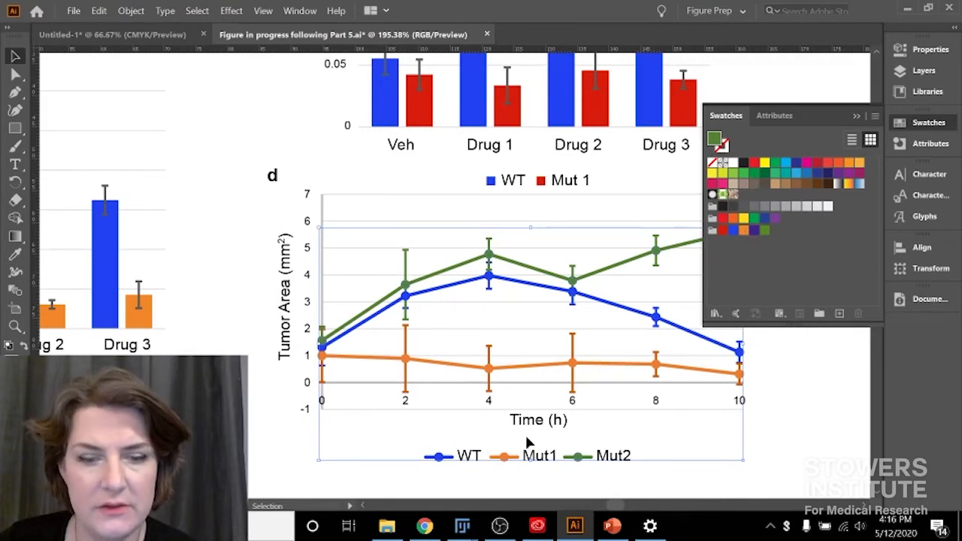
pyautogui.moveTo(763, 237)
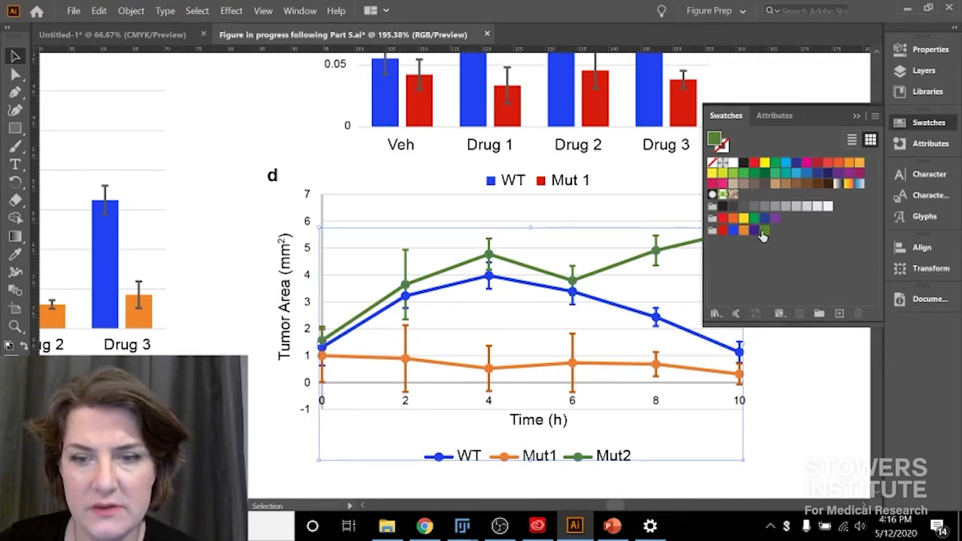
# Select the Mut2 series by matching fill and turn its line and markers orange.
pyautogui.click(758, 231)
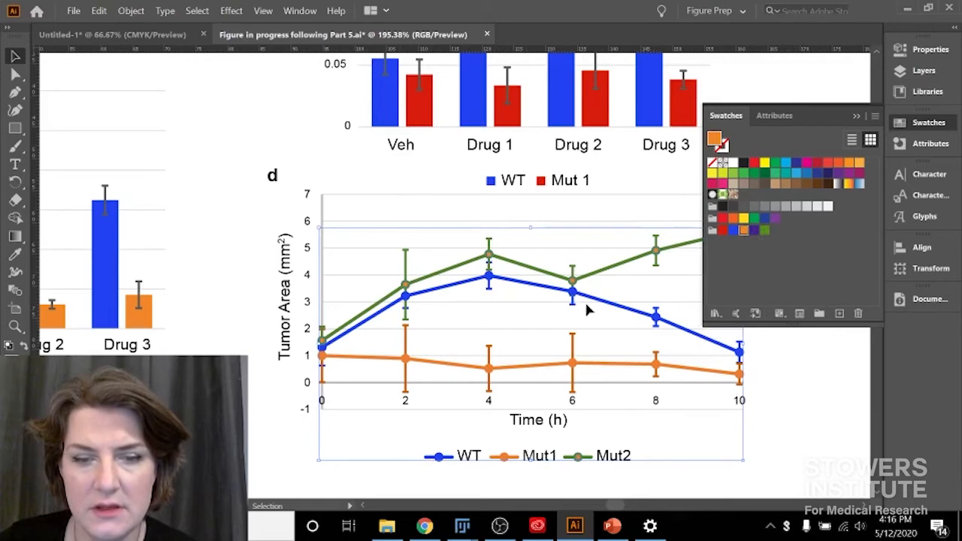
pyautogui.moveTo(295, 88)
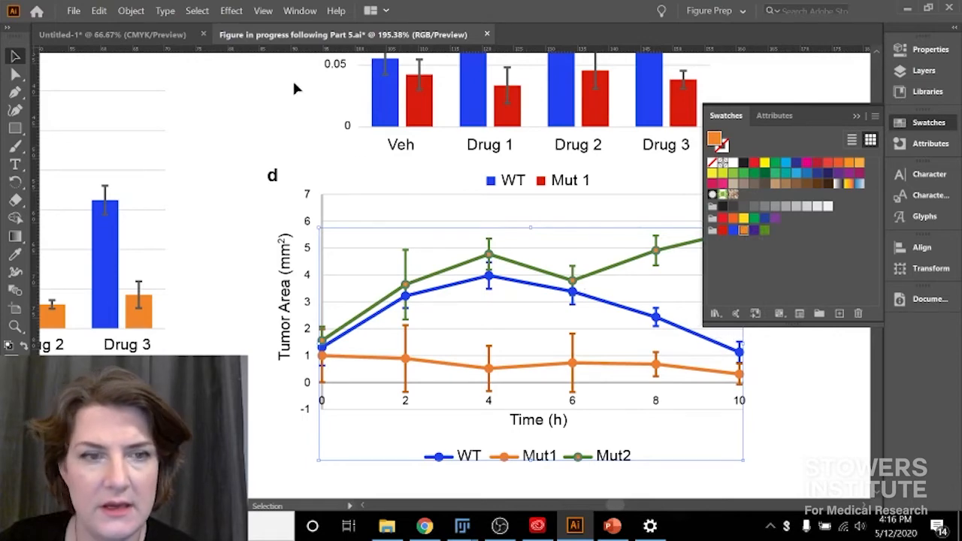
pyautogui.click(196, 10)
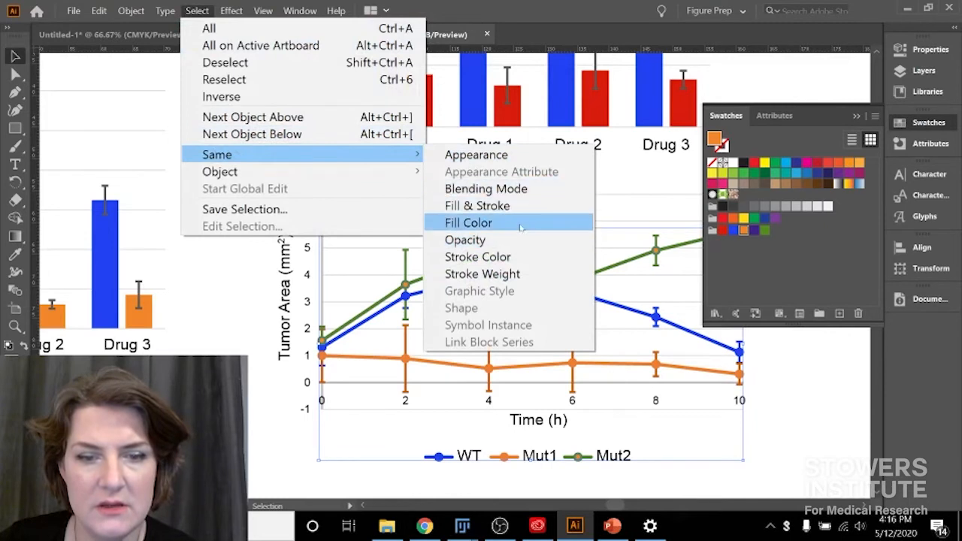
pyautogui.click(468, 222)
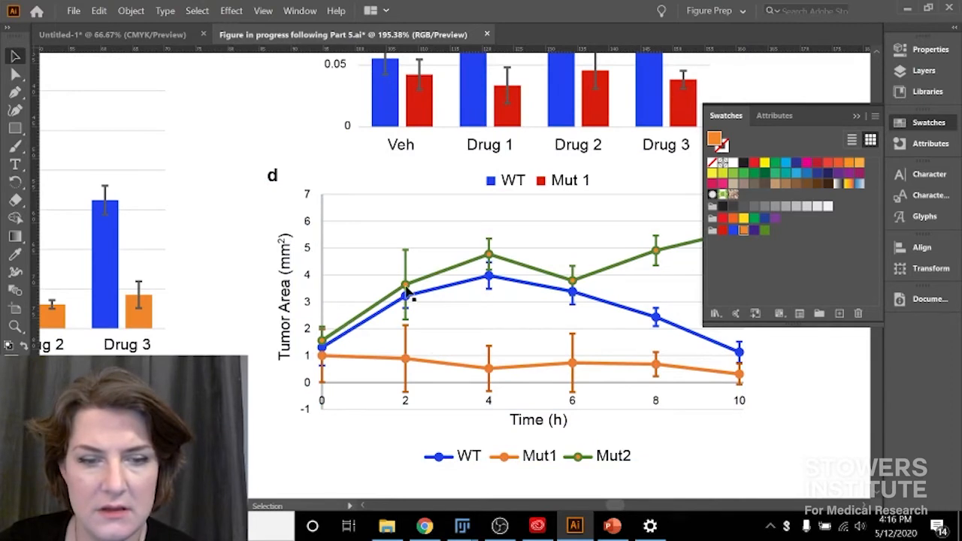
pyautogui.moveTo(406, 285)
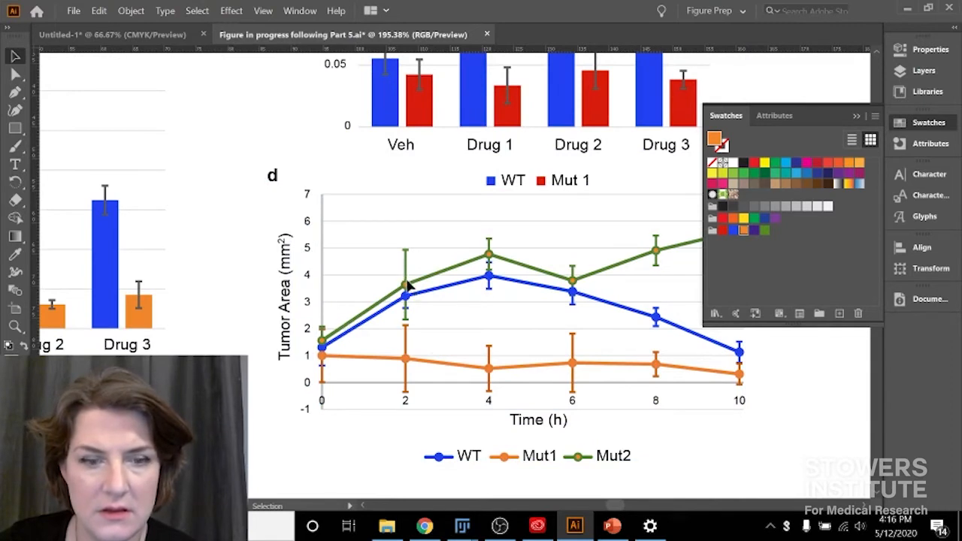
pyautogui.moveTo(419, 282)
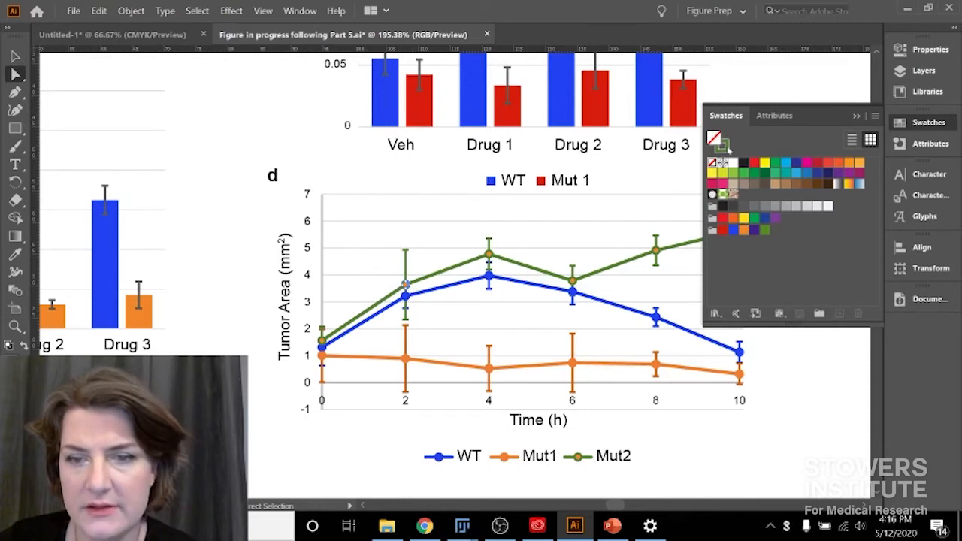
pyautogui.click(196, 11)
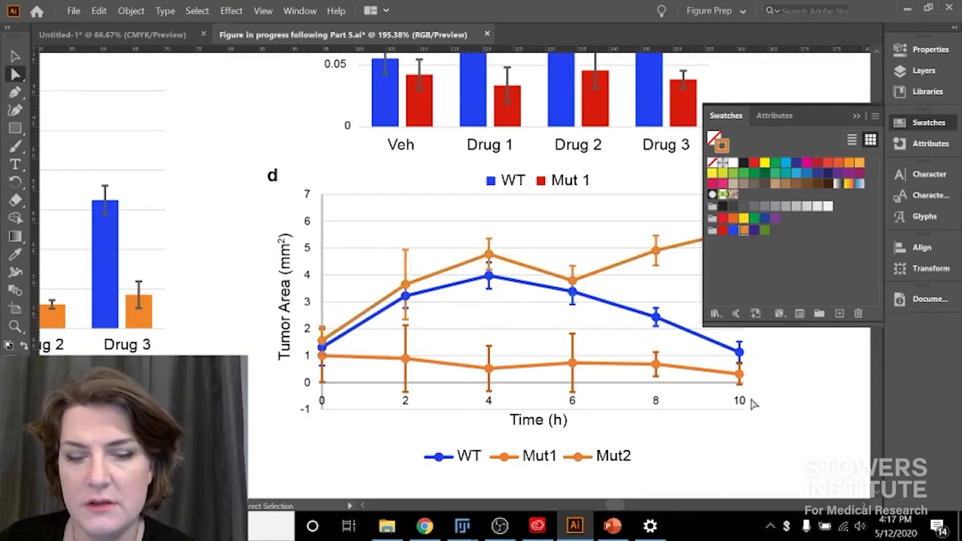
pyautogui.moveTo(584, 365)
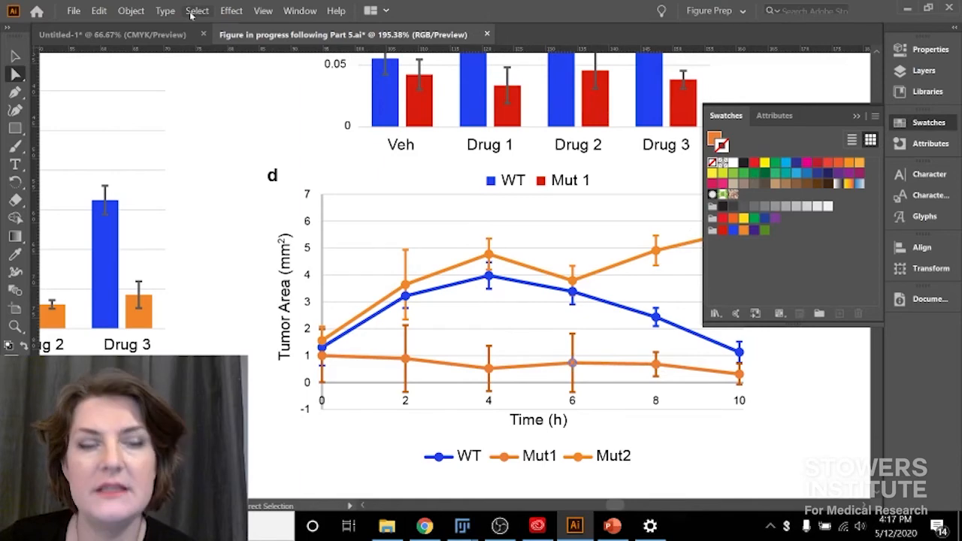
# Select the Mut1 series by fill colour and make its markers and line red.
pyautogui.click(197, 10)
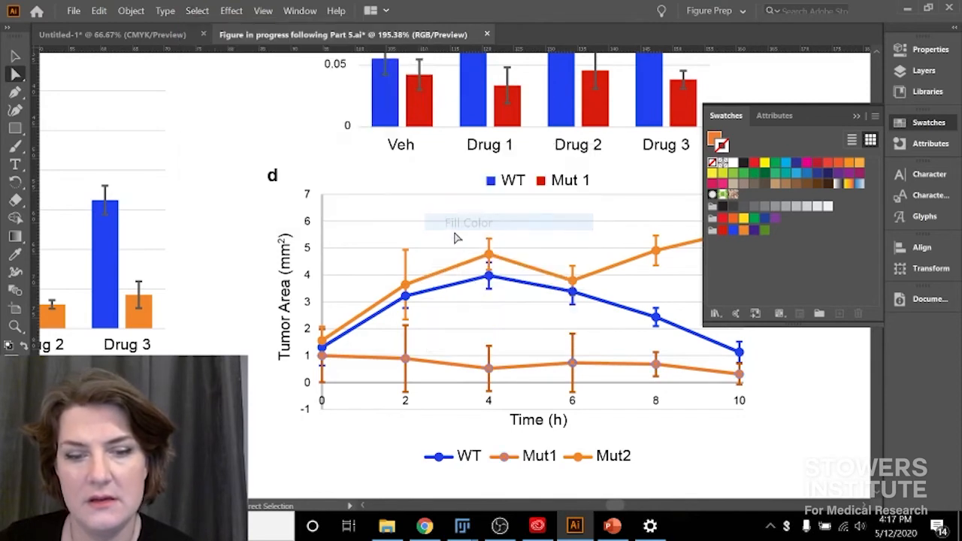
pyautogui.moveTo(733, 363)
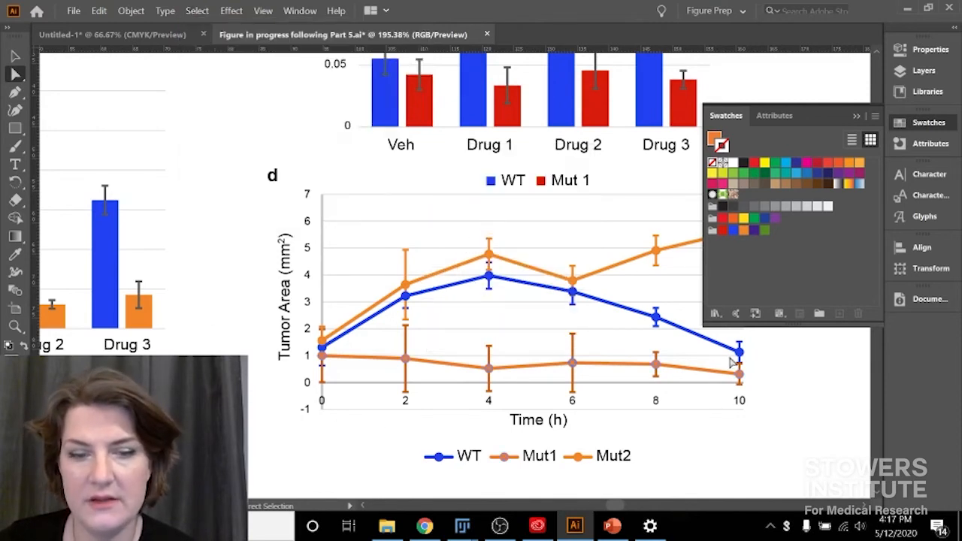
pyautogui.moveTo(770, 200)
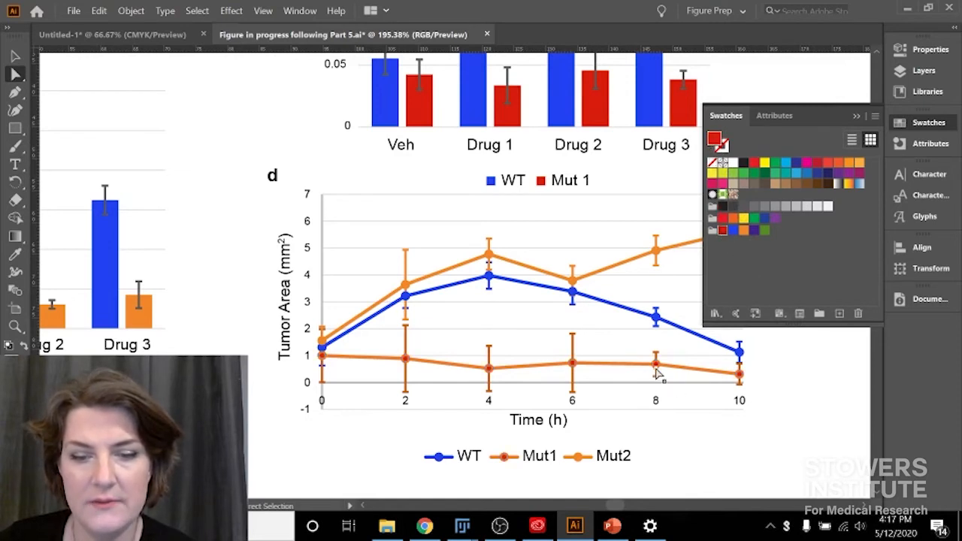
pyautogui.click(197, 10)
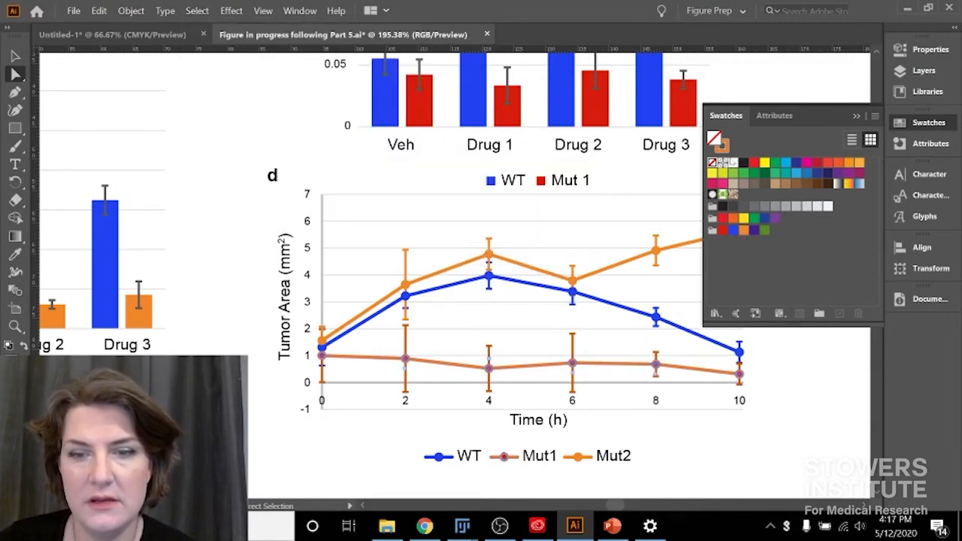
pyautogui.click(722, 219)
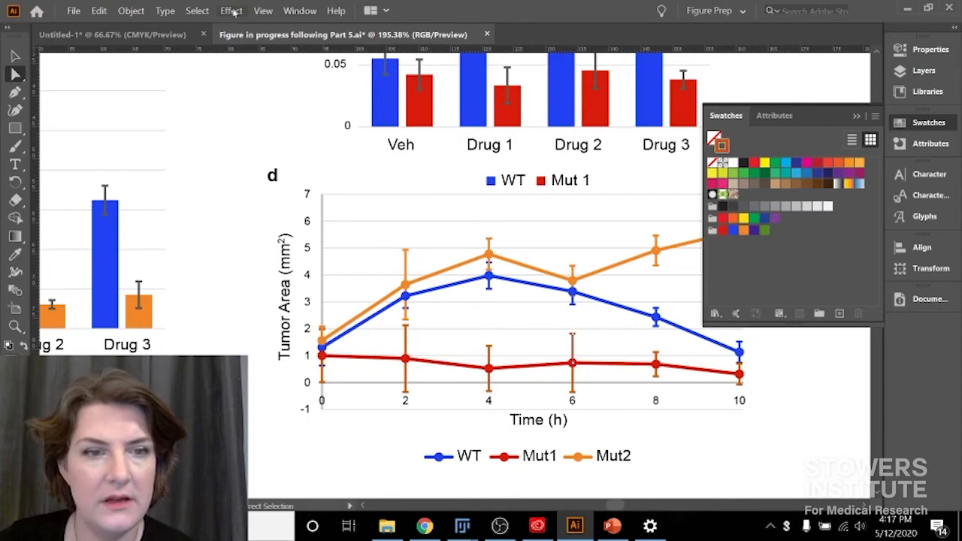
pyautogui.click(196, 10)
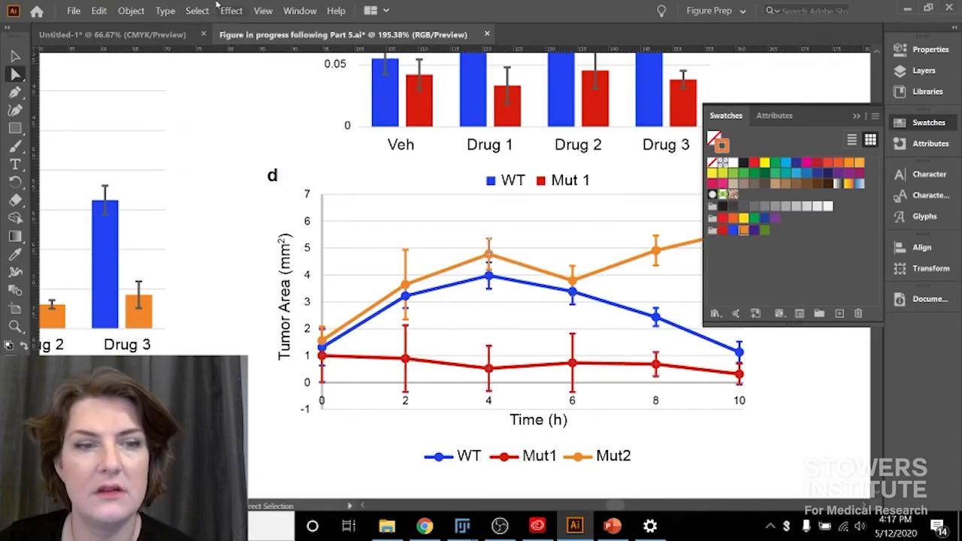
pyautogui.click(196, 11)
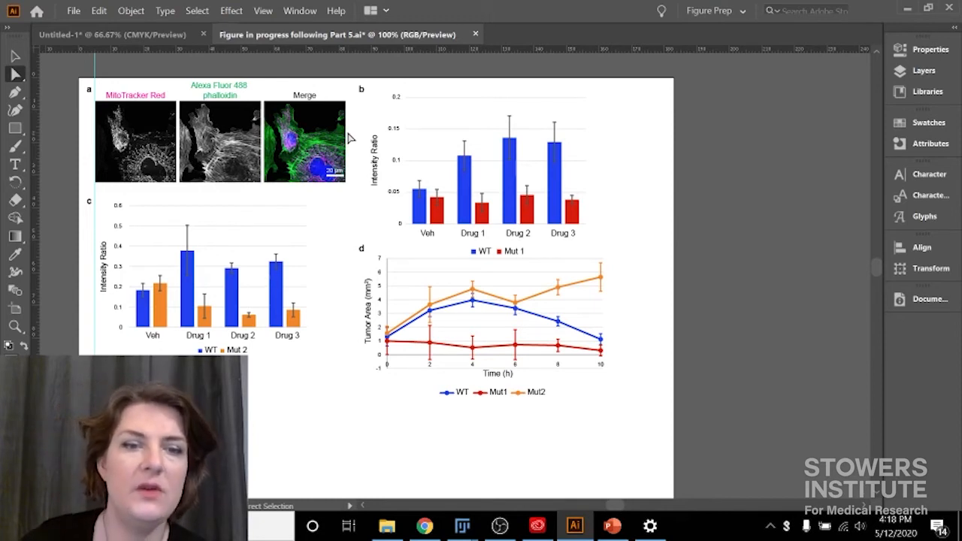
# Turn on the Protanopia-type colour-blindness proof view for the figure.
pyautogui.click(262, 10)
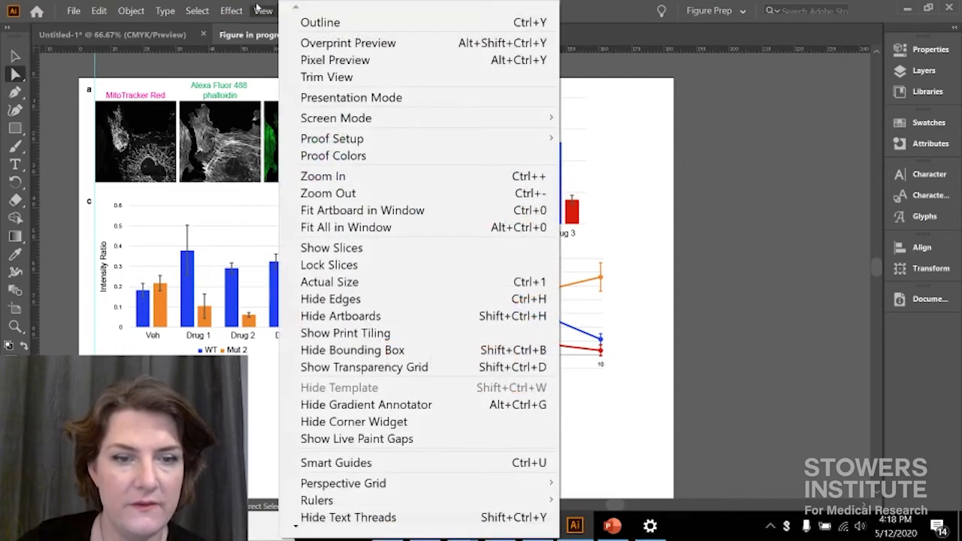
pyautogui.moveTo(331, 138)
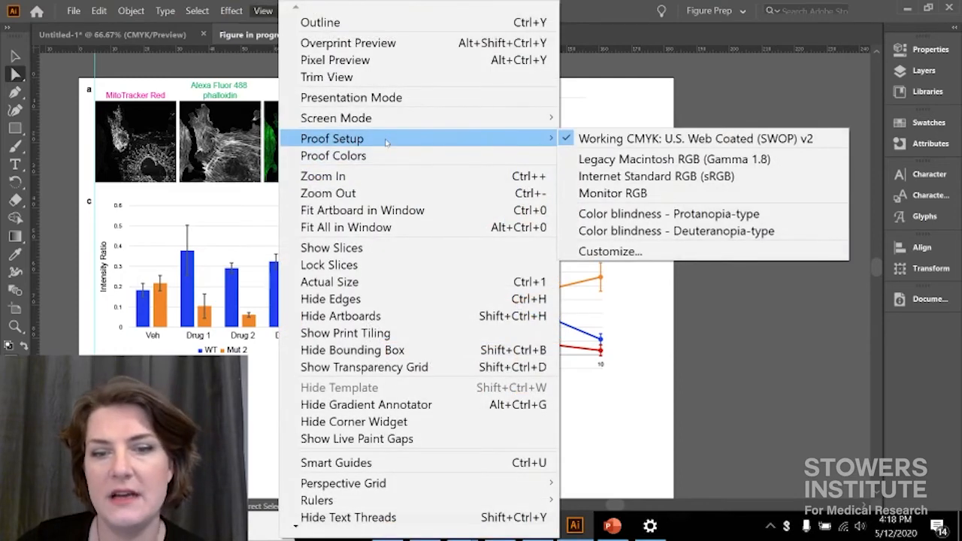
pyautogui.moveTo(667, 213)
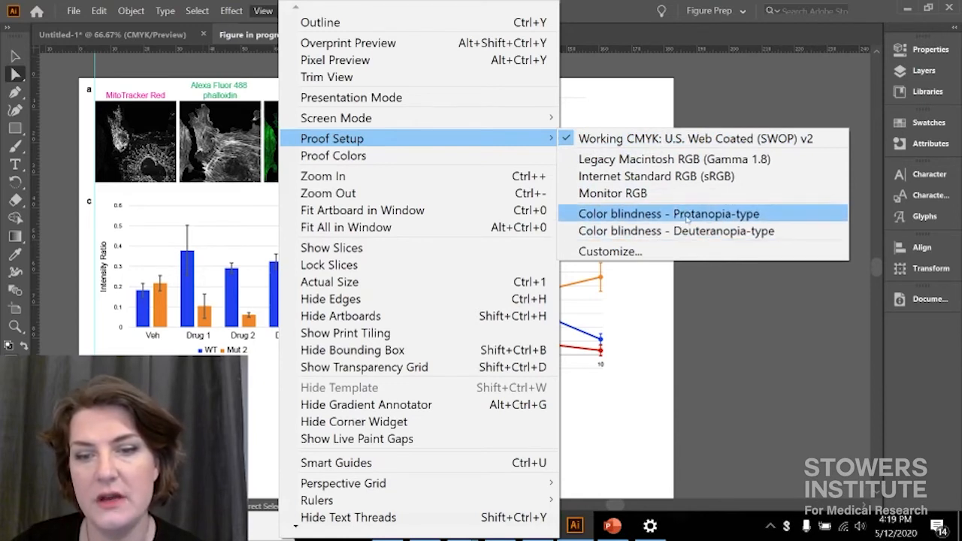
pyautogui.click(667, 213)
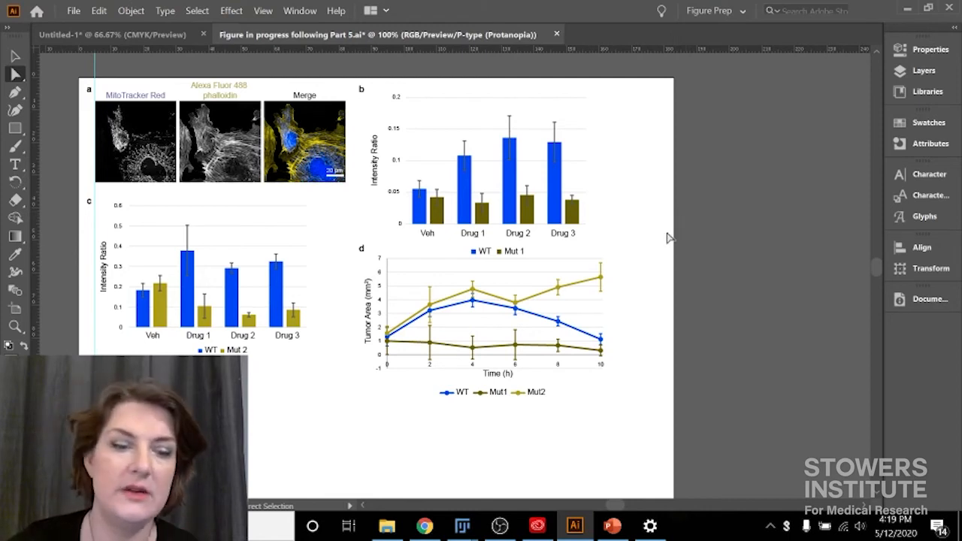
pyautogui.moveTo(563, 296)
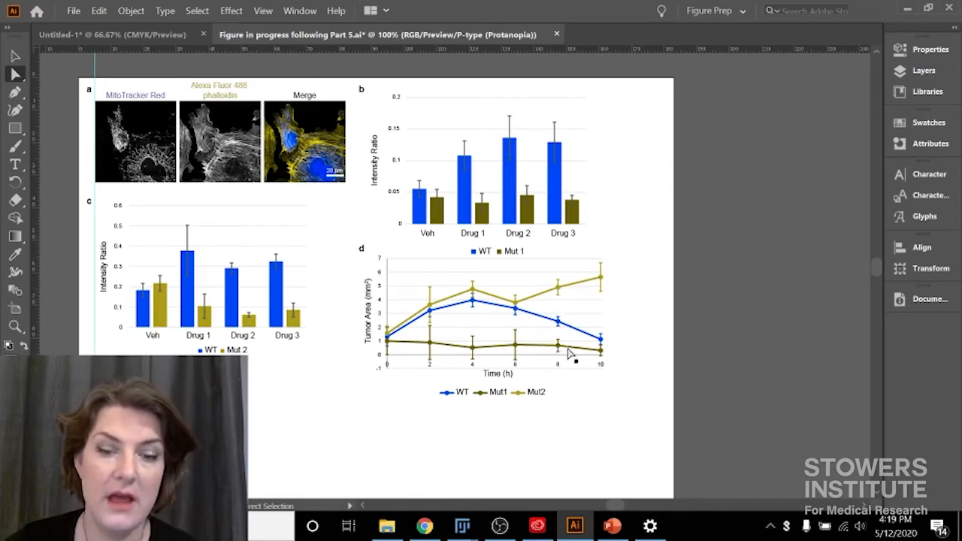
pyautogui.moveTo(669, 343)
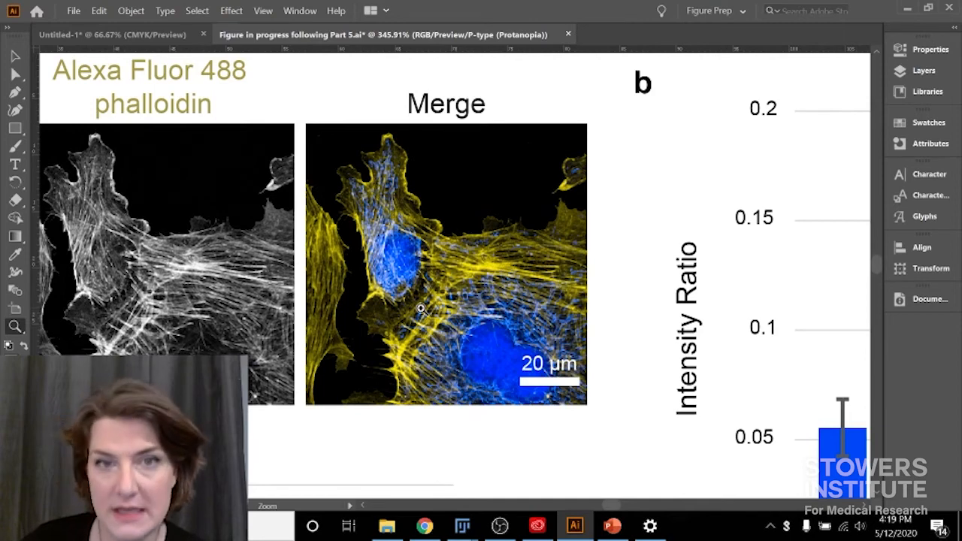
pyautogui.moveTo(516, 413)
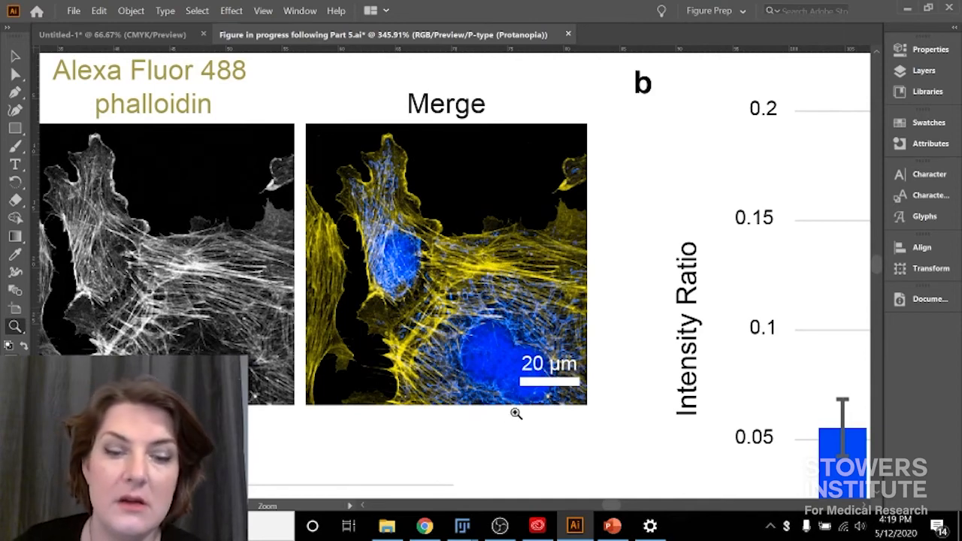
pyautogui.moveTo(382, 341)
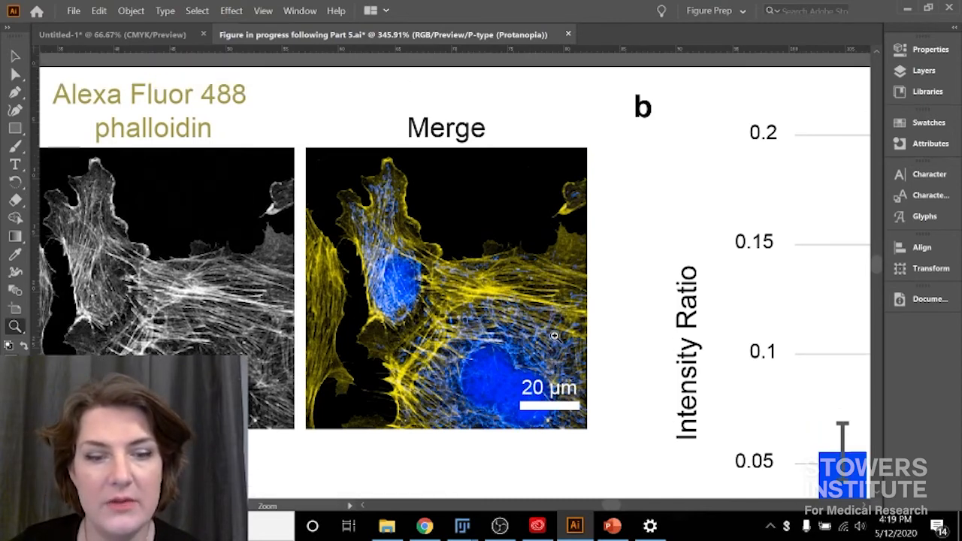
pyautogui.moveTo(504, 270)
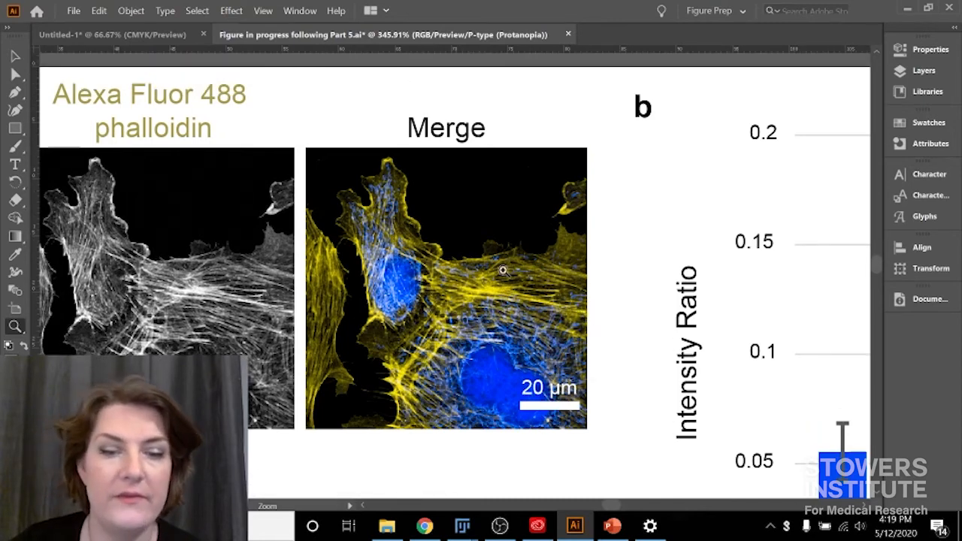
pyautogui.moveTo(489, 284)
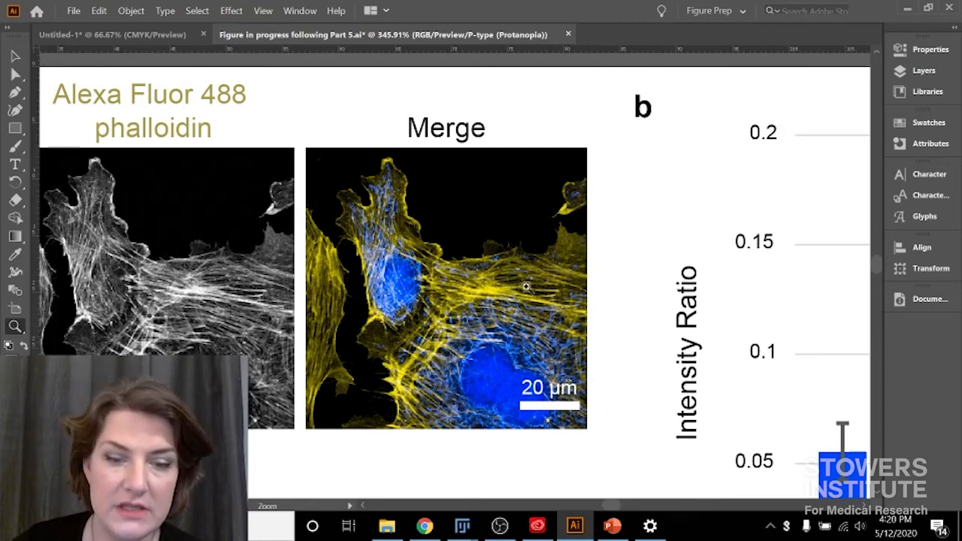
pyautogui.moveTo(447, 296)
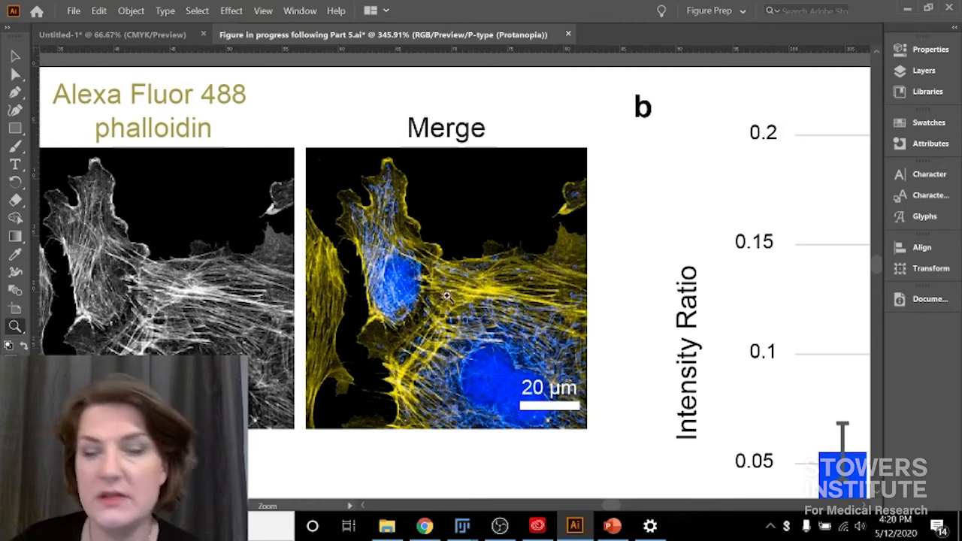
pyautogui.moveTo(299, 388)
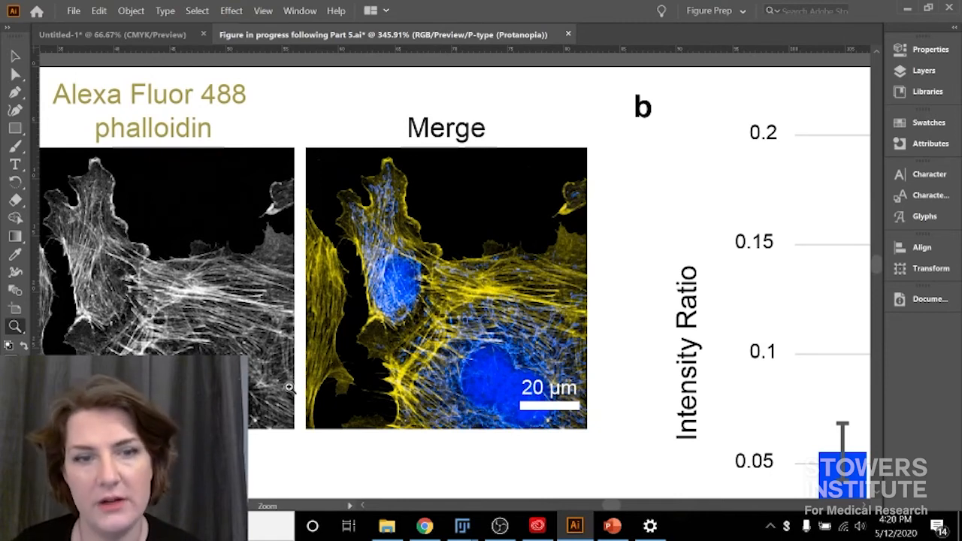
pyautogui.moveTo(428, 324)
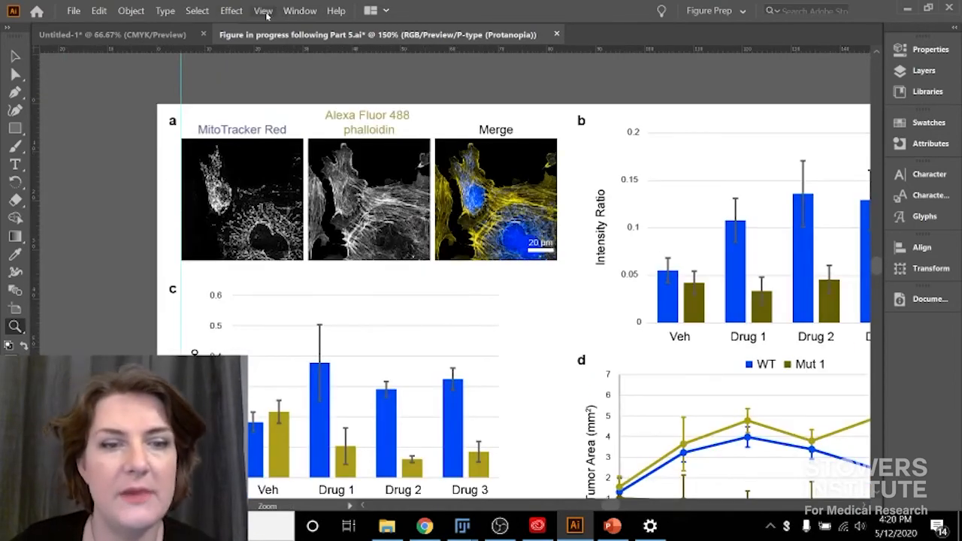
# Turn off Proof Colors and switch to the Untitled-1 colour-wheel document.
pyautogui.click(262, 11)
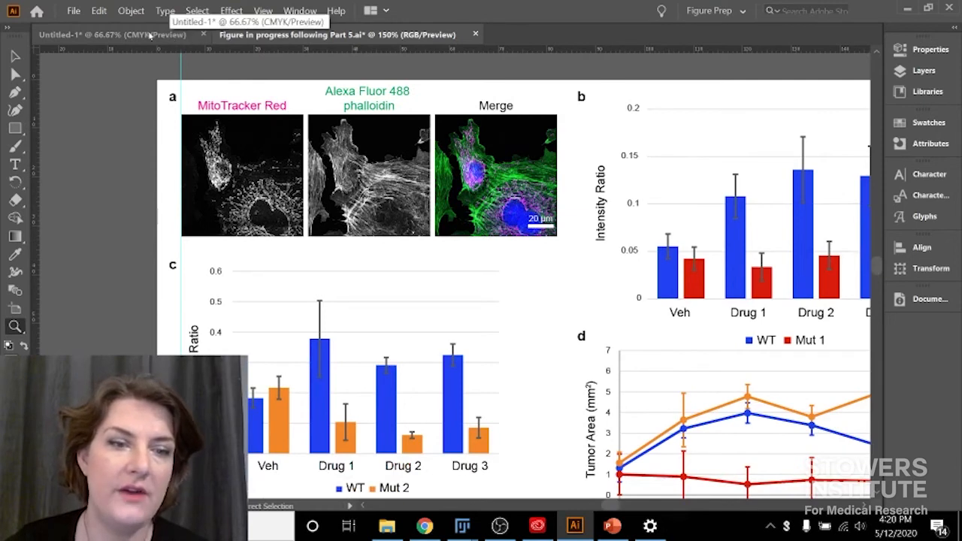
pyautogui.click(113, 34)
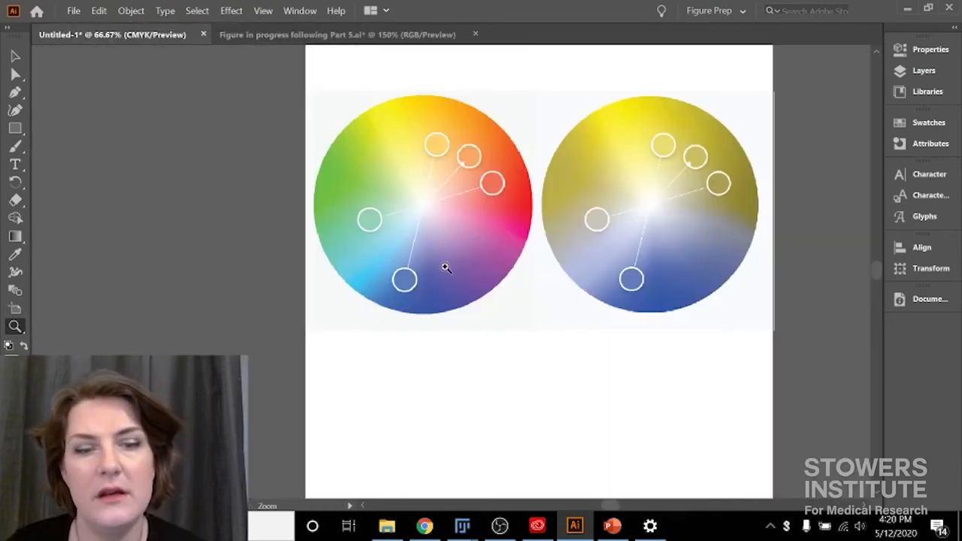
pyautogui.moveTo(712, 173)
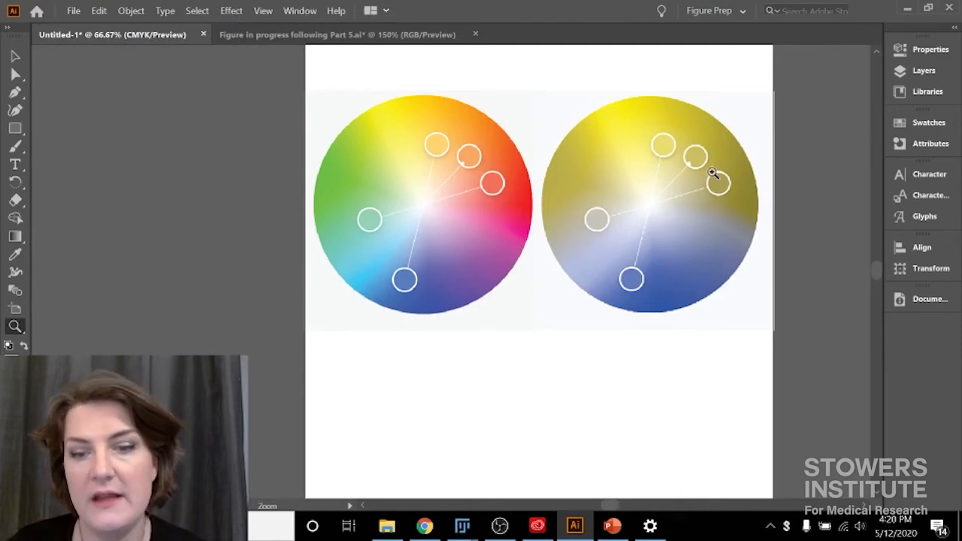
pyautogui.moveTo(696, 162)
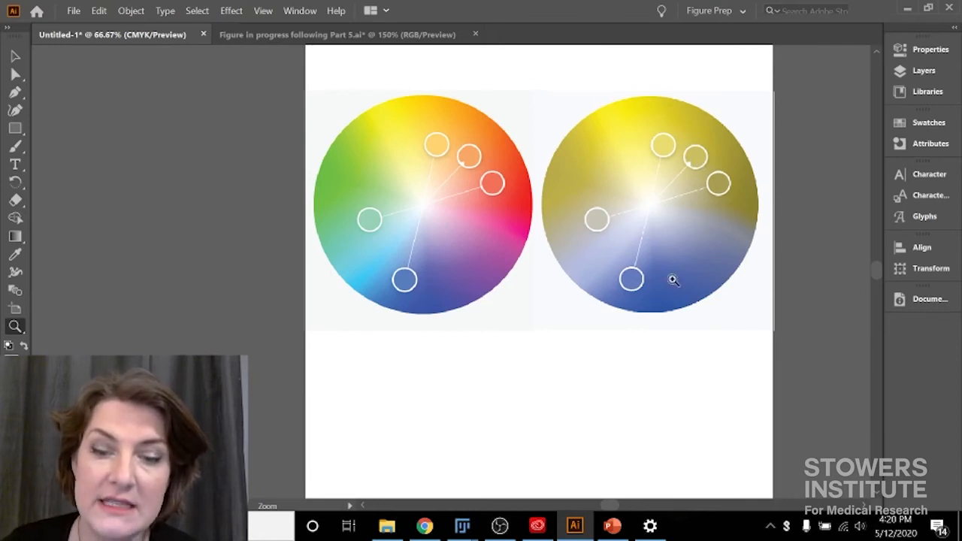
pyautogui.moveTo(779, 197)
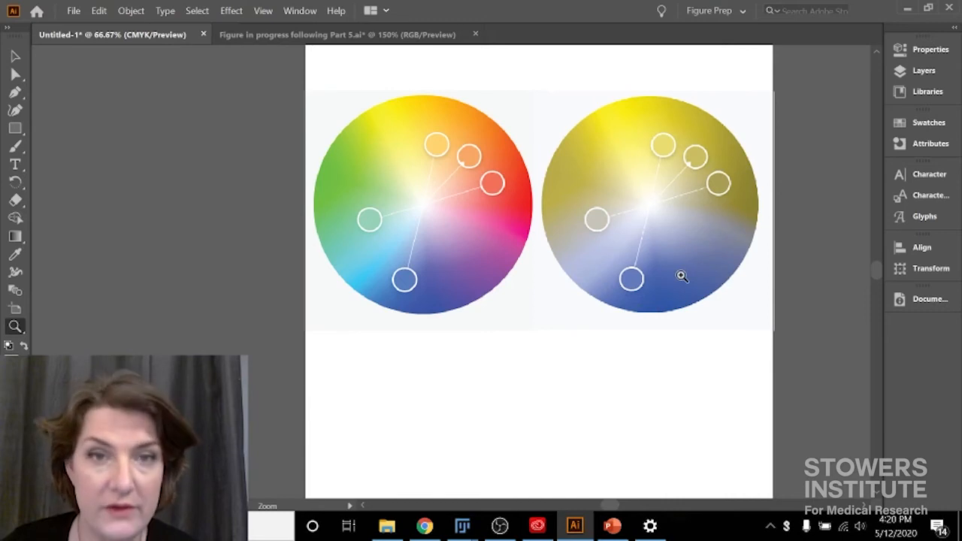
pyautogui.moveTo(751, 238)
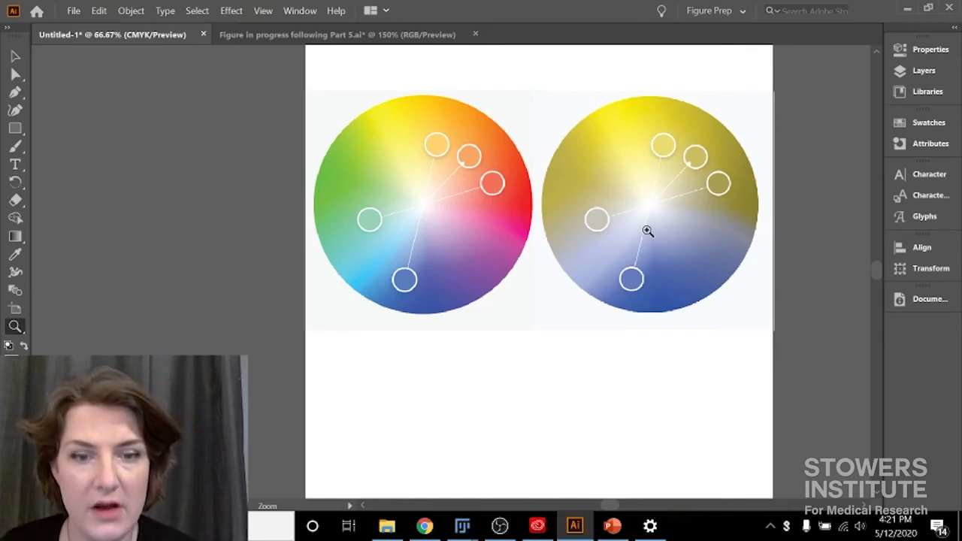
pyautogui.moveTo(446, 289)
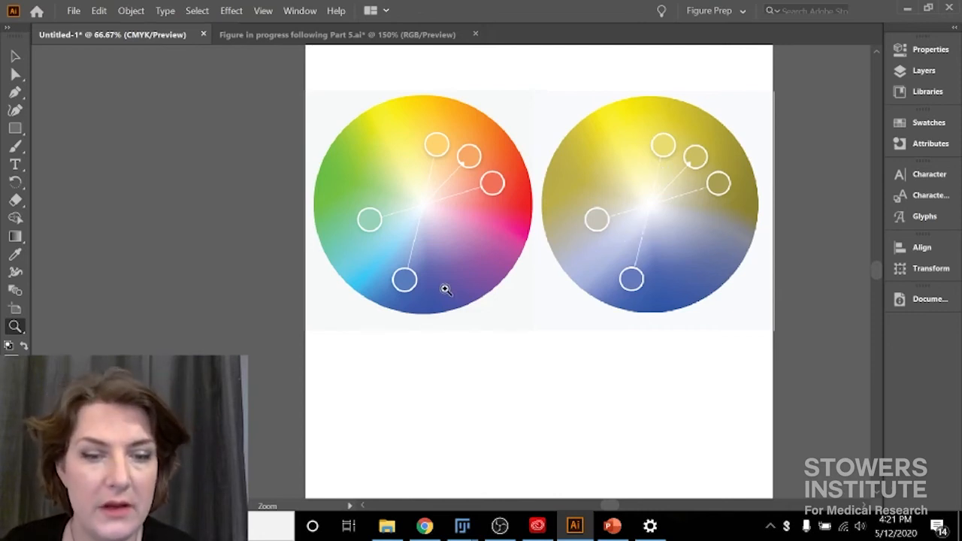
pyautogui.moveTo(515, 171)
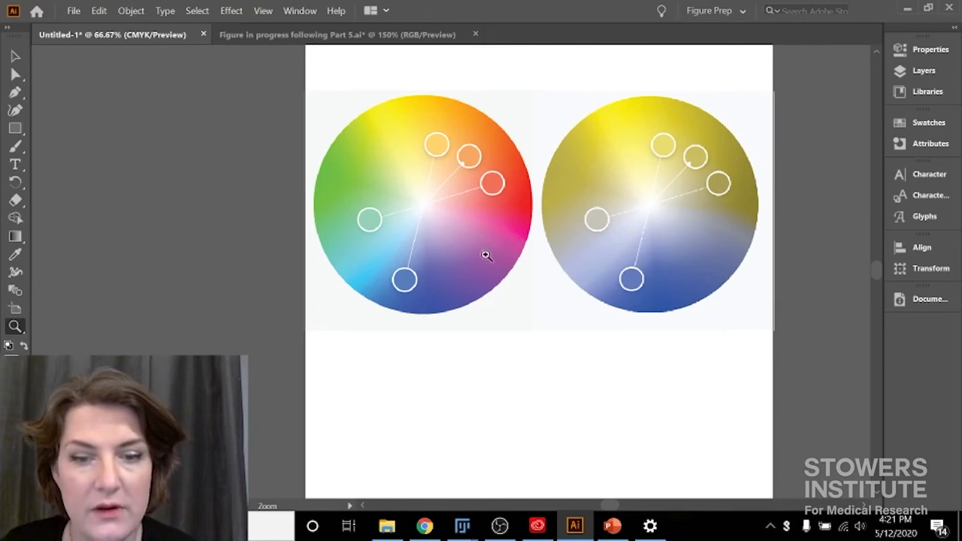
pyautogui.moveTo(384, 111)
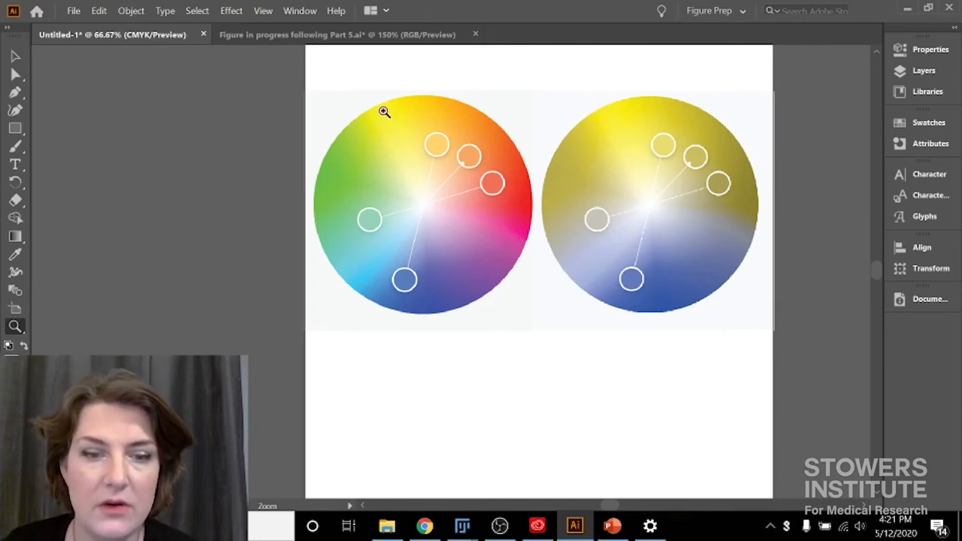
pyautogui.moveTo(436, 271)
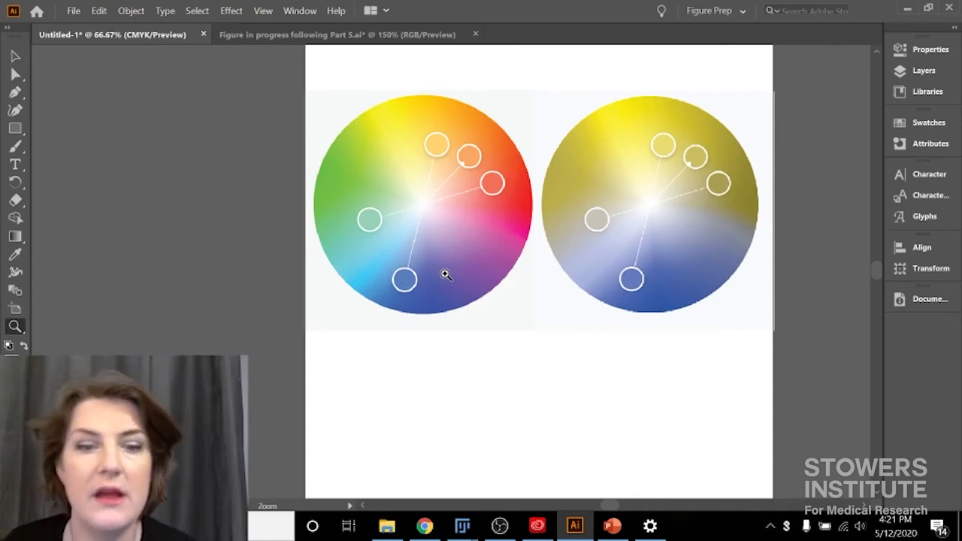
pyautogui.moveTo(482, 152)
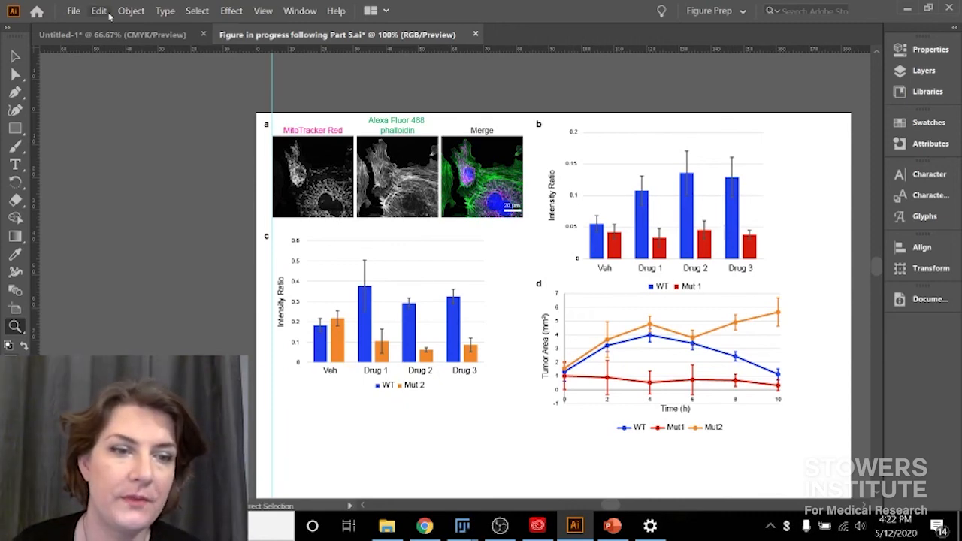
# Show the figure at 100% and open Edit > Edit Colors for the selected artwork.
pyautogui.click(99, 9)
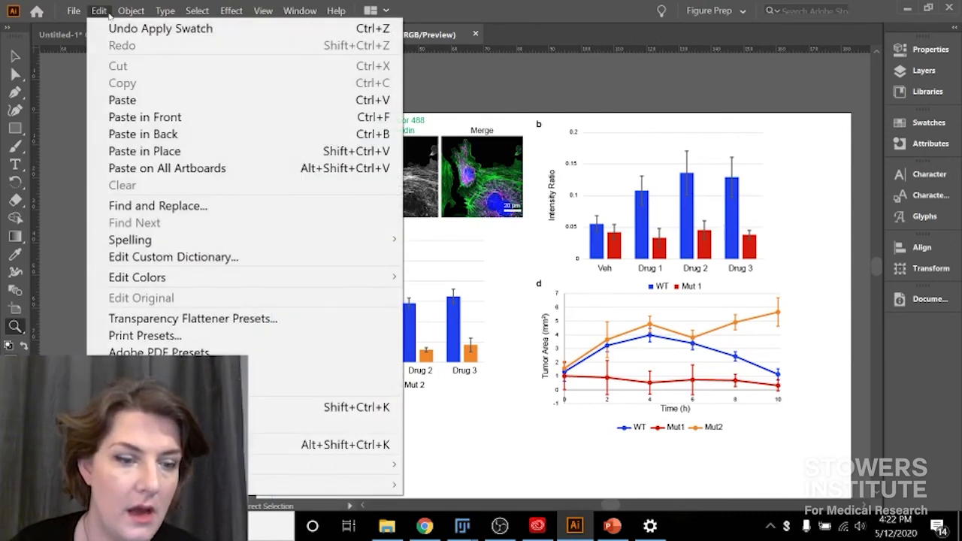
pyautogui.moveTo(160, 28)
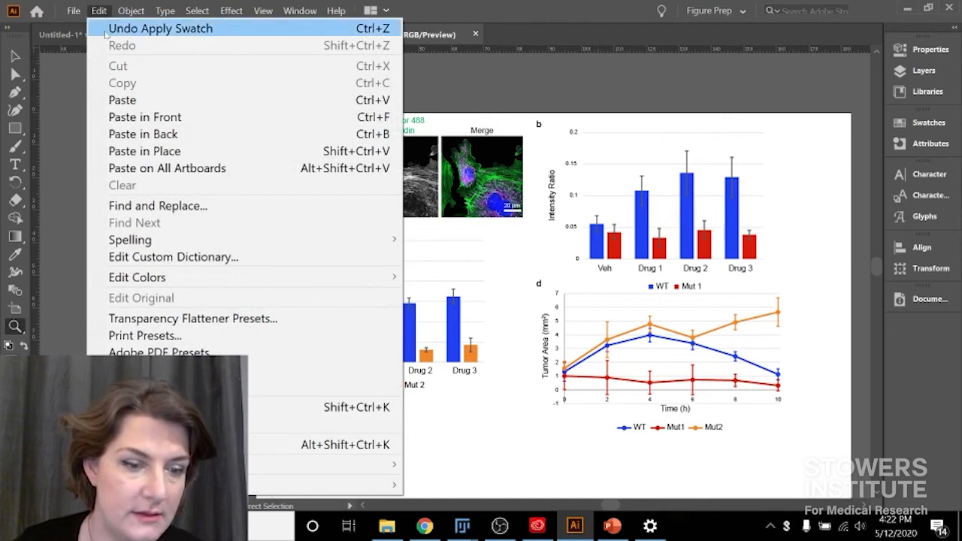
pyautogui.moveTo(136, 277)
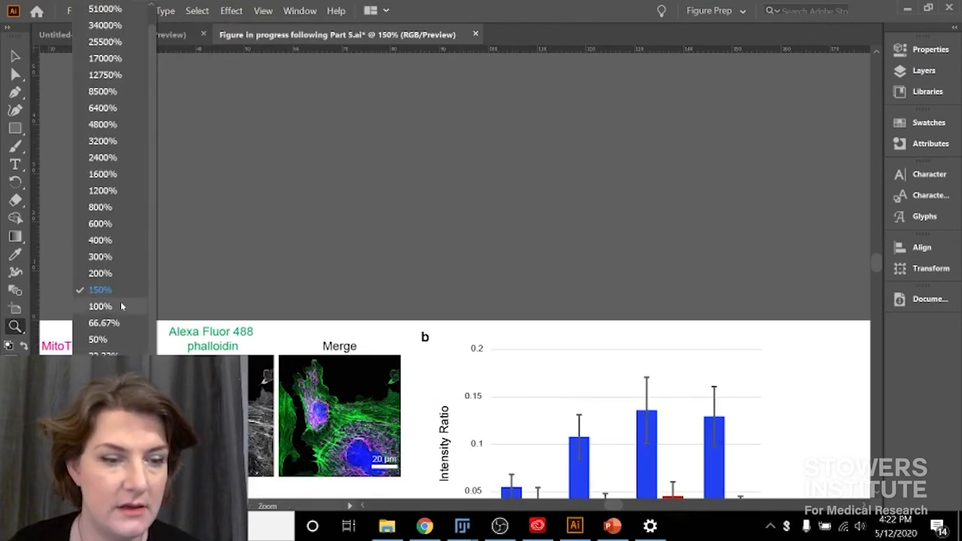
pyautogui.click(99, 305)
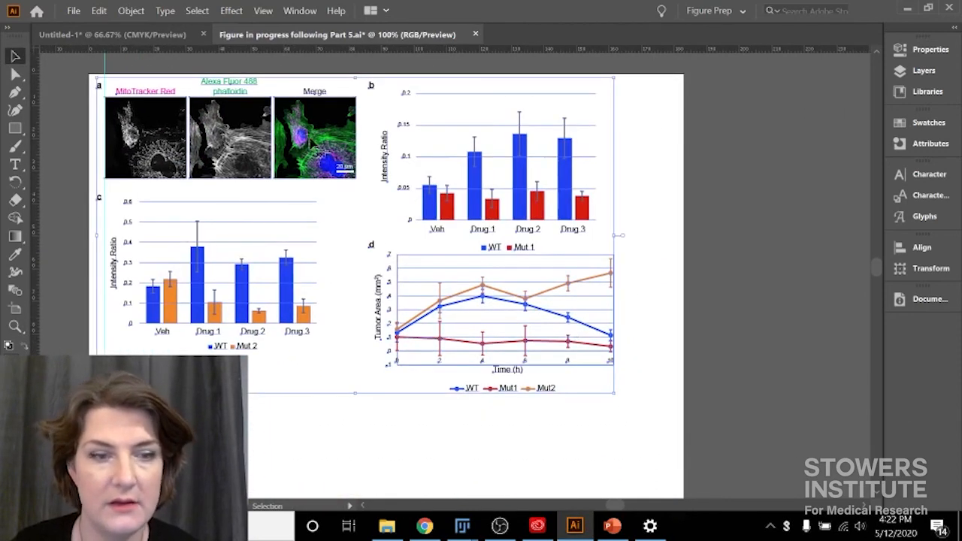
pyautogui.click(98, 11)
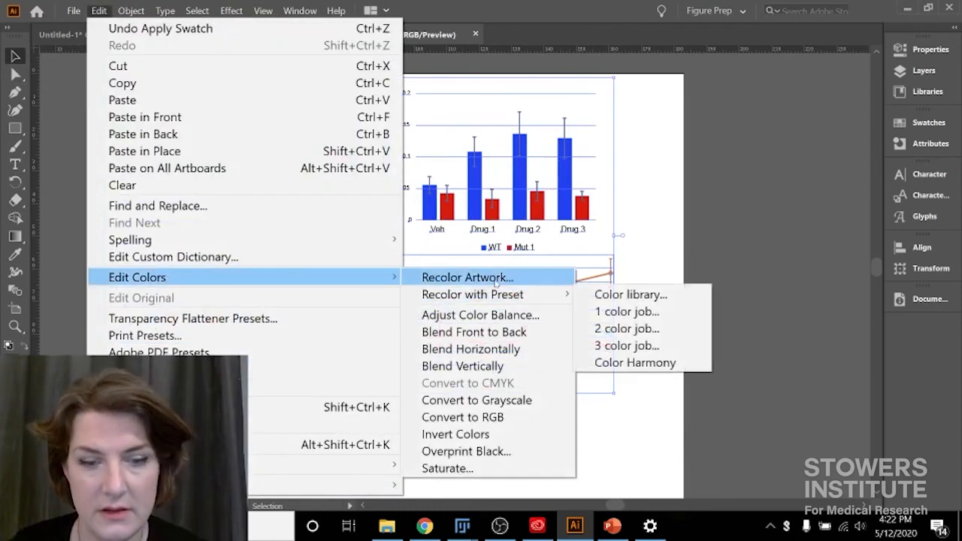
# Use Recolor Artwork to change the red group to purple (B 51, H 290).
pyautogui.click(466, 277)
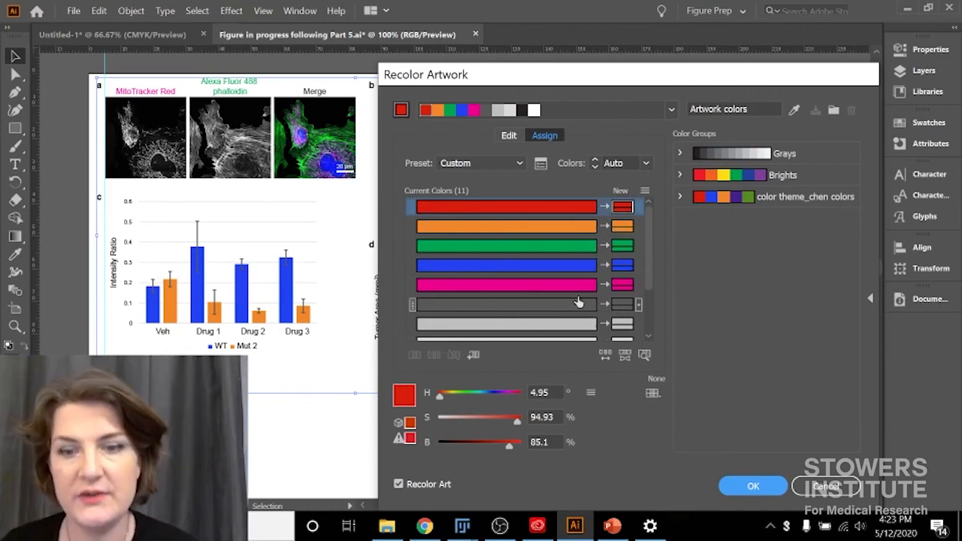
pyautogui.moveTo(605, 208)
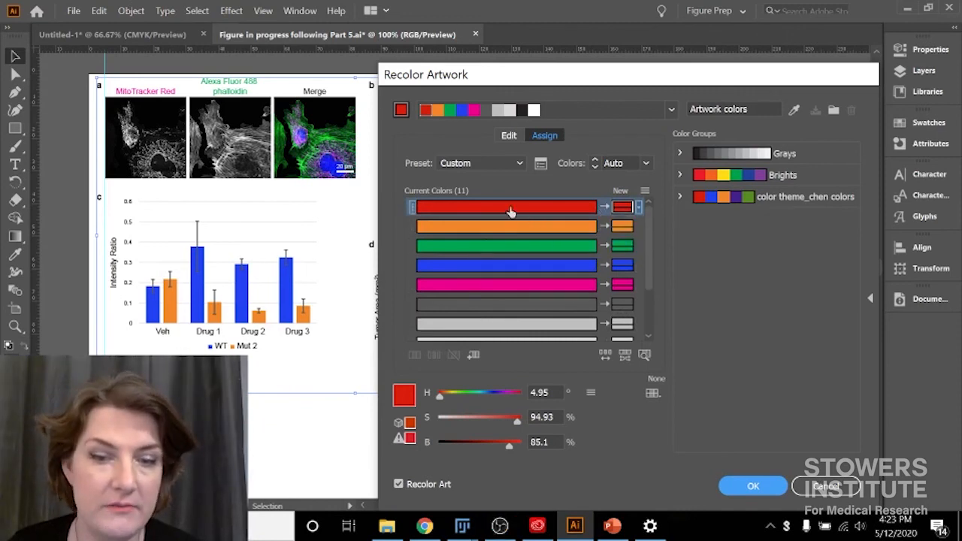
pyautogui.moveTo(500, 214)
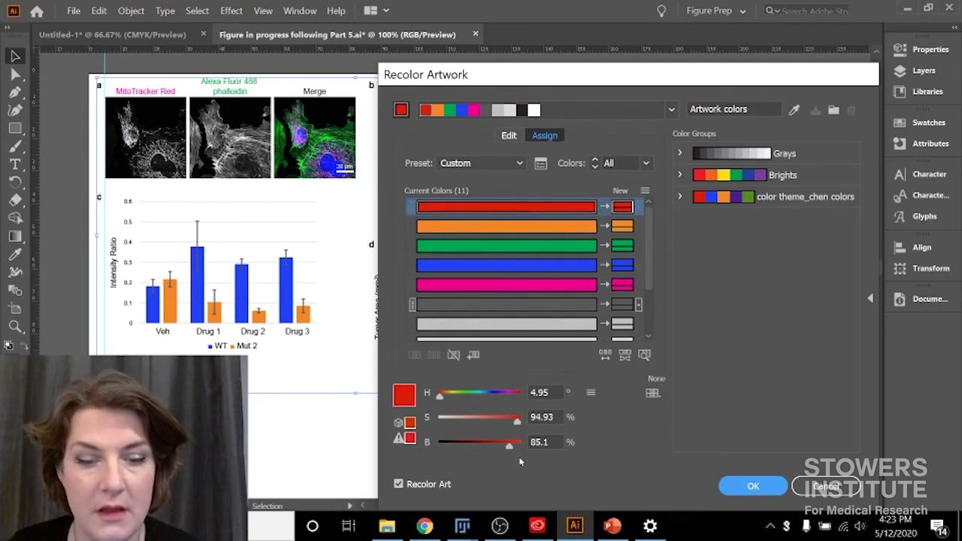
pyautogui.moveTo(517, 442); pyautogui.dragTo(462, 442)
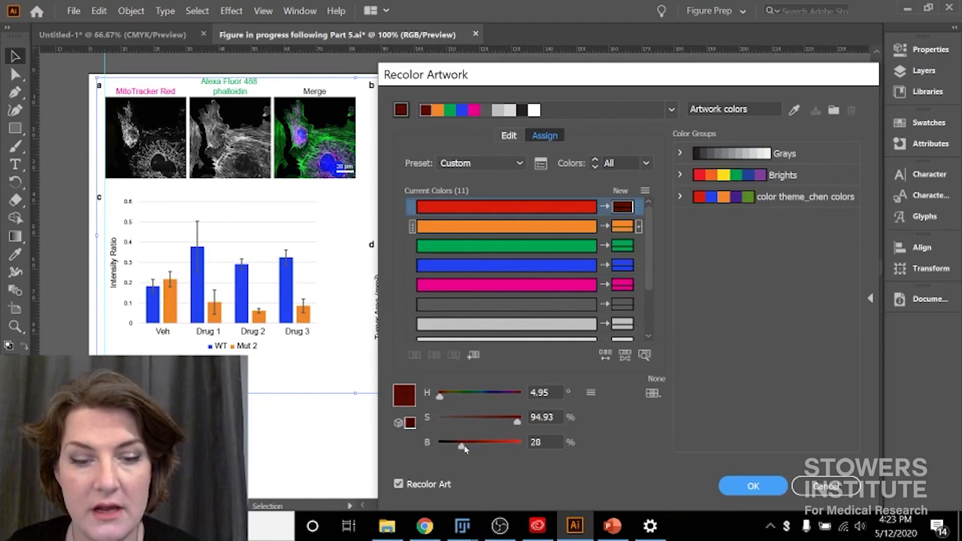
pyautogui.moveTo(460, 442); pyautogui.dragTo(468, 441)
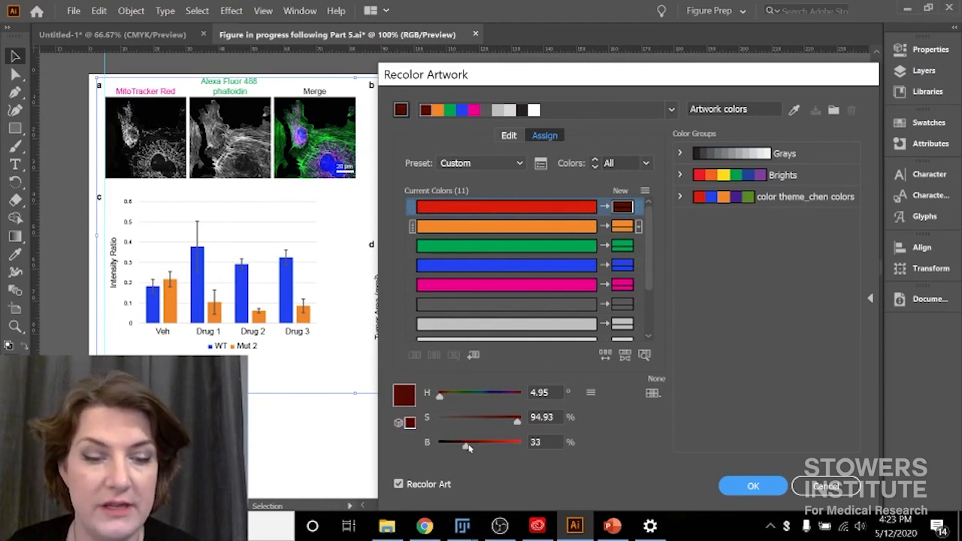
pyautogui.moveTo(465, 444); pyautogui.dragTo(481, 444)
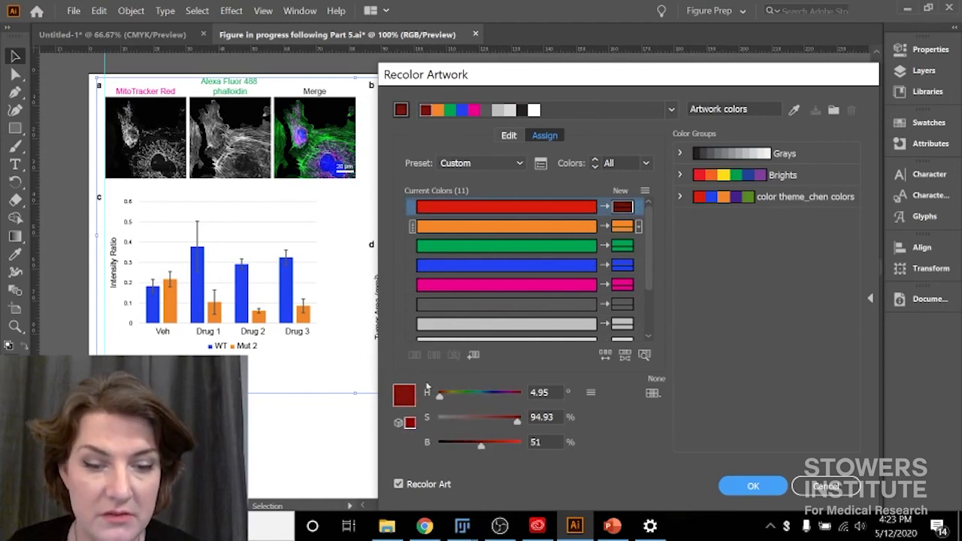
pyautogui.moveTo(440, 395); pyautogui.dragTo(492, 395)
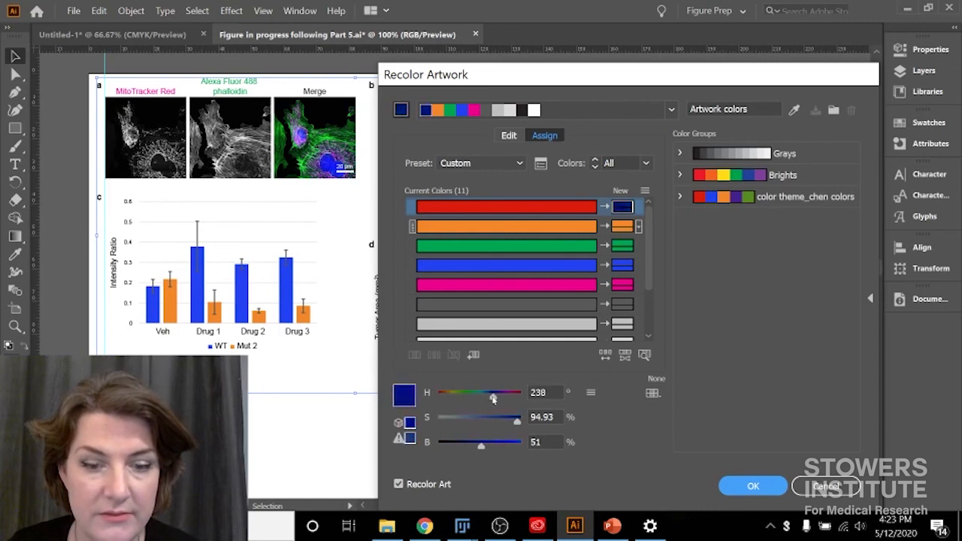
pyautogui.moveTo(493, 397); pyautogui.dragTo(505, 397)
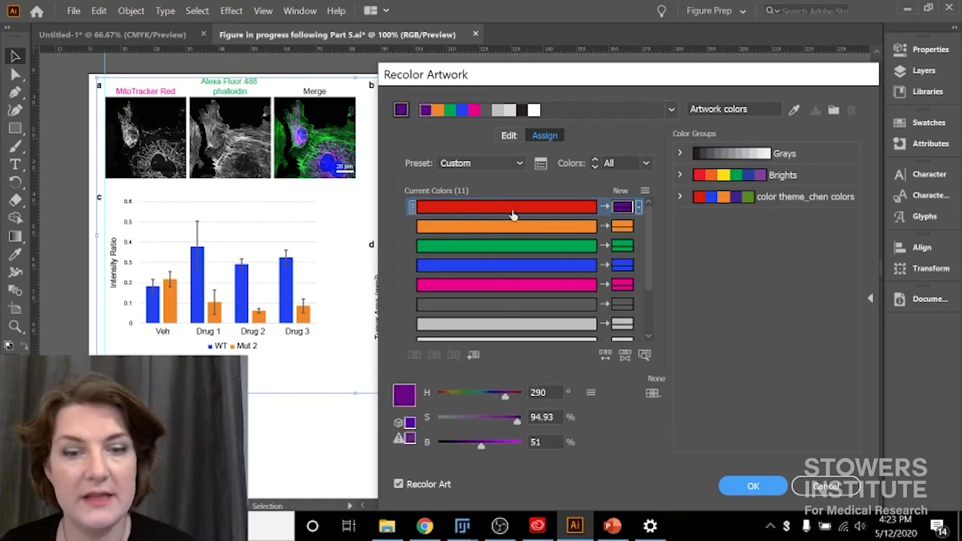
pyautogui.moveTo(642, 218)
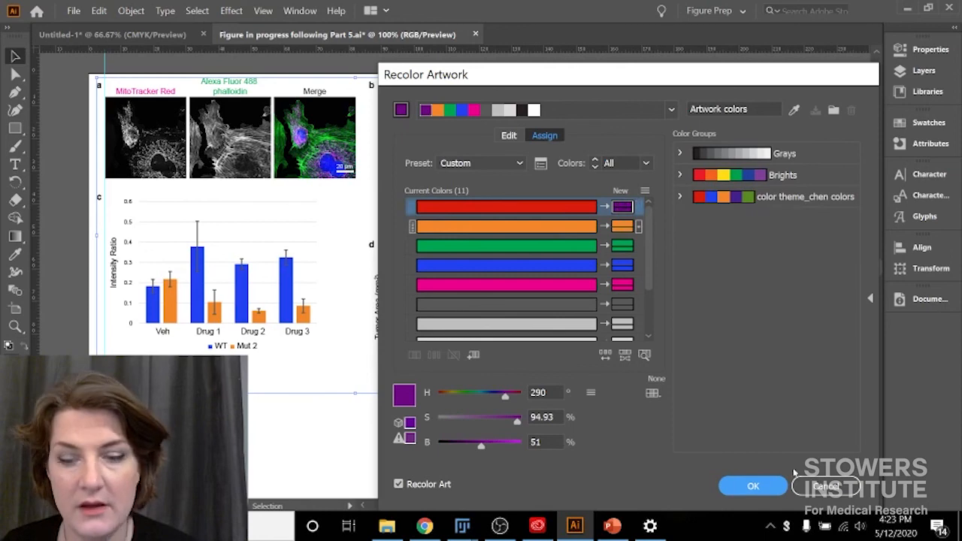
pyautogui.click(752, 486)
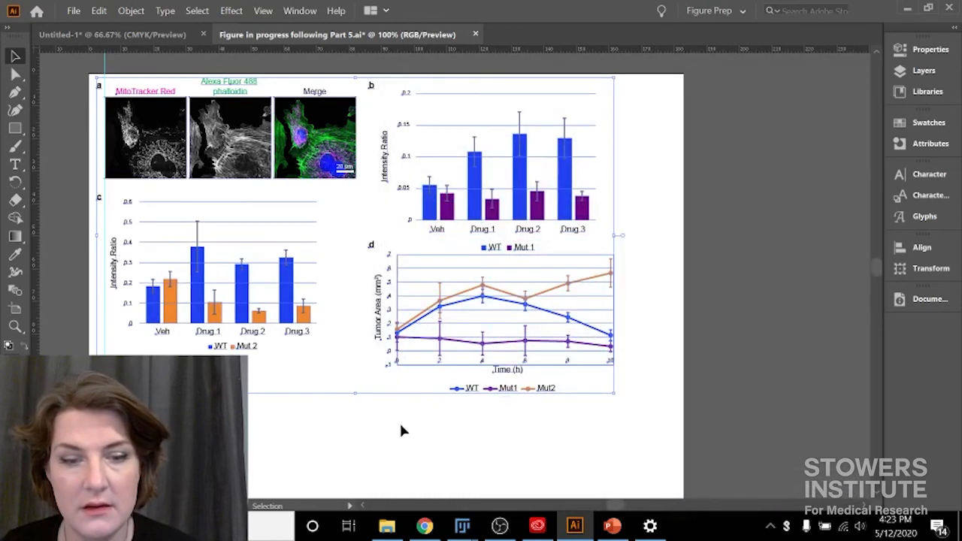